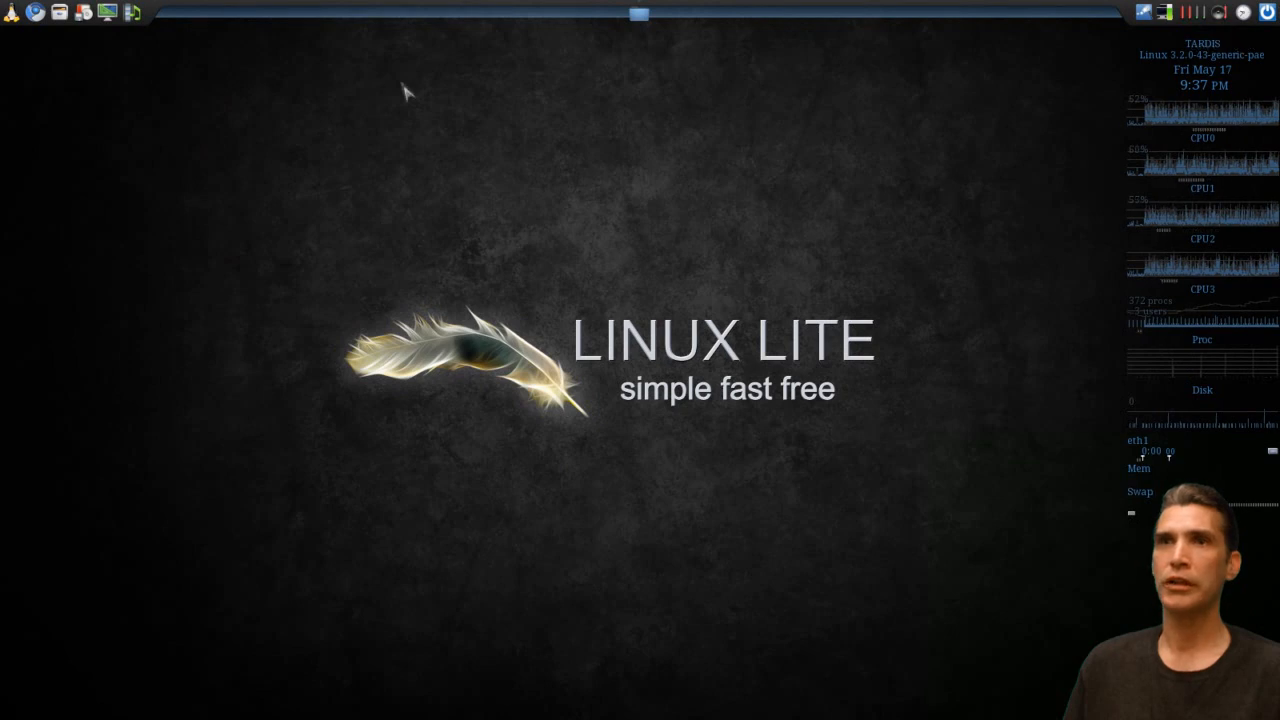
- Launch Synaptic Package Manager from the panel and authenticate as administrator
{"action": "left_click", "coordinate": [638, 13]}
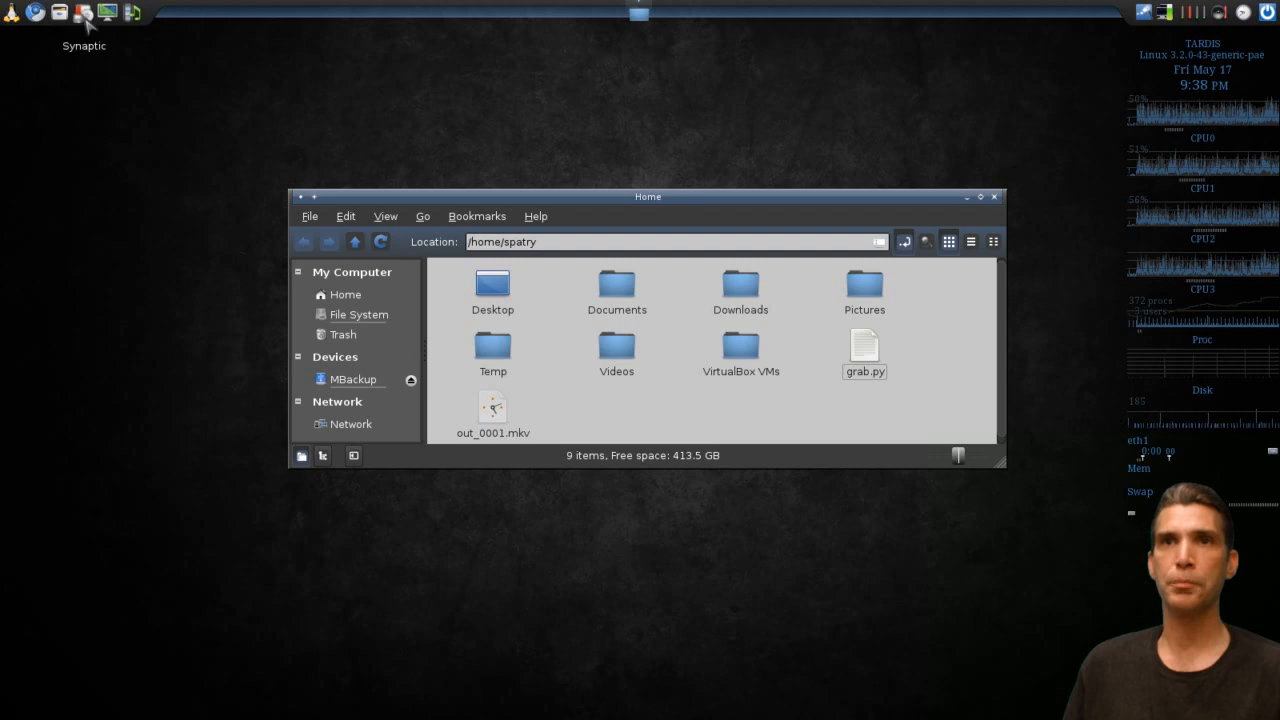
{"action": "left_click", "coordinate": [84, 12]}
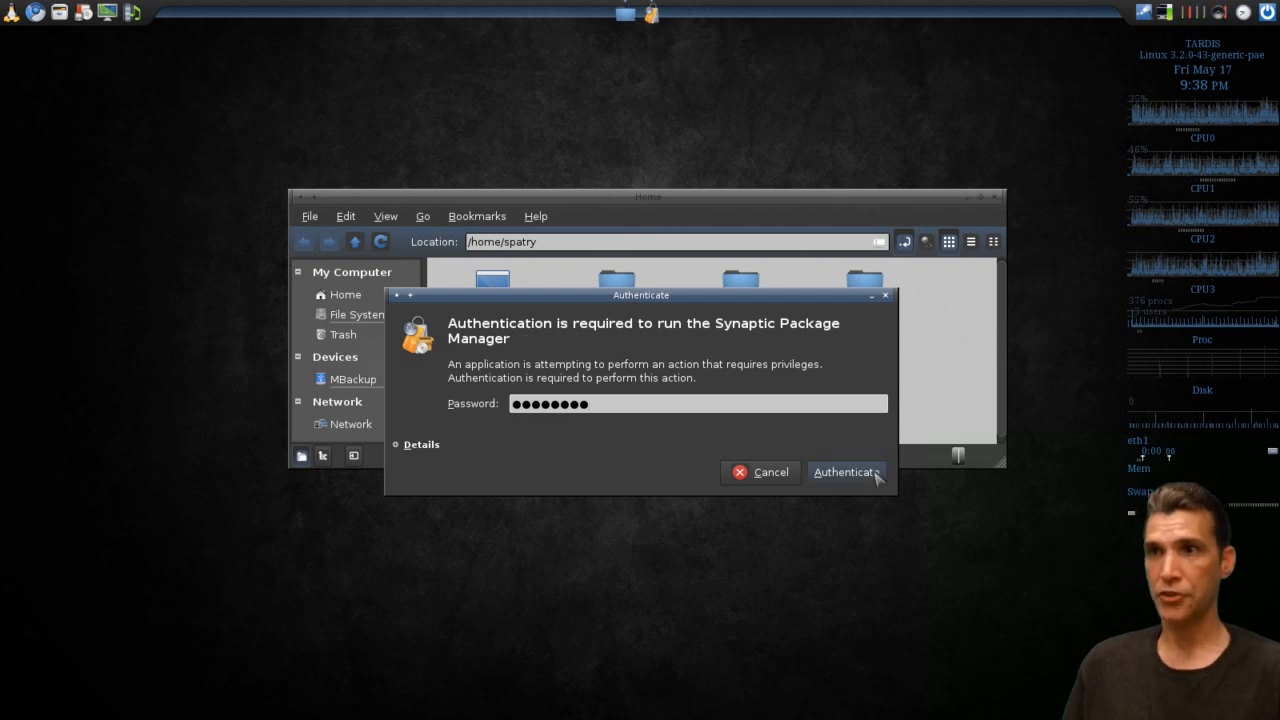
{"action": "left_click", "coordinate": [845, 472]}
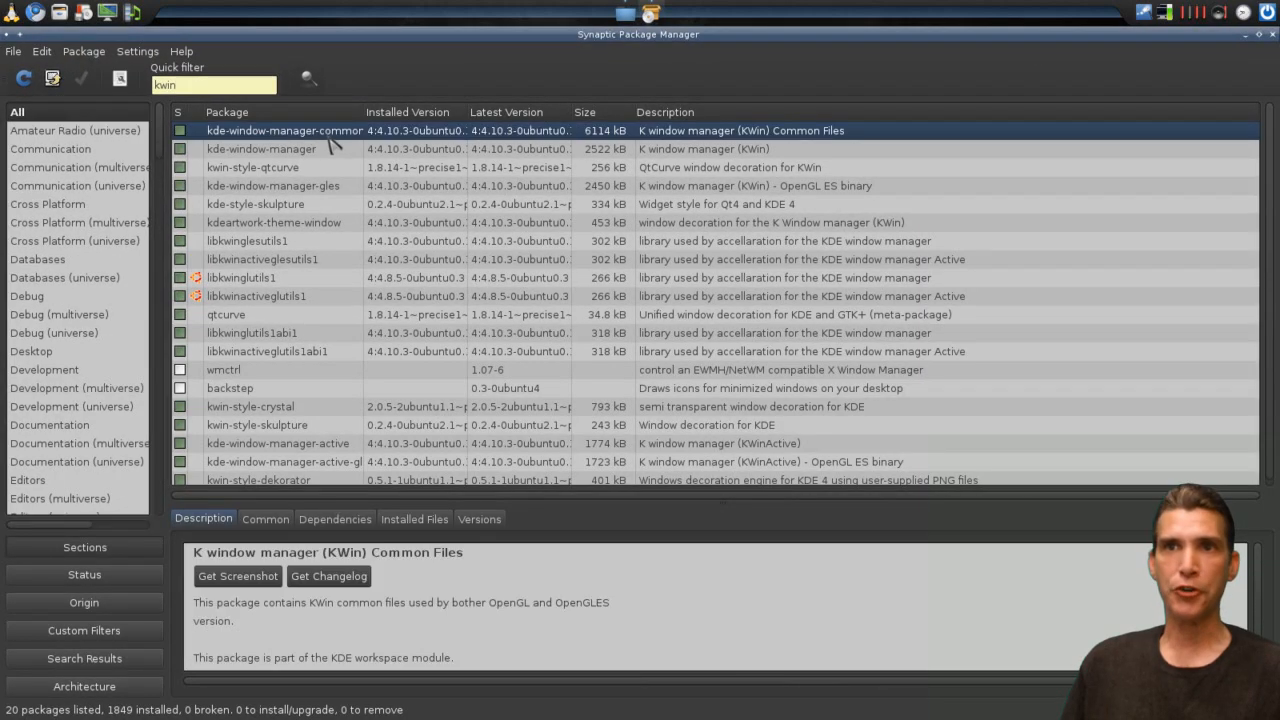
- Review descriptions of kde-window-manager, kwin-style-qtcurve, libkwinglesutils1, libkwinglutils1 and qtcurve packages
{"action": "left_click", "coordinate": [261, 149]}
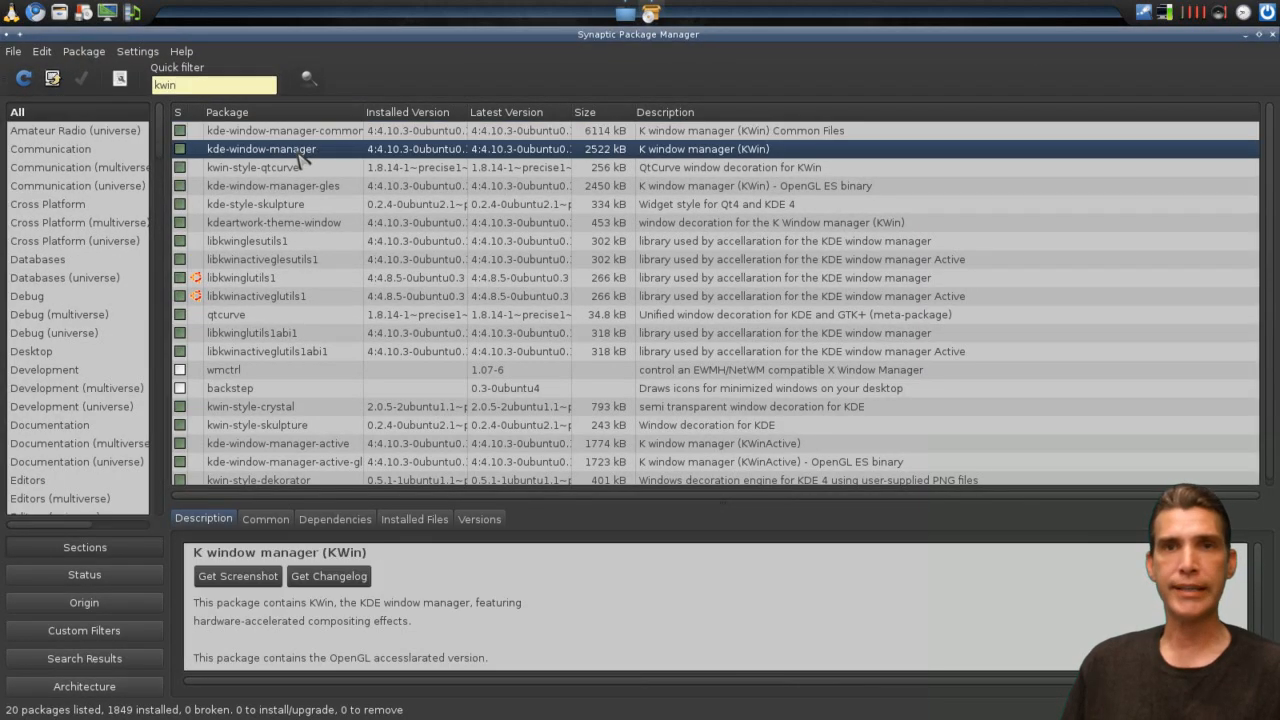
{"action": "left_click", "coordinate": [252, 167]}
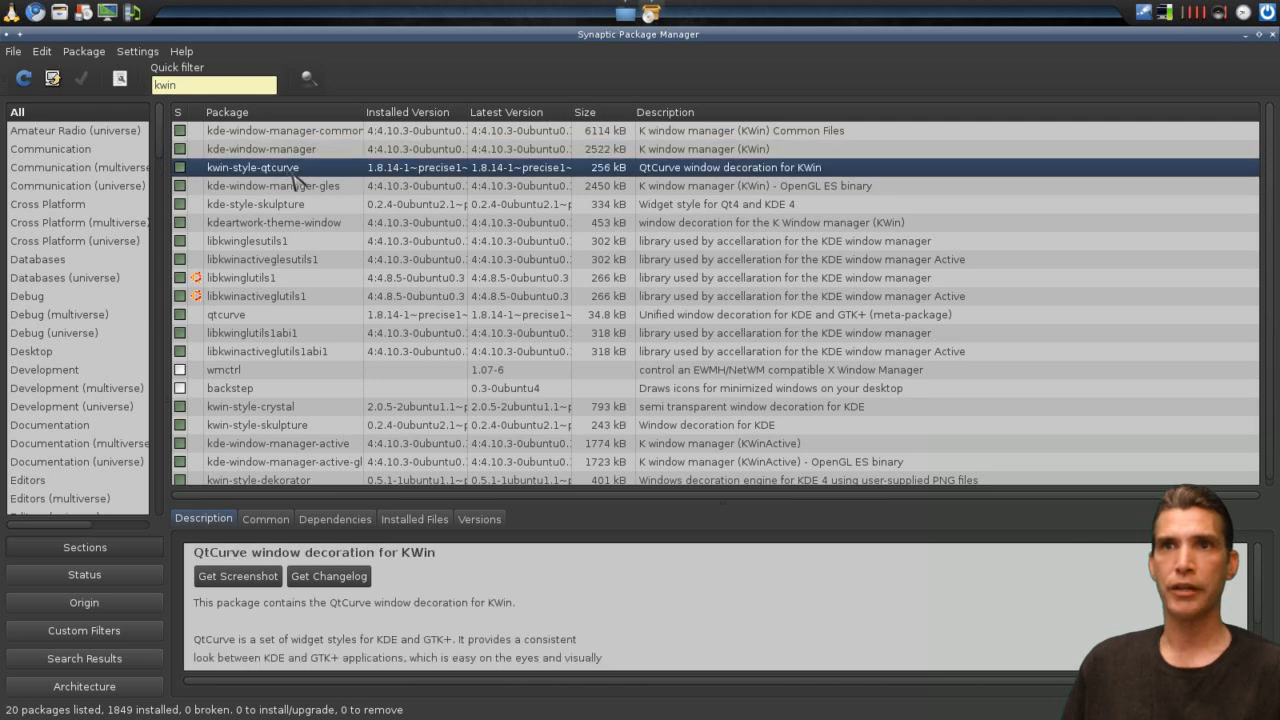
{"action": "mouse_move", "coordinate": [328, 178]}
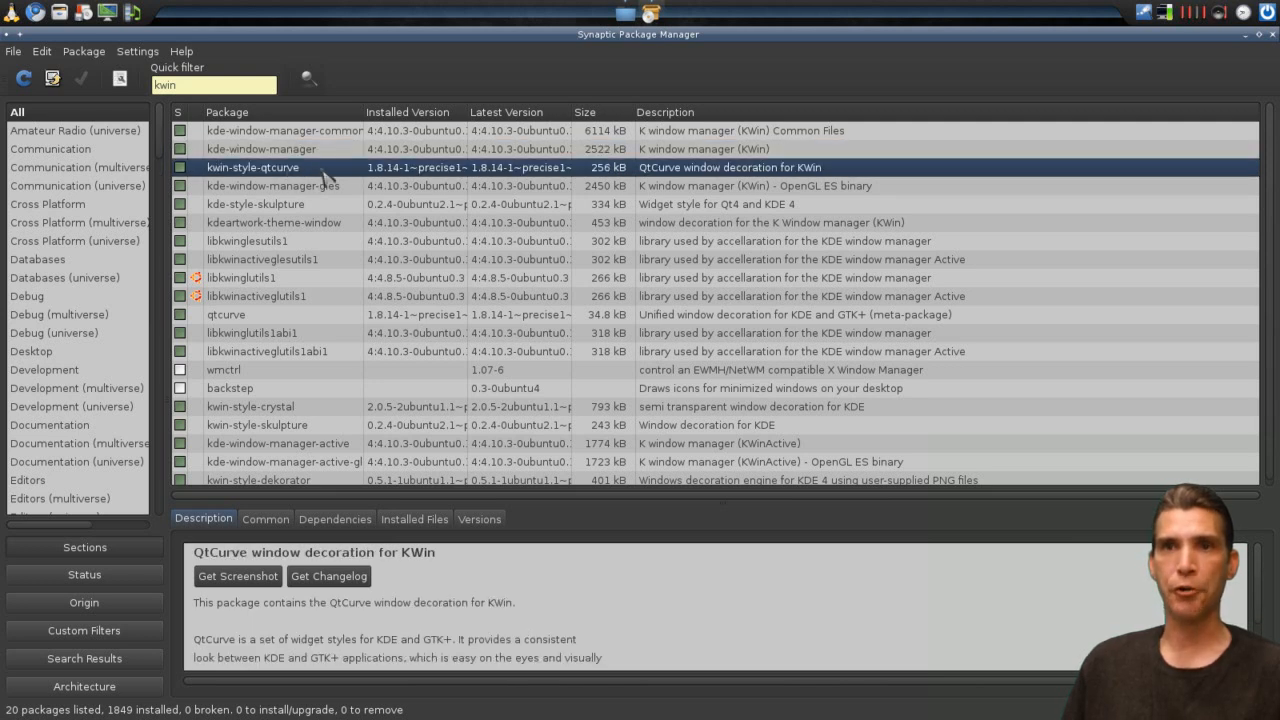
{"action": "left_click", "coordinate": [272, 186]}
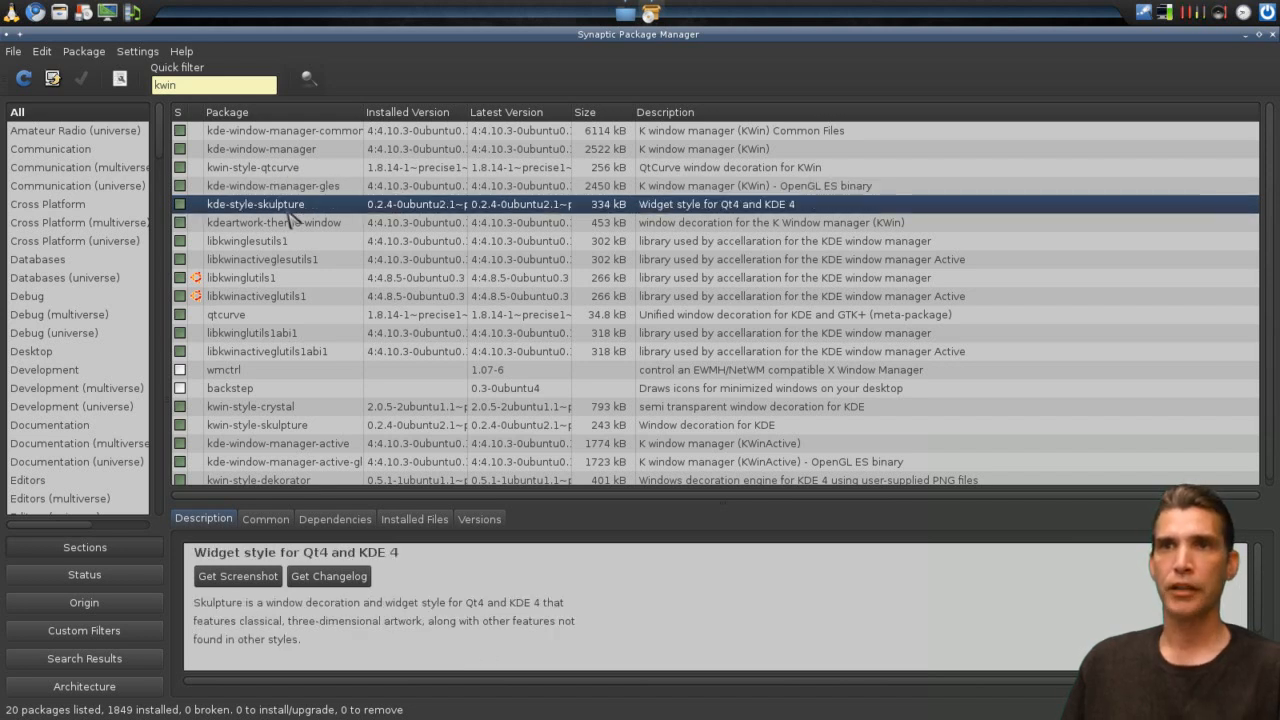
{"action": "mouse_move", "coordinate": [261, 128]}
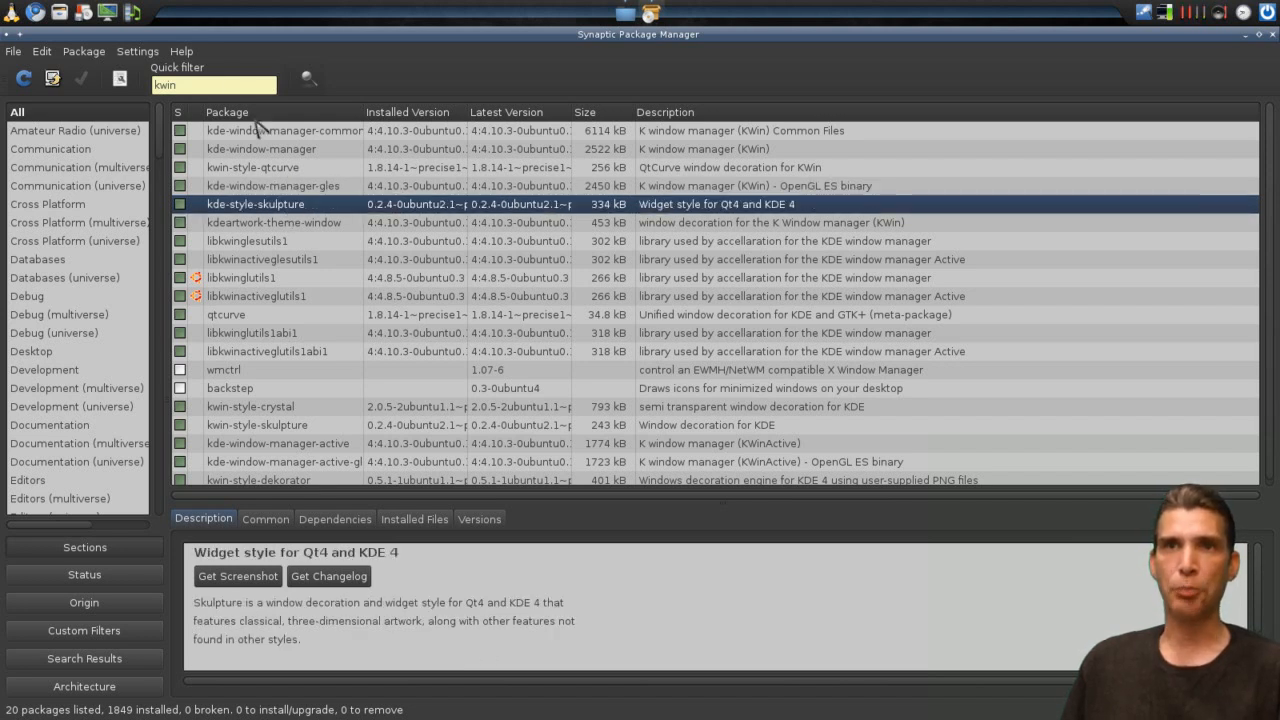
{"action": "mouse_move", "coordinate": [1160, 42]}
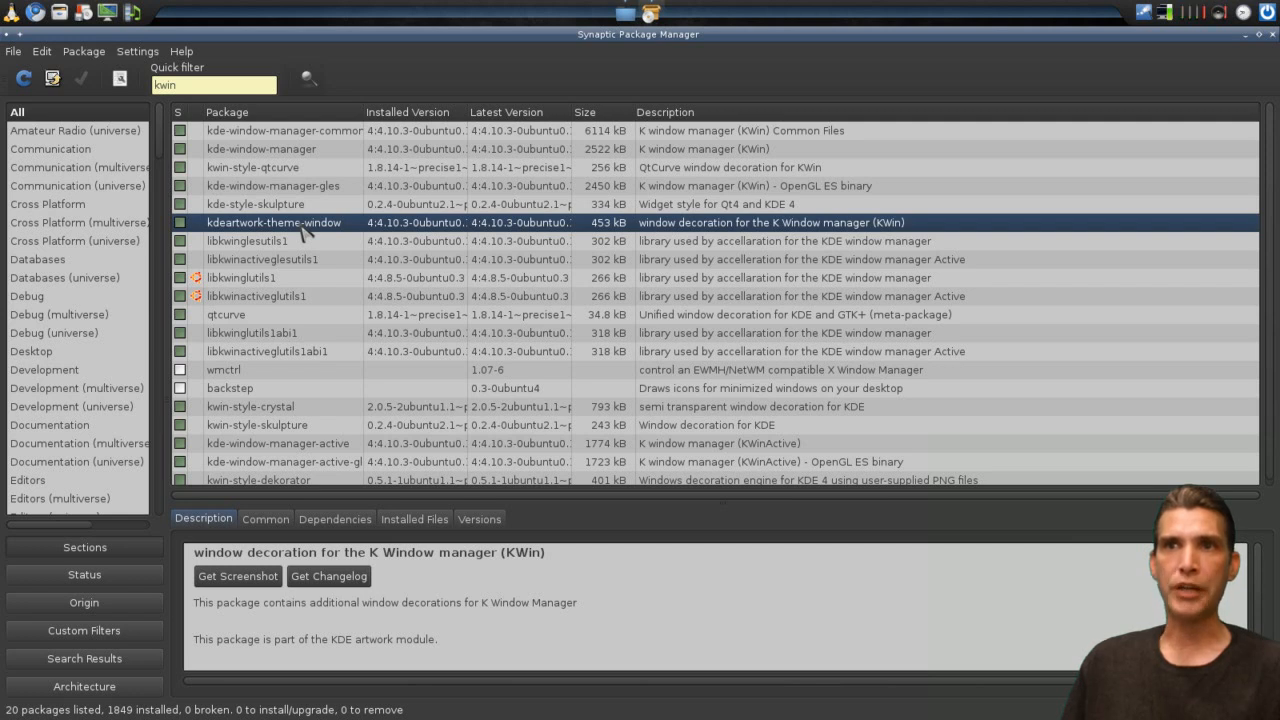
{"action": "left_click", "coordinate": [247, 240]}
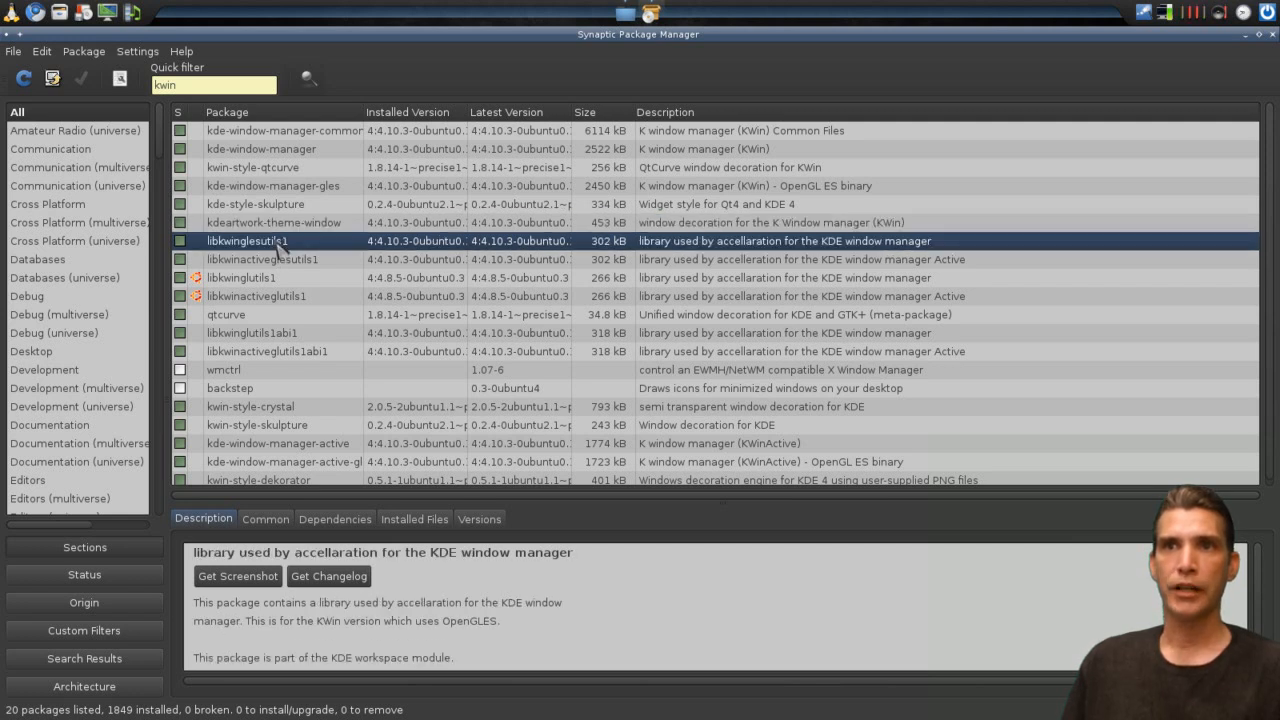
{"action": "left_click", "coordinate": [240, 277]}
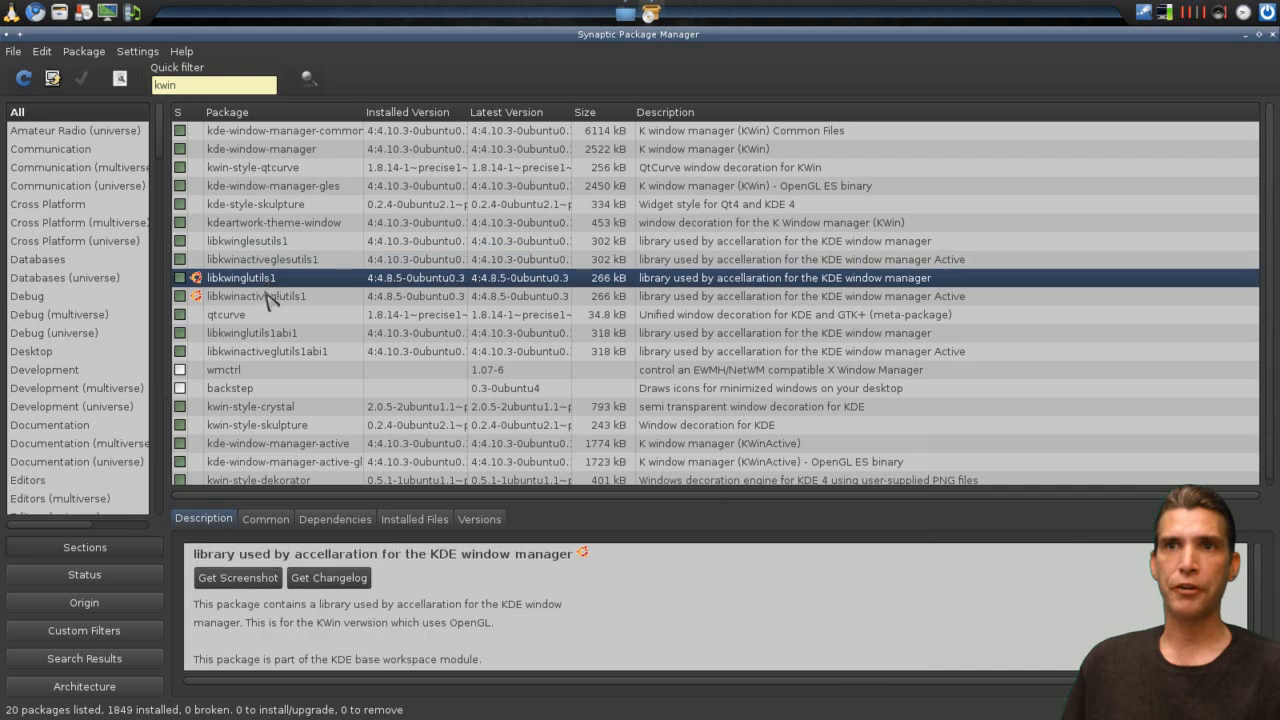
{"action": "left_click", "coordinate": [258, 296]}
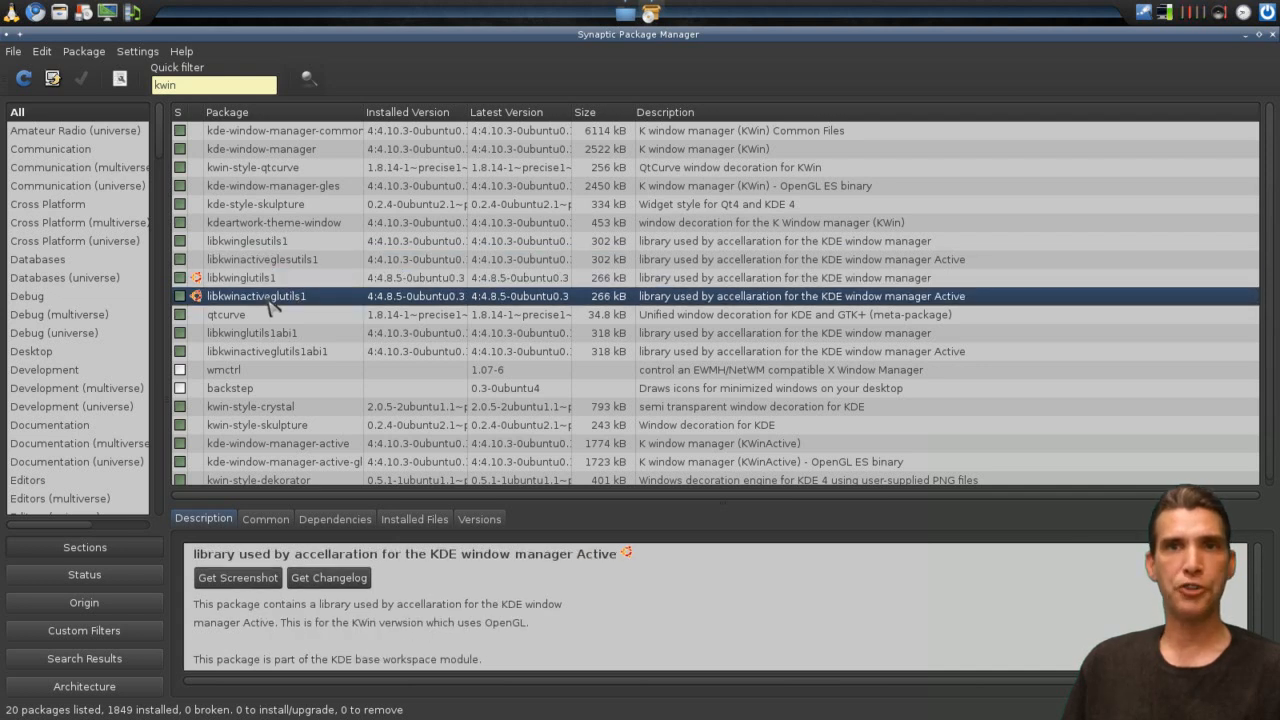
{"action": "left_click", "coordinate": [226, 314]}
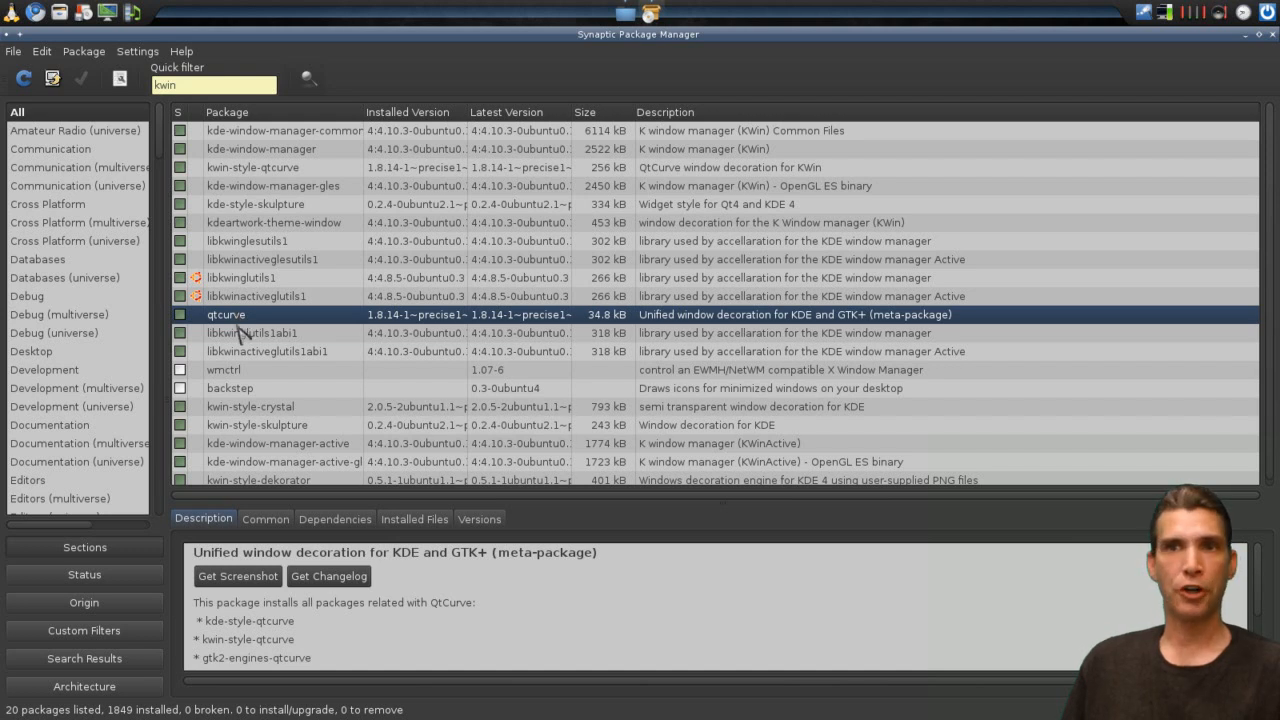
- Review descriptions of the abi1 GL libraries, kwin-style-crystal, skulpture, kde-window-manager-active and dekorator
{"action": "left_click", "coordinate": [253, 333]}
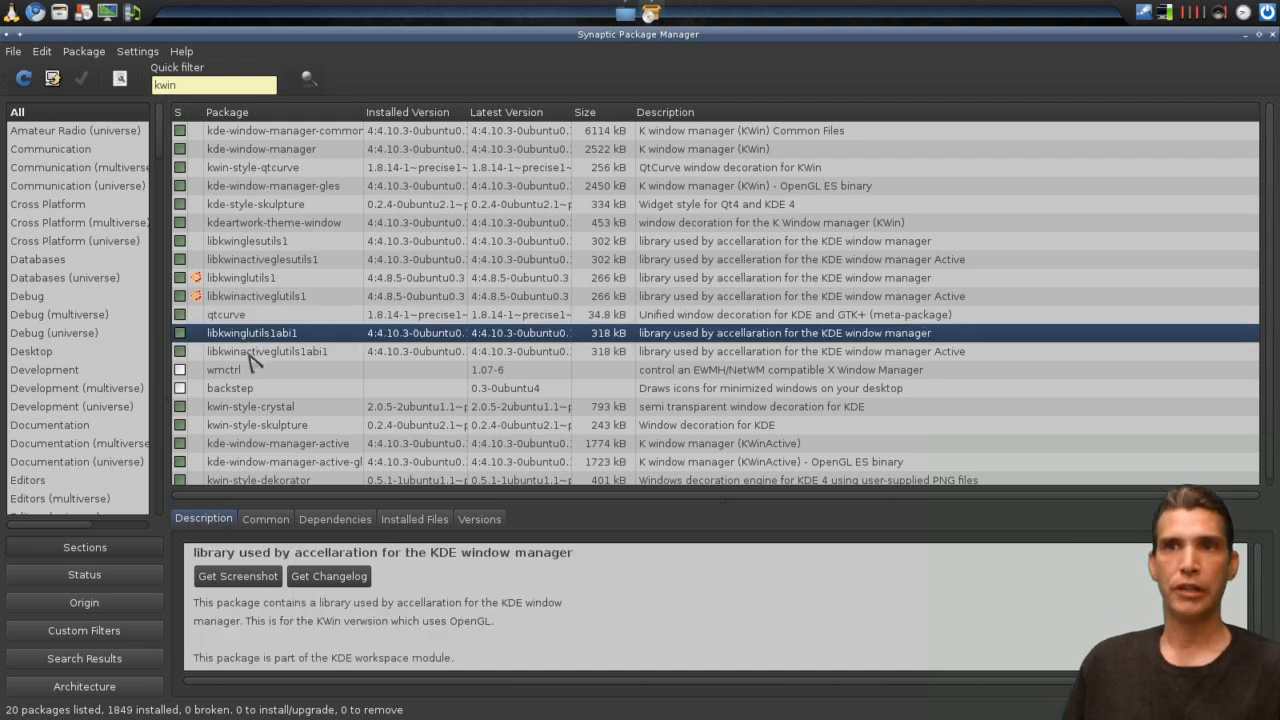
{"action": "left_click", "coordinate": [267, 351]}
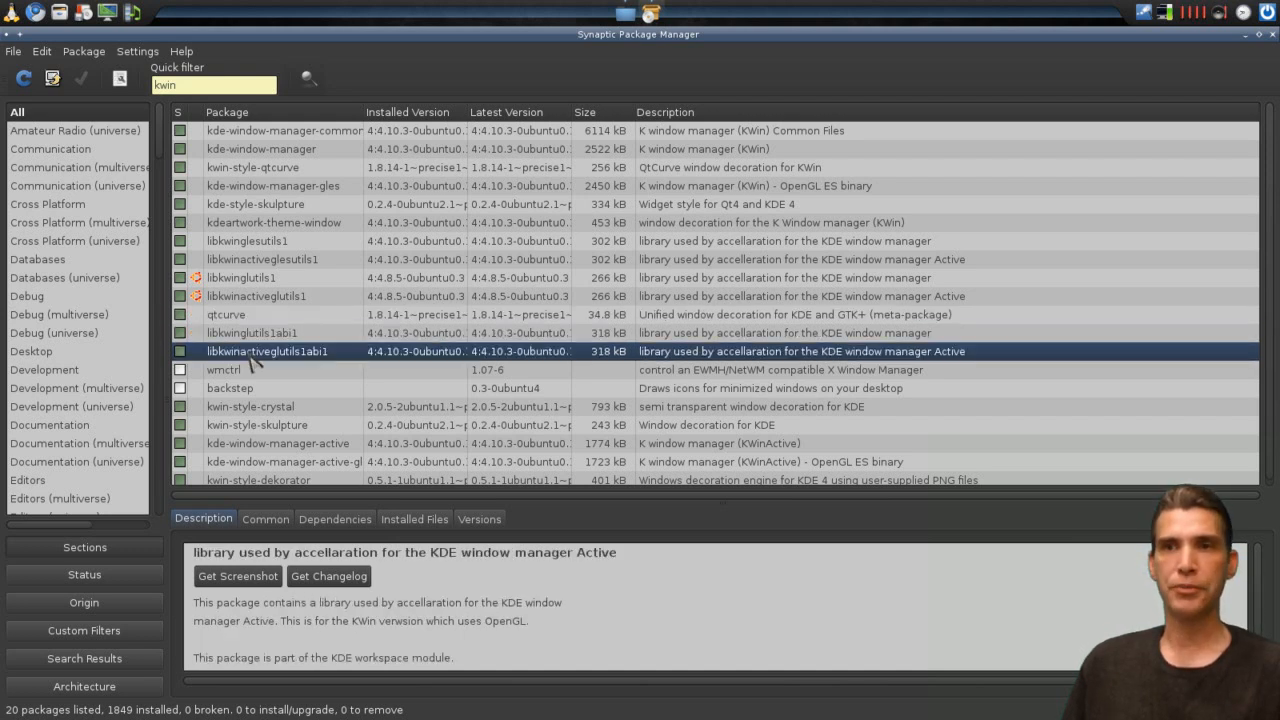
{"action": "left_click", "coordinate": [250, 402]}
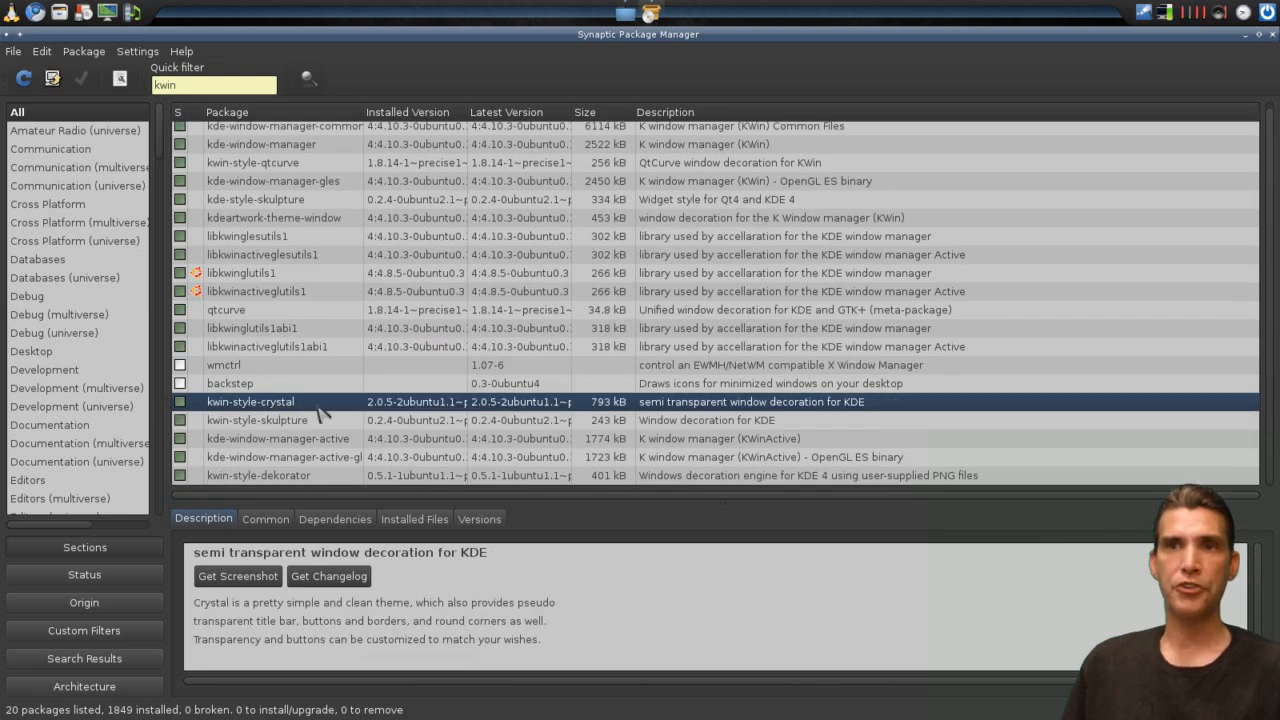
{"action": "left_click", "coordinate": [257, 419]}
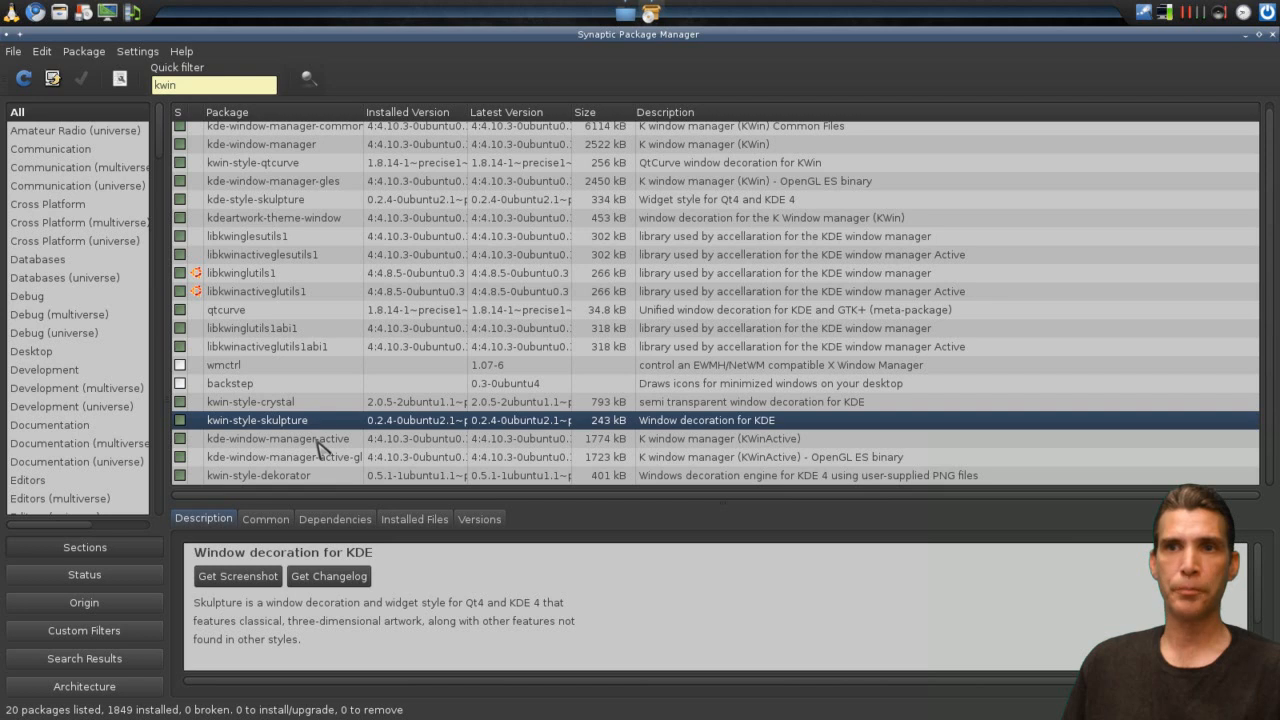
{"action": "left_click", "coordinate": [277, 438]}
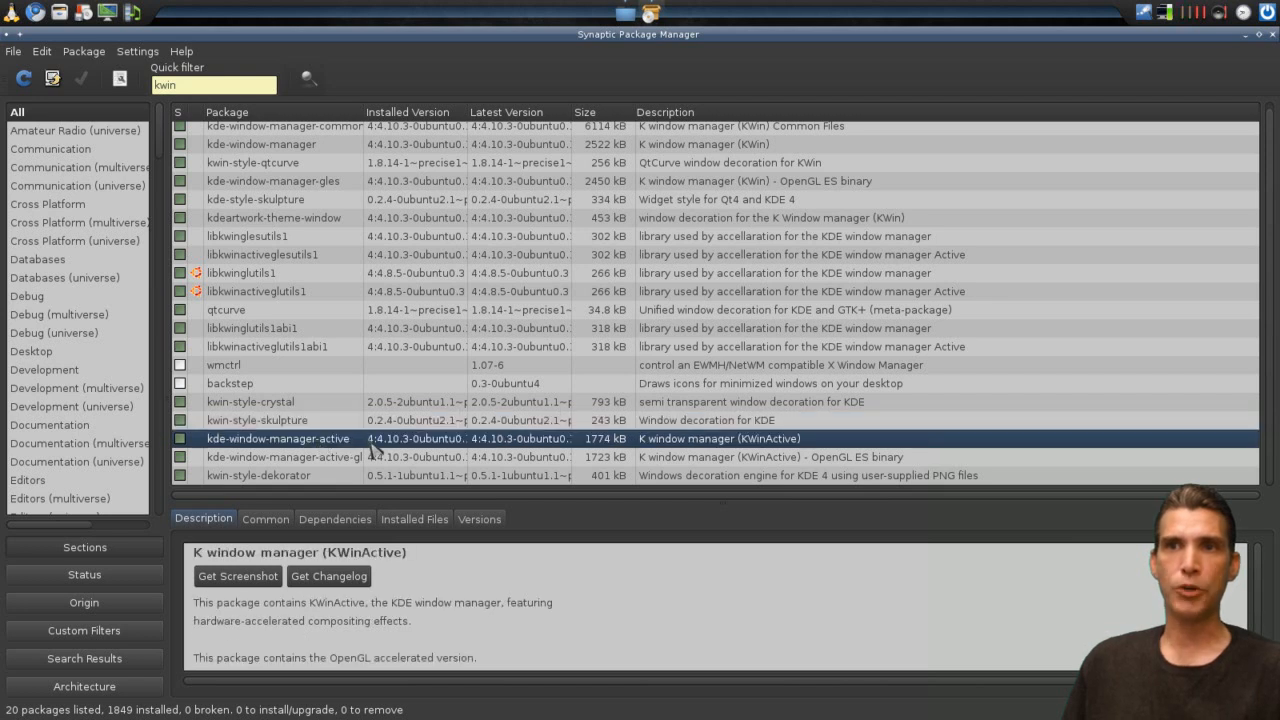
{"action": "left_click", "coordinate": [285, 457]}
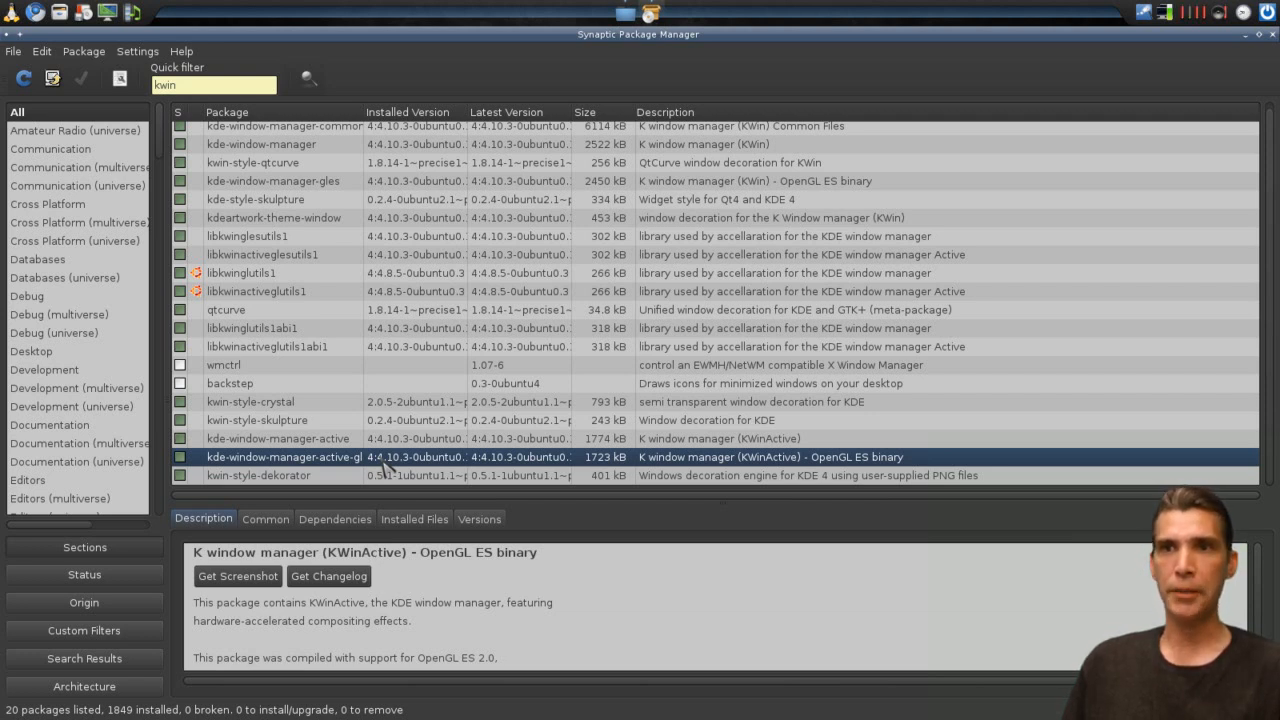
{"action": "left_click", "coordinate": [258, 475]}
{"action": "type", "text": "fu"}
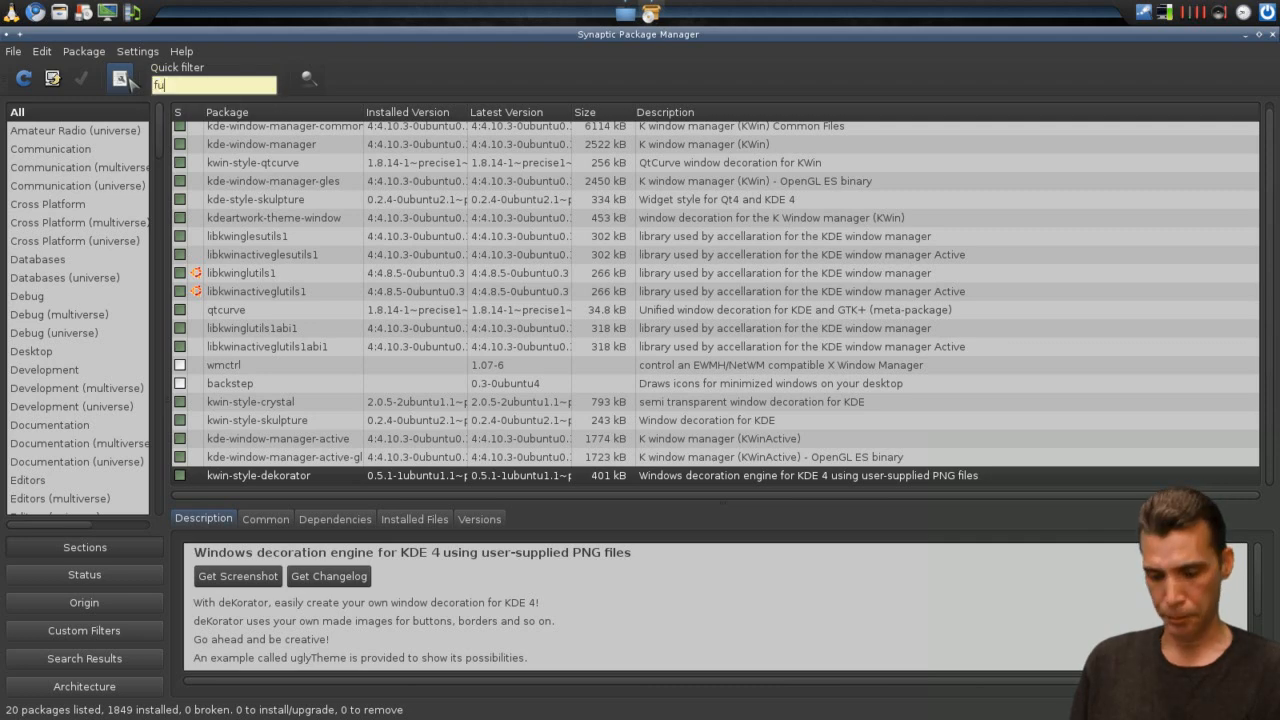
- Filter the package list for 'fusion', showing fusion-icon already installed
{"action": "type", "text": "sion"}
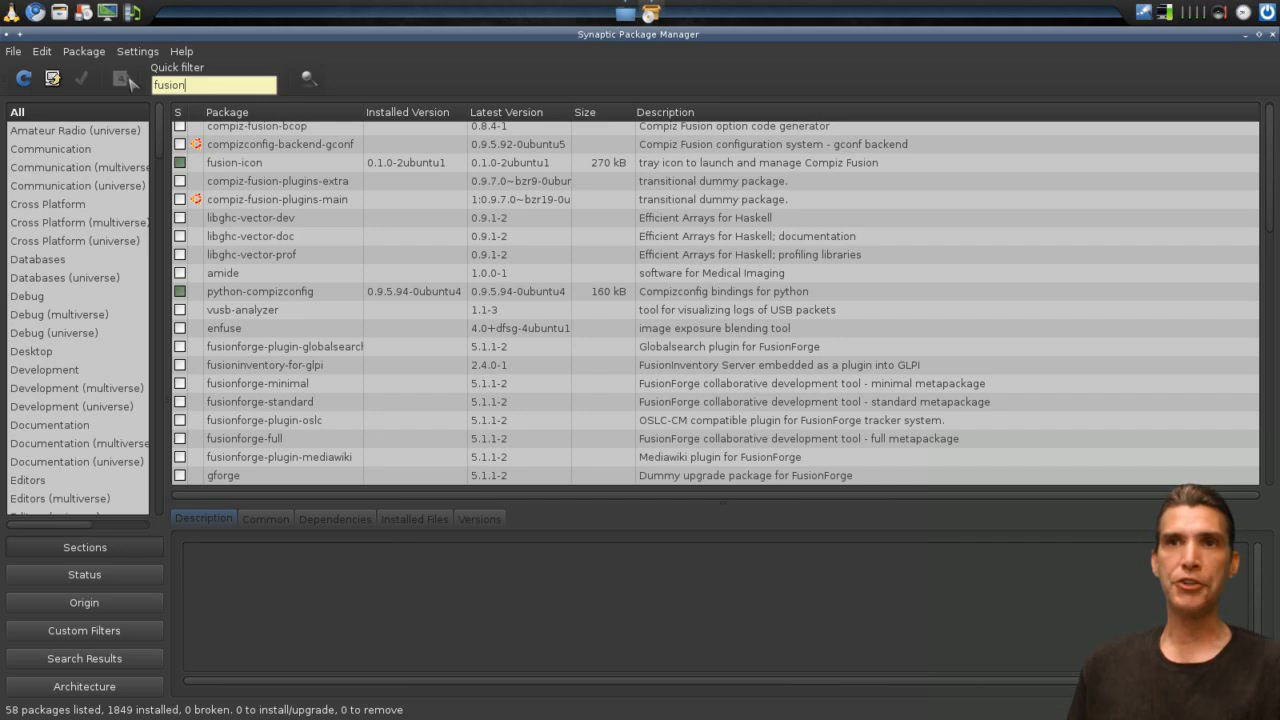
{"action": "mouse_move", "coordinate": [263, 199]}
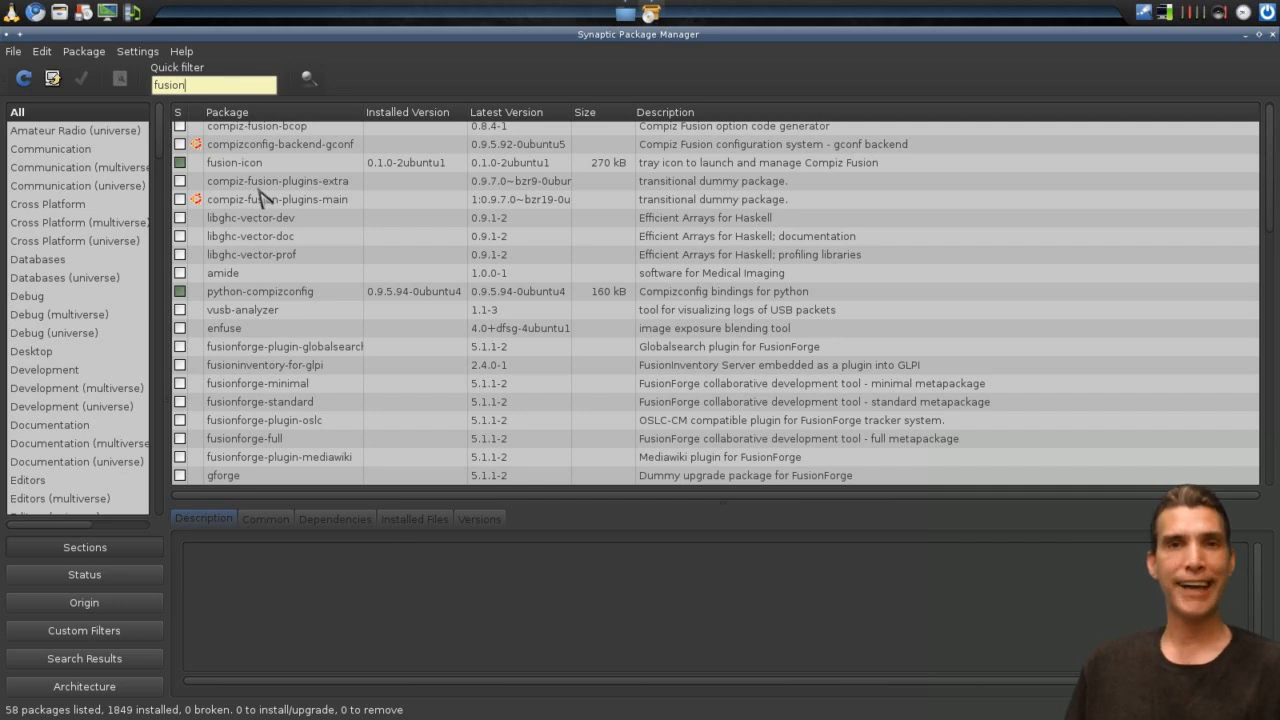
{"action": "mouse_move", "coordinate": [800, 125]}
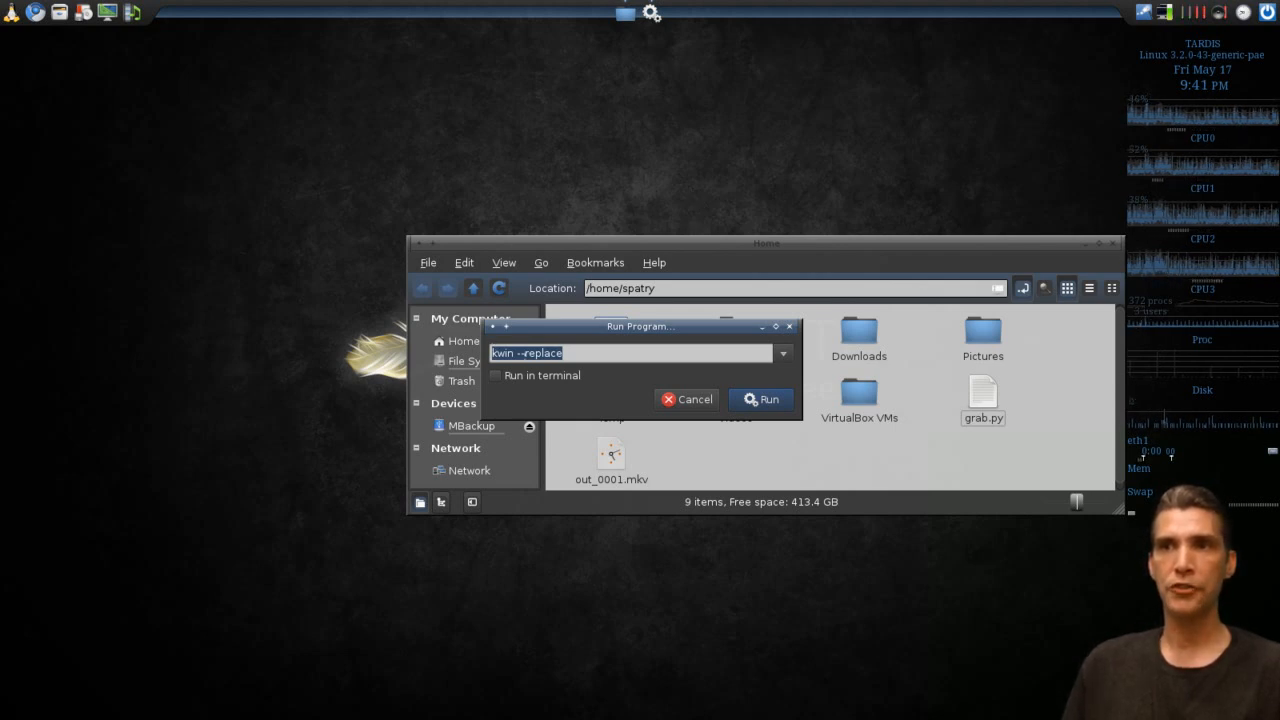
{"action": "mouse_move", "coordinate": [673, 378]}
{"action": "type", "text": "fusion-icon"}
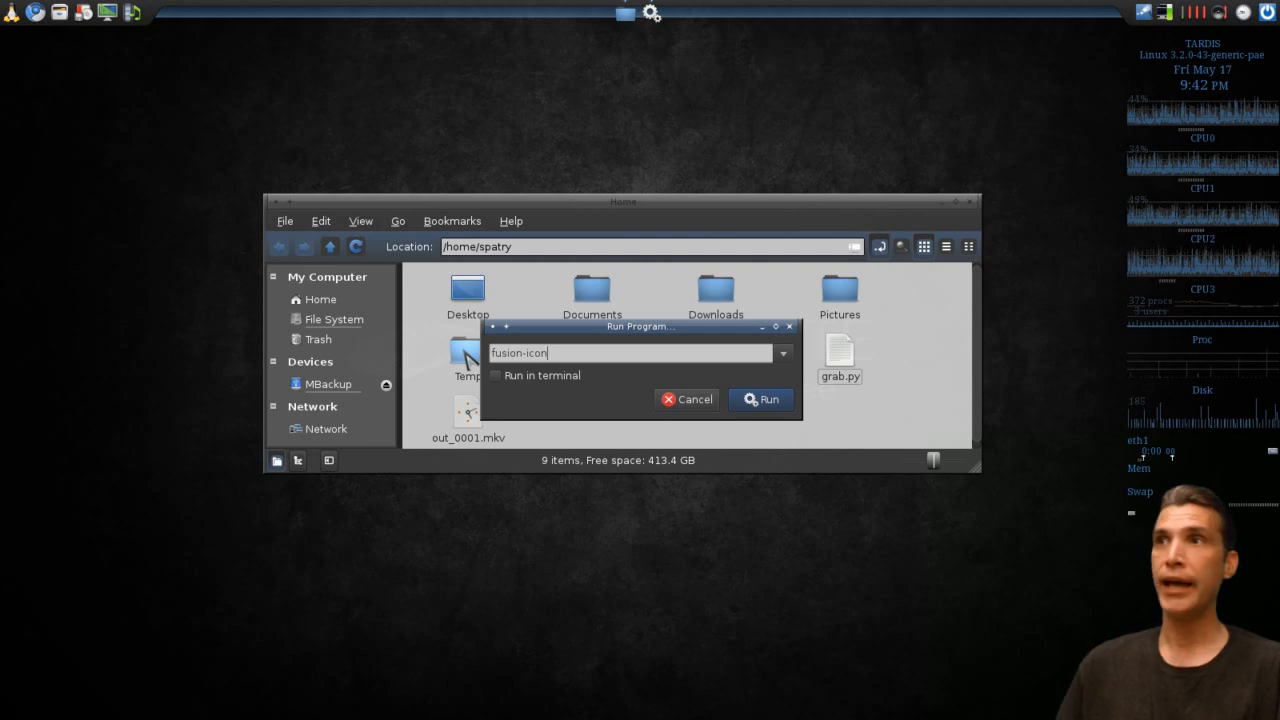
{"action": "mouse_move", "coordinate": [1147, 18]}
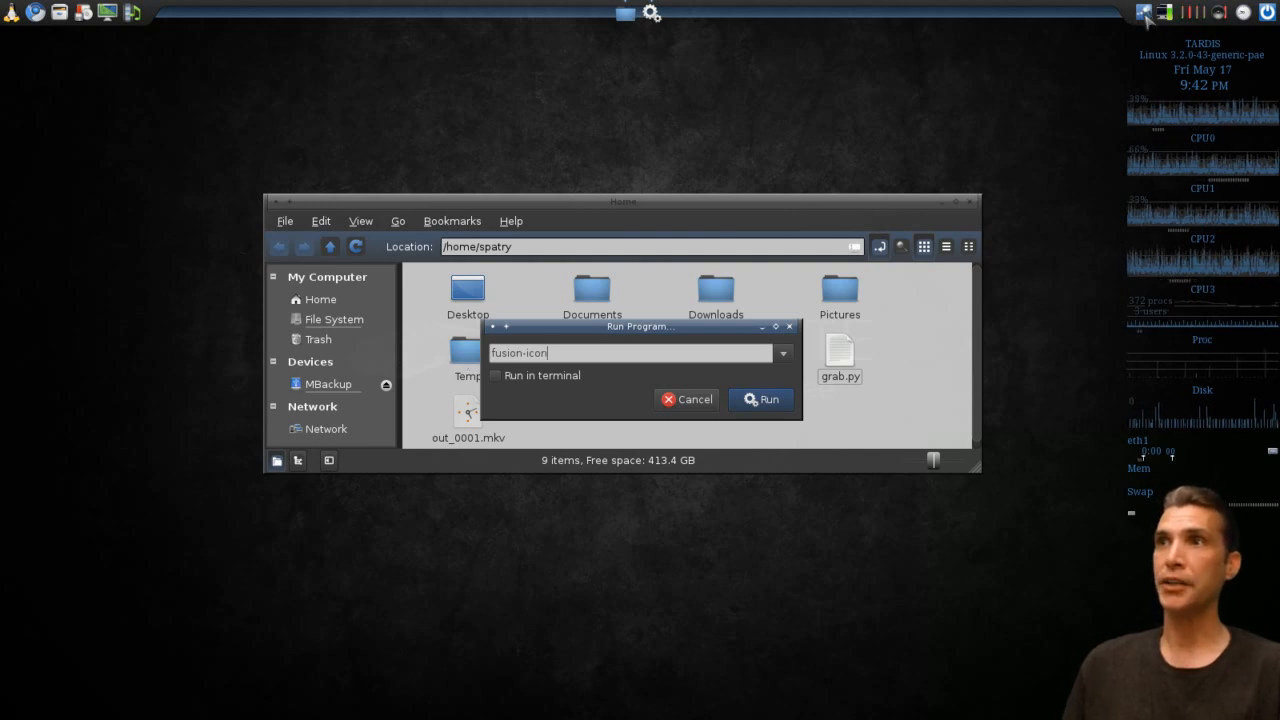
{"action": "mouse_move", "coordinate": [1148, 13]}
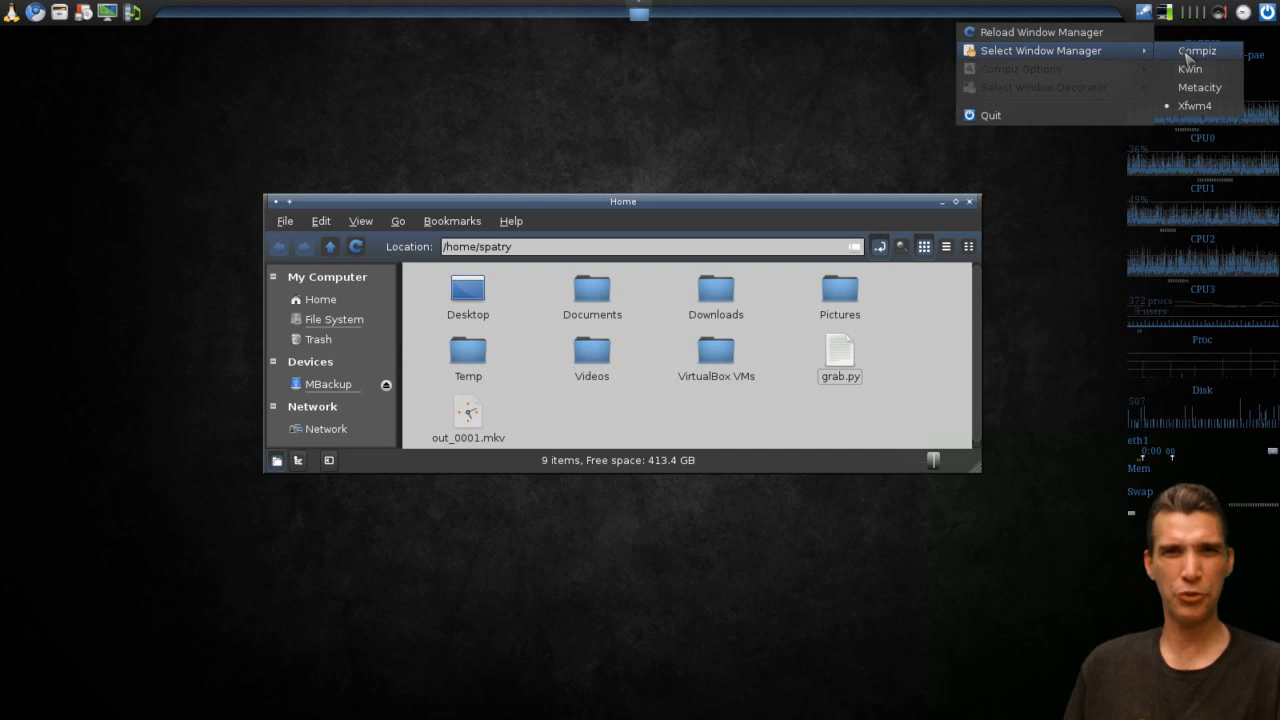
{"action": "mouse_move", "coordinate": [1189, 69]}
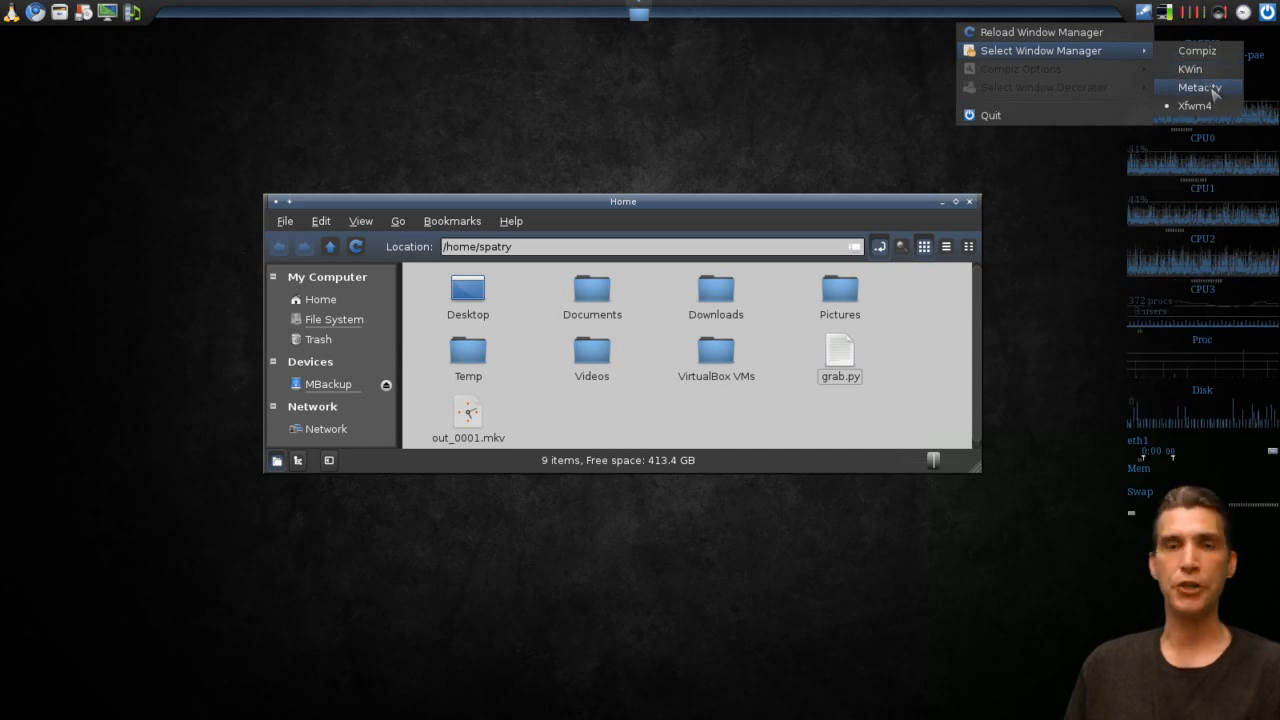
{"action": "mouse_move", "coordinate": [1205, 110]}
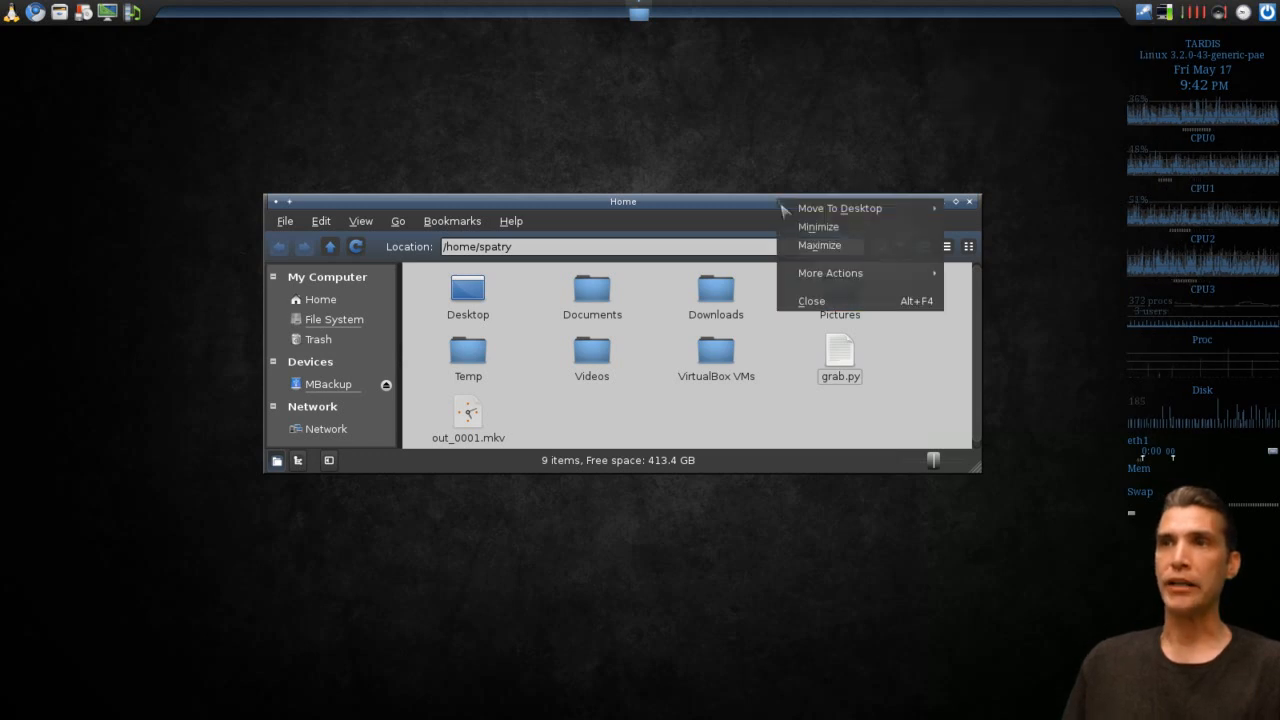
{"action": "left_click", "coordinate": [830, 273]}
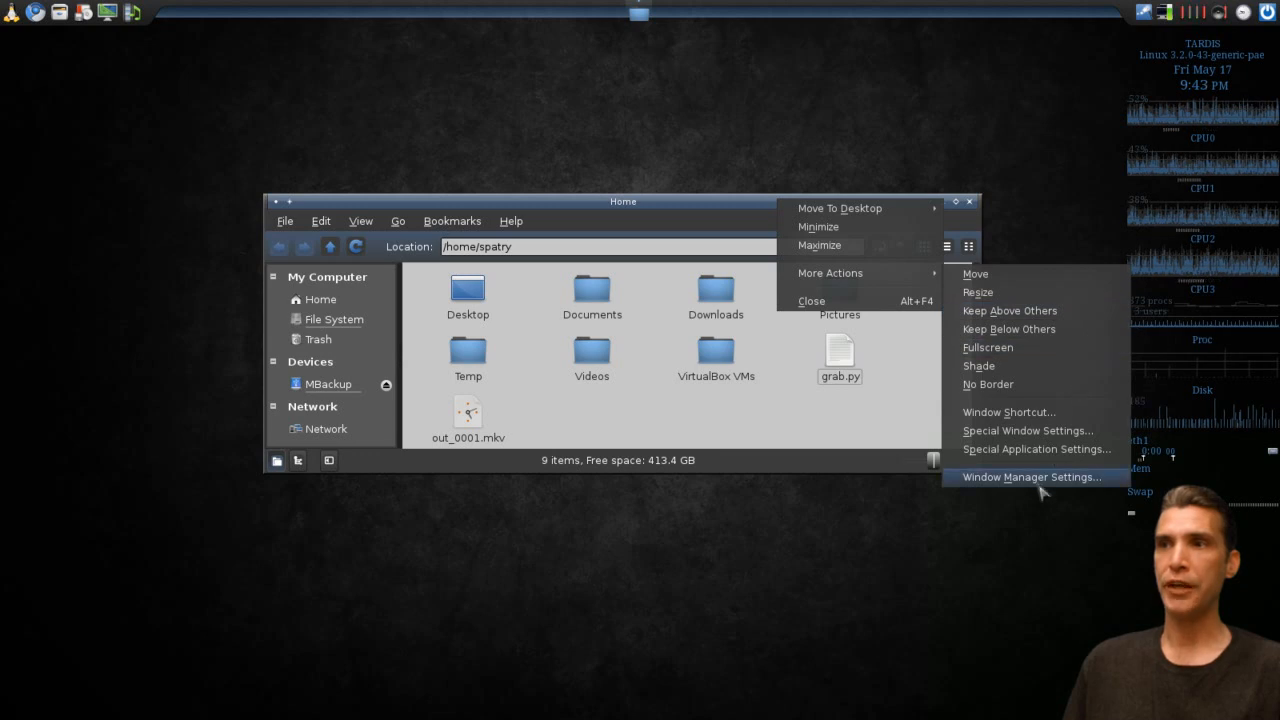
{"action": "left_click", "coordinate": [1031, 477]}
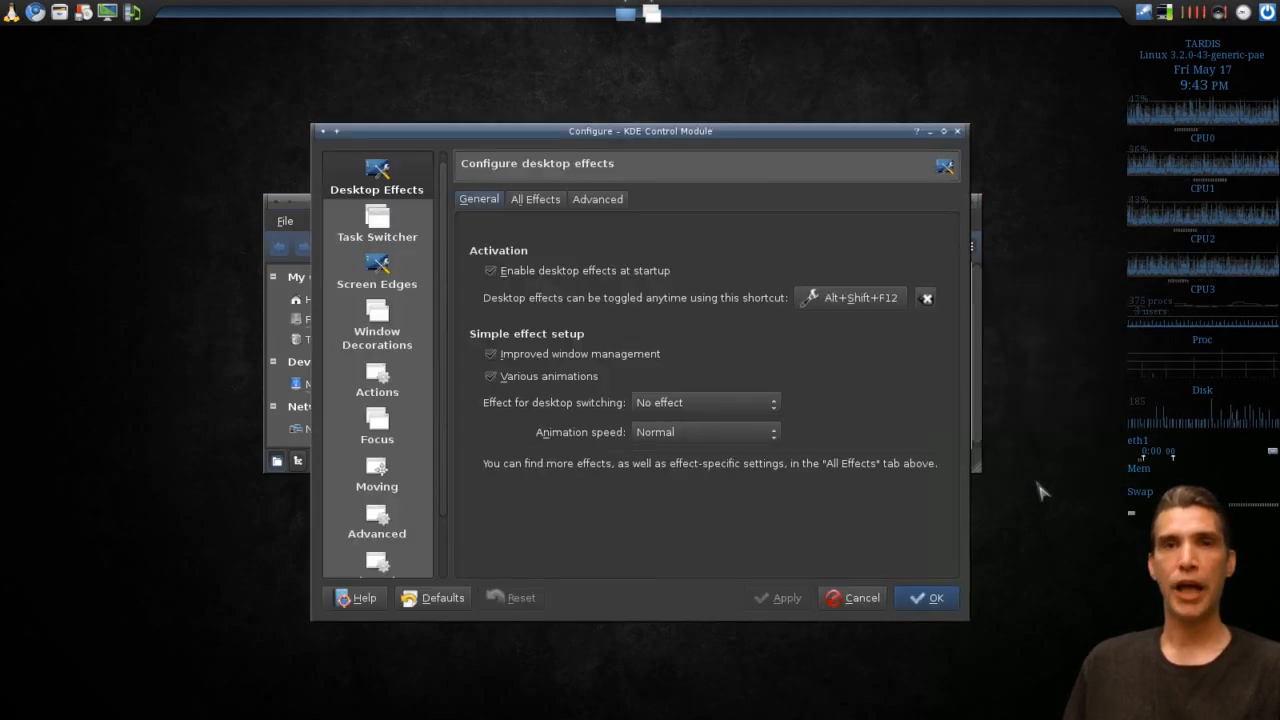
{"action": "mouse_move", "coordinate": [888, 455]}
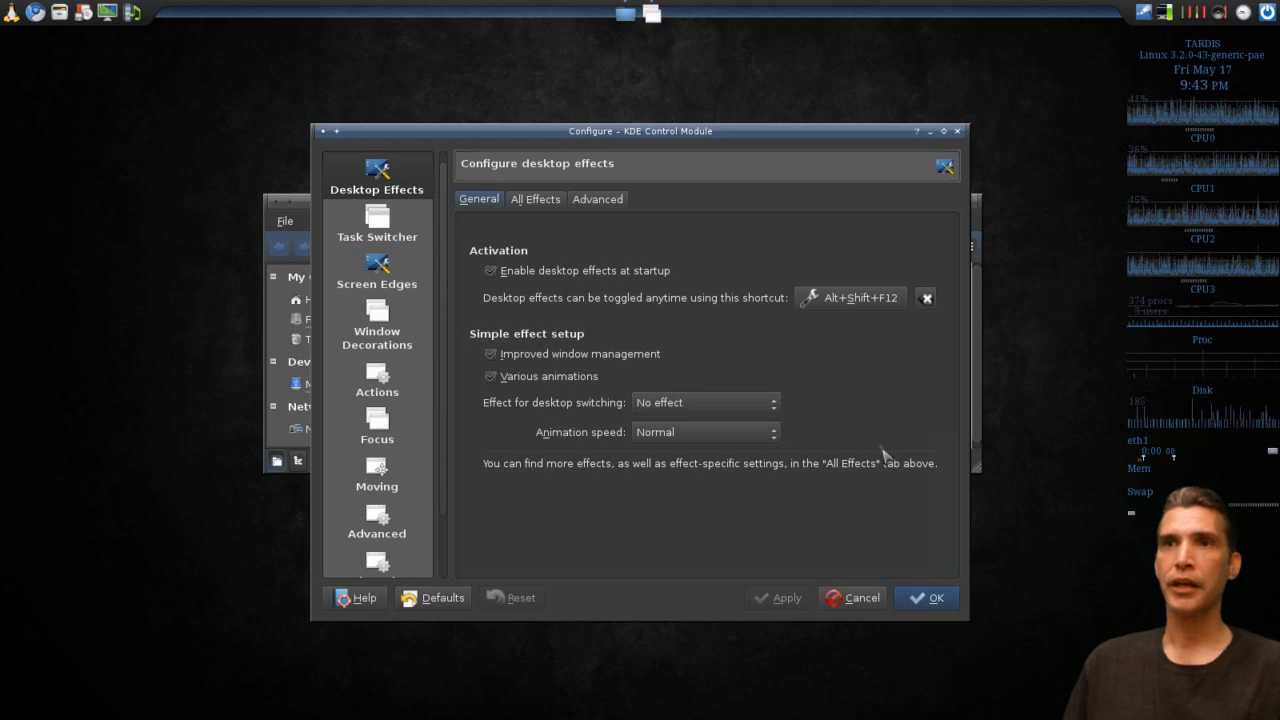
{"action": "mouse_move", "coordinate": [555, 215]}
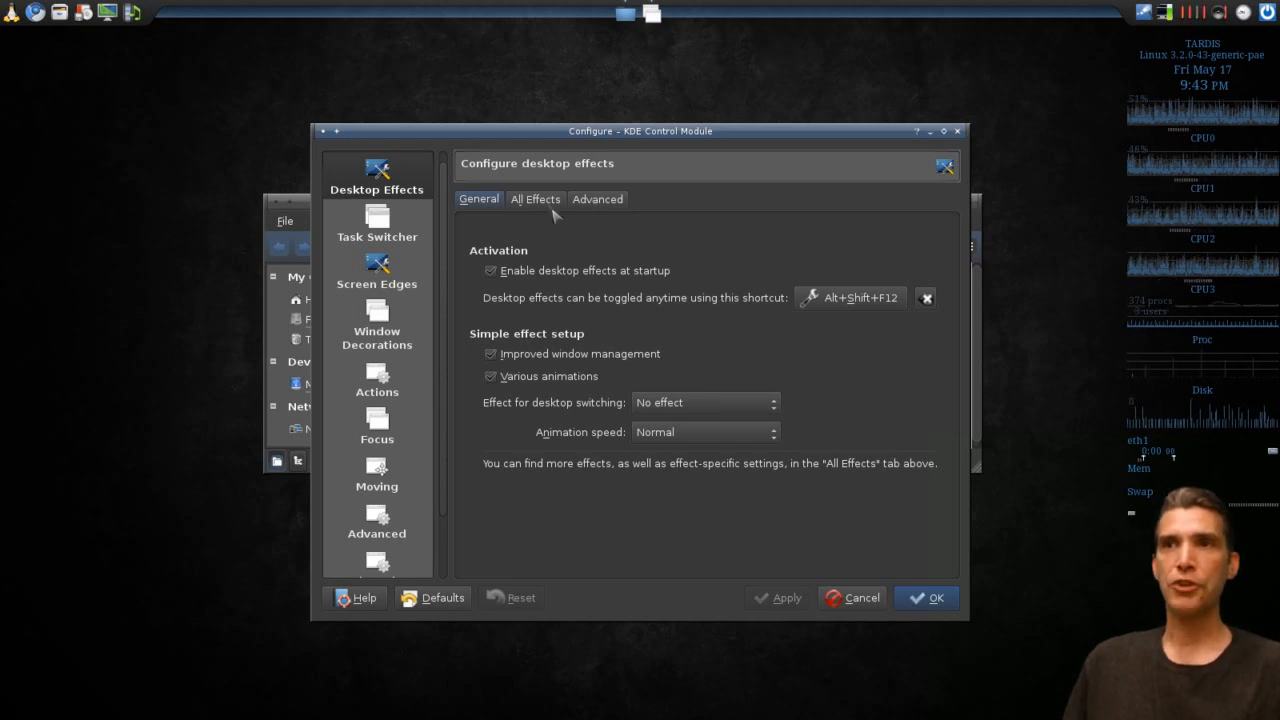
- Show the full All Effects list and uncheck the Looking Glass effect
{"action": "left_click", "coordinate": [535, 198]}
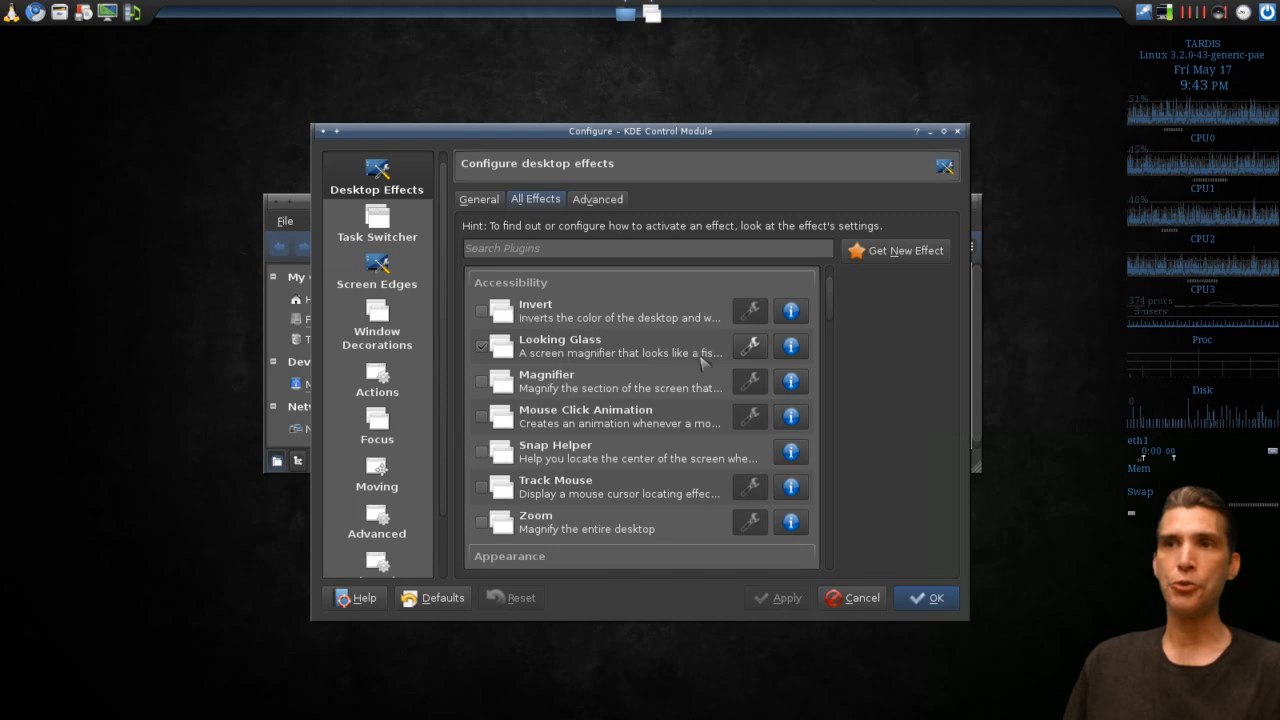
{"action": "mouse_move", "coordinate": [827, 311]}
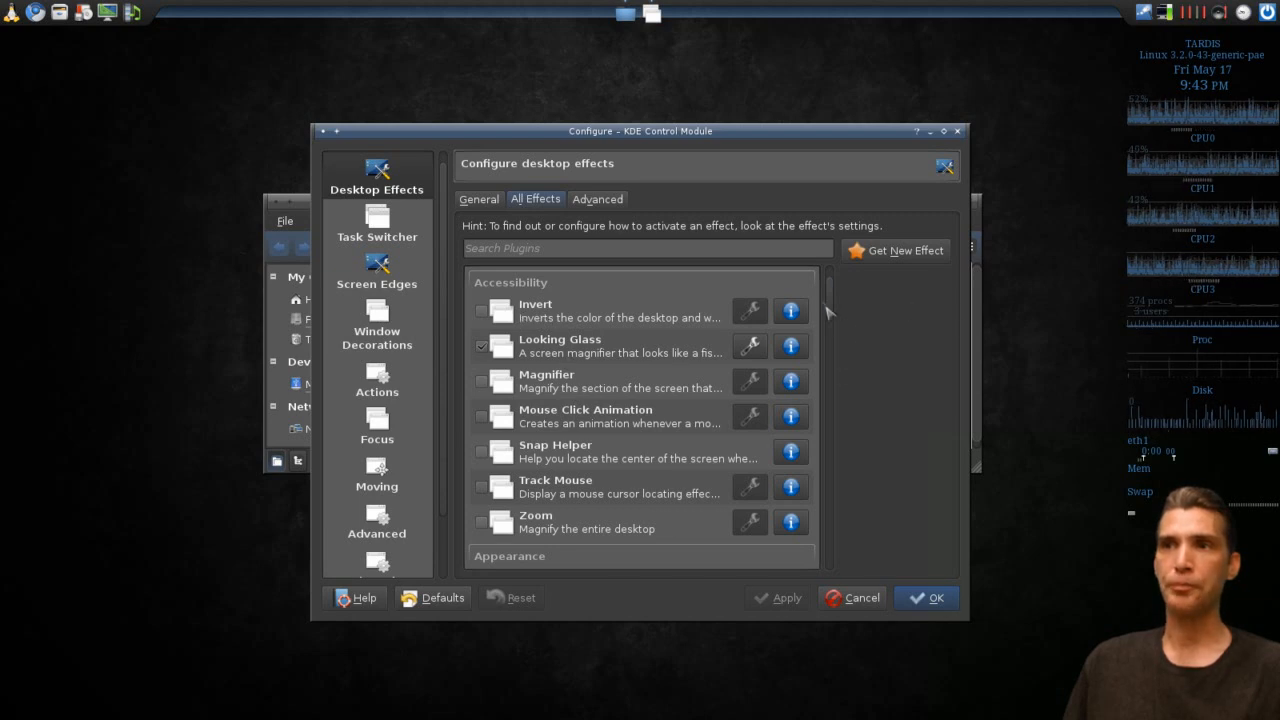
{"action": "scroll", "scroll_direction": "down", "scroll_amount": 3}
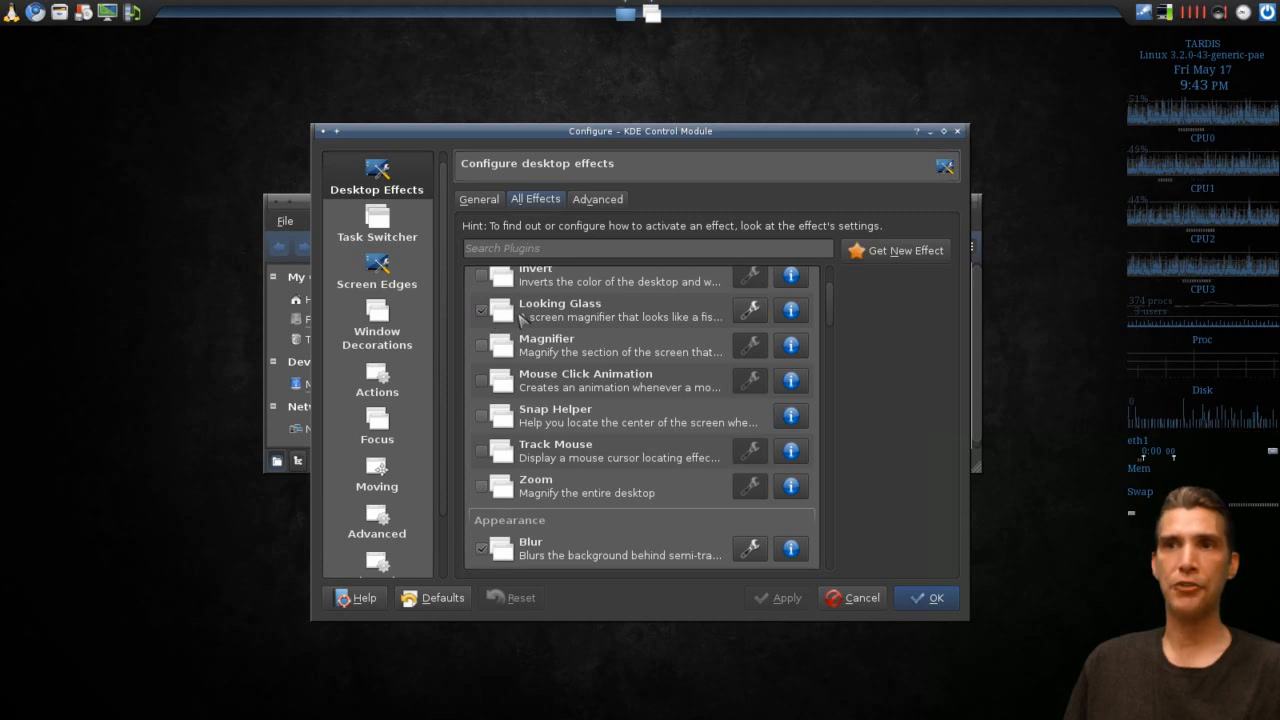
{"action": "mouse_move", "coordinate": [555, 315]}
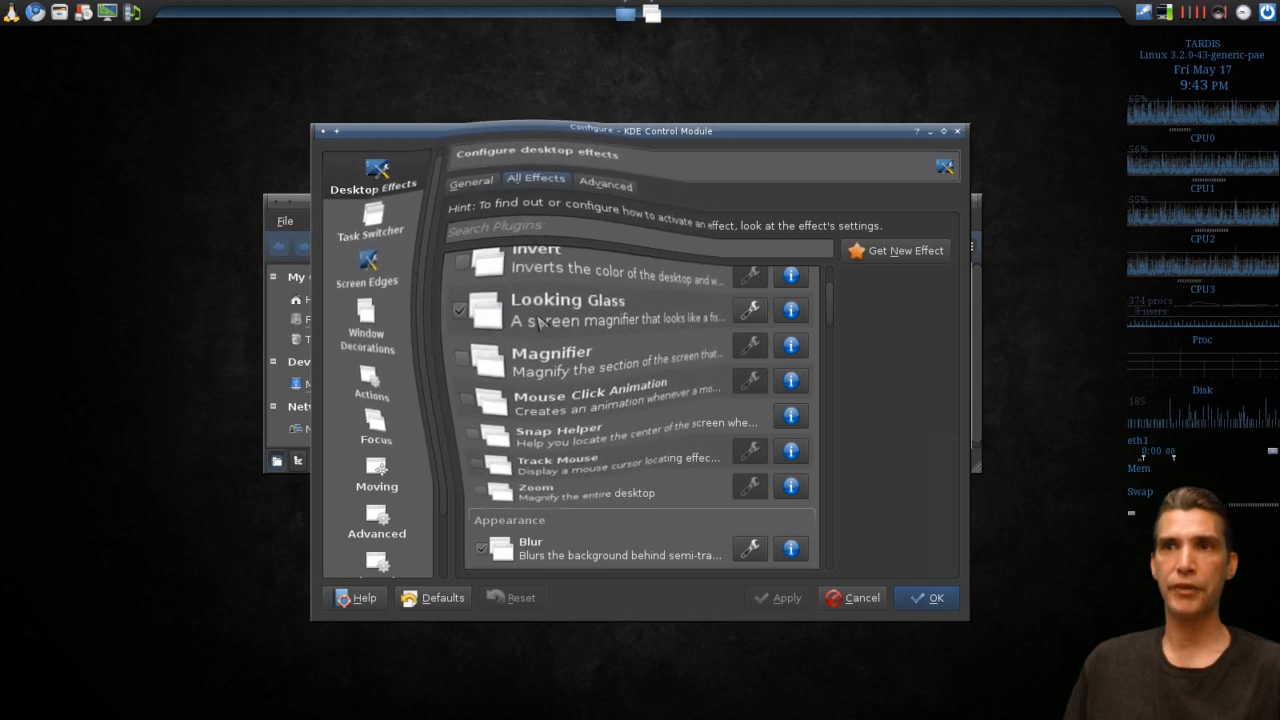
{"action": "left_click", "coordinate": [459, 310]}
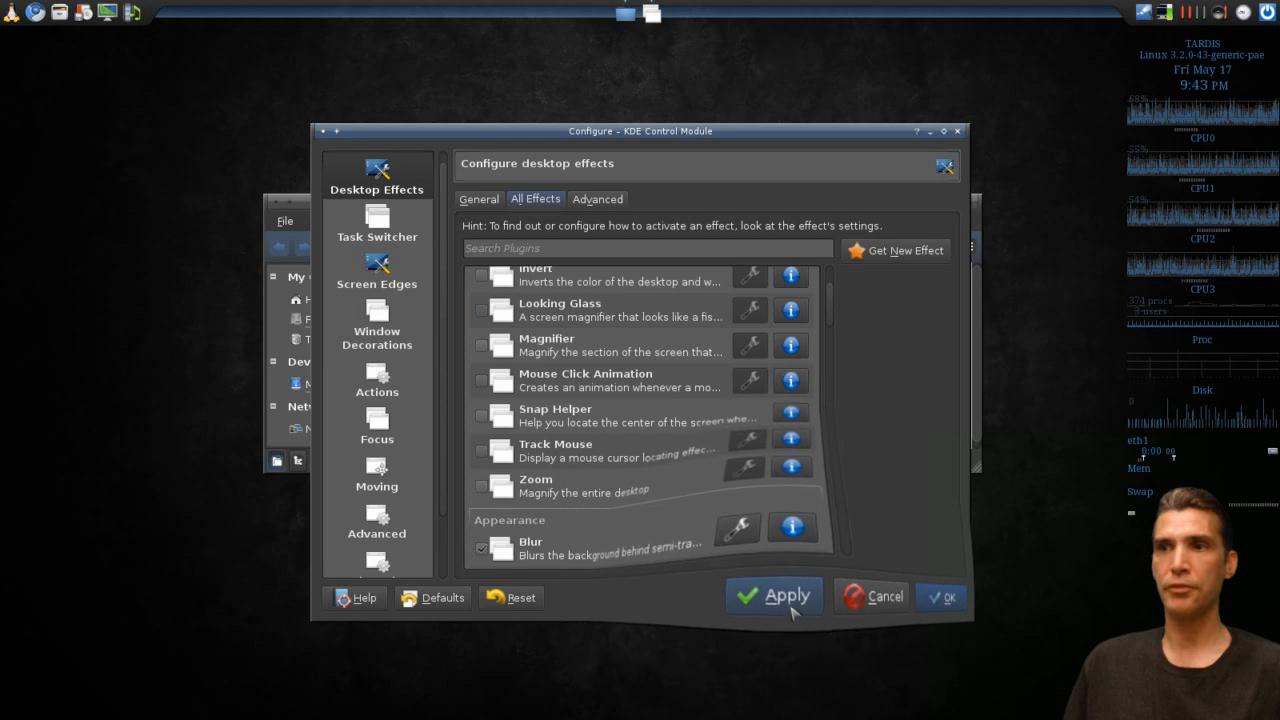
- Apply Looking Glass off, then enable the Magnifier effect and apply it
{"action": "left_click", "coordinate": [787, 596]}
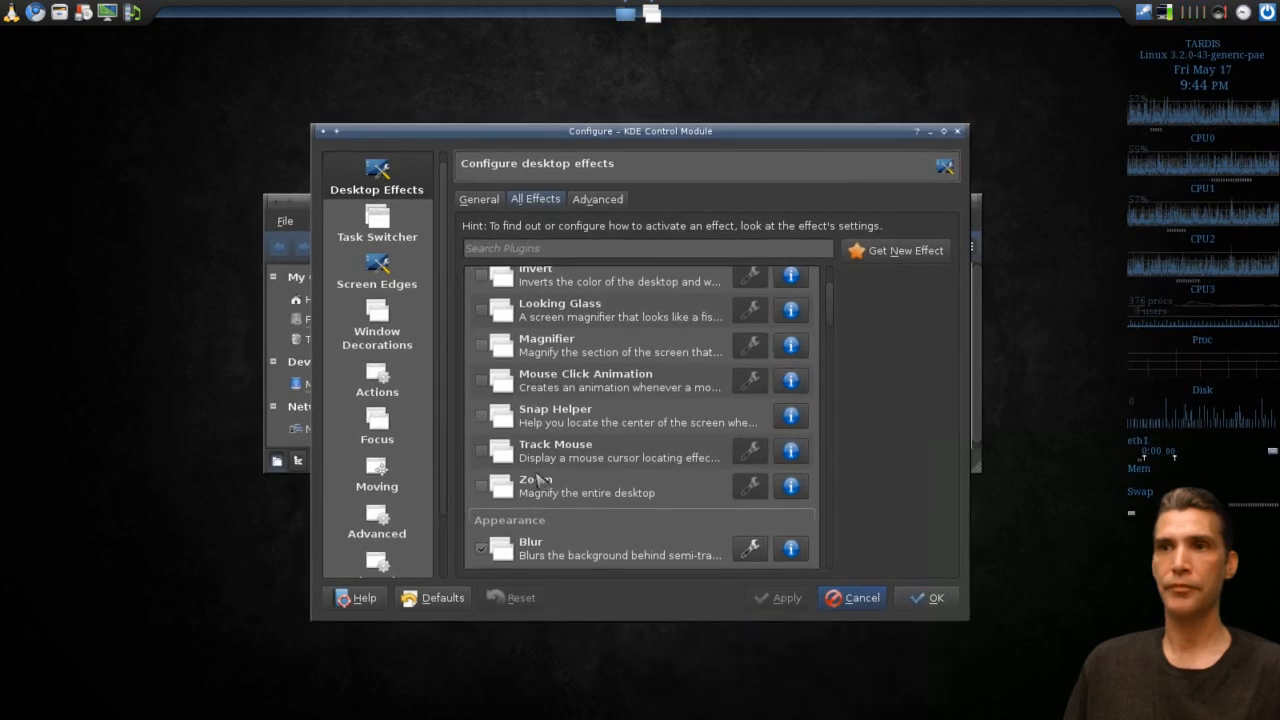
{"action": "left_click", "coordinate": [481, 347]}
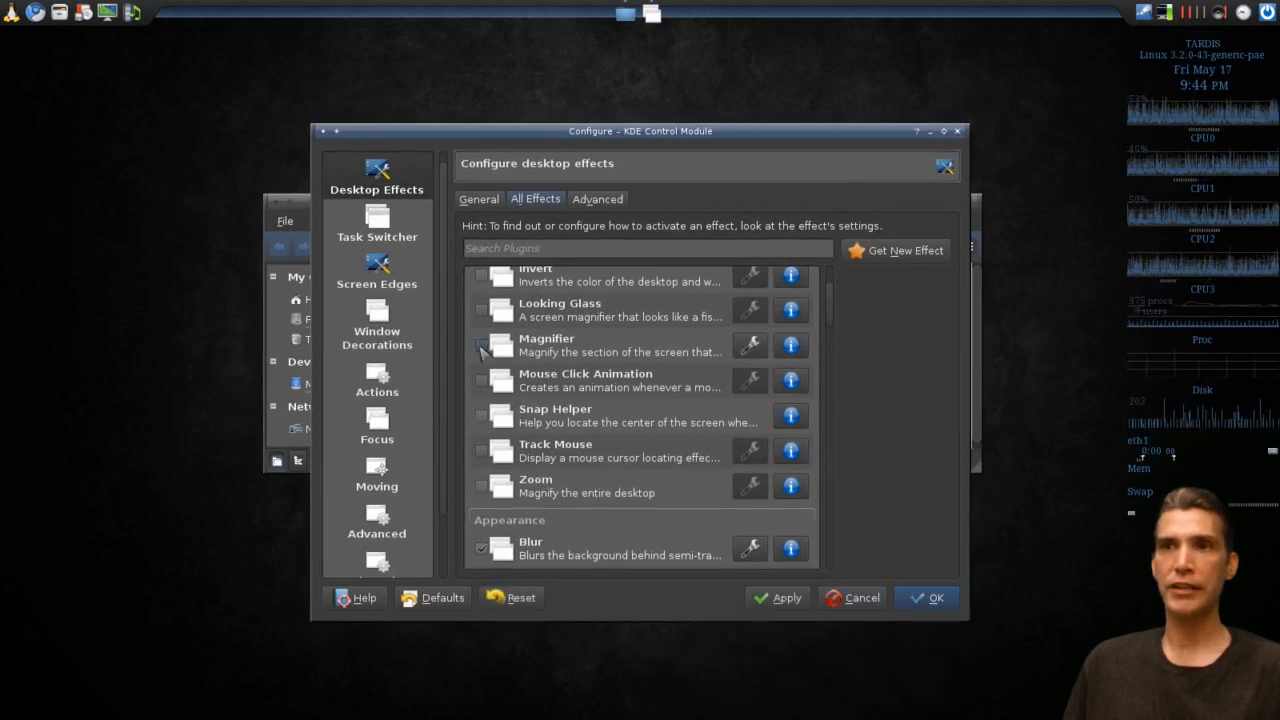
{"action": "left_click", "coordinate": [482, 346]}
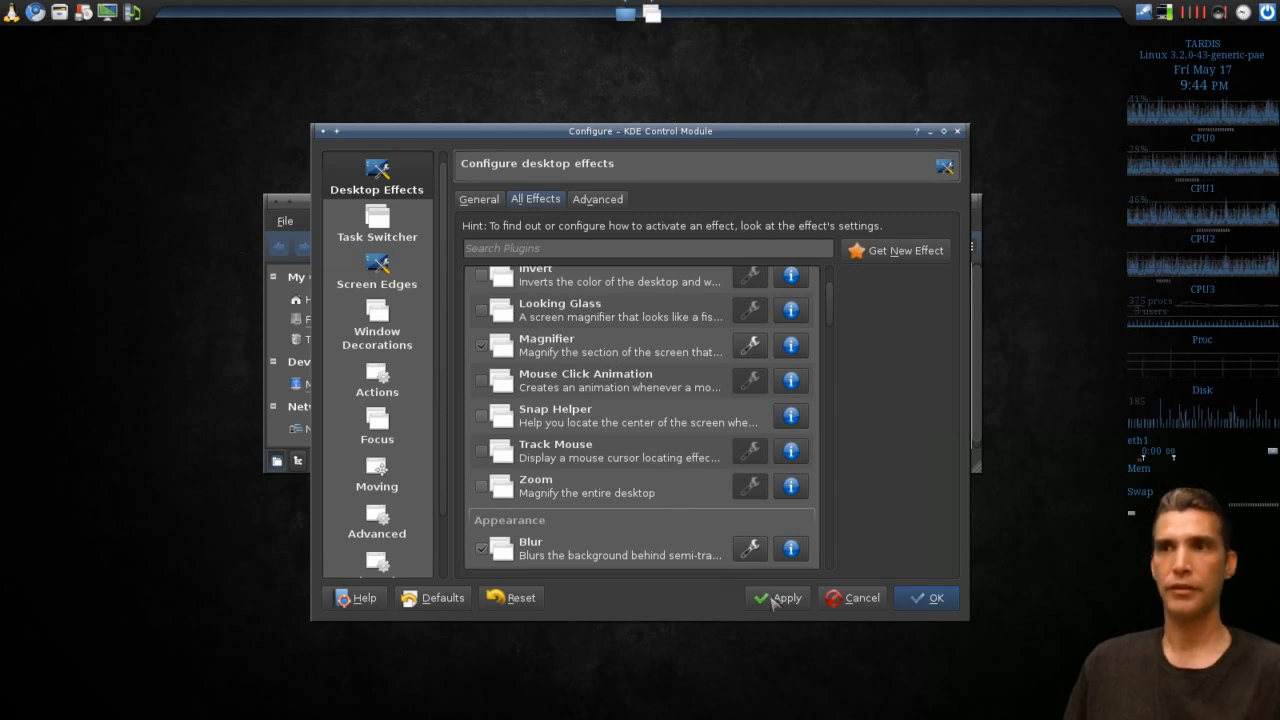
{"action": "left_click", "coordinate": [778, 597]}
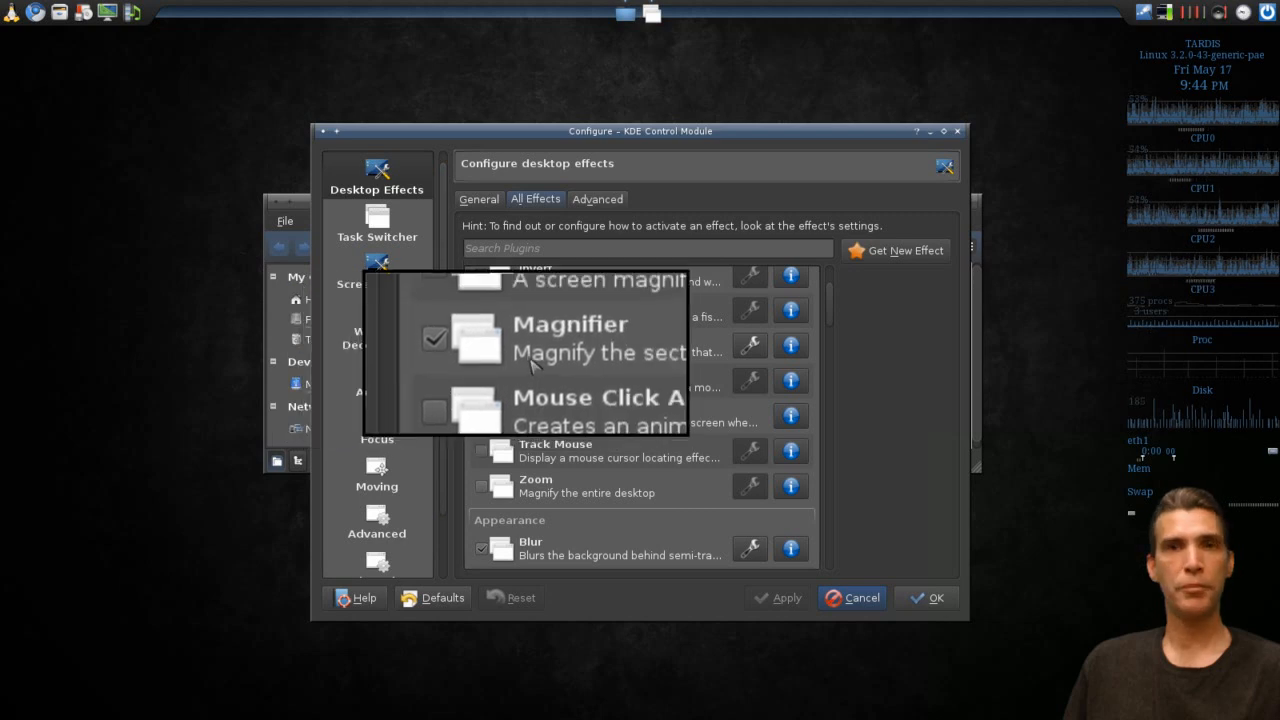
- Watch Fall Apart by closing the Home file manager window, then uncheck Fall Apart
{"action": "scroll", "scroll_direction": "down", "scroll_amount": 3}
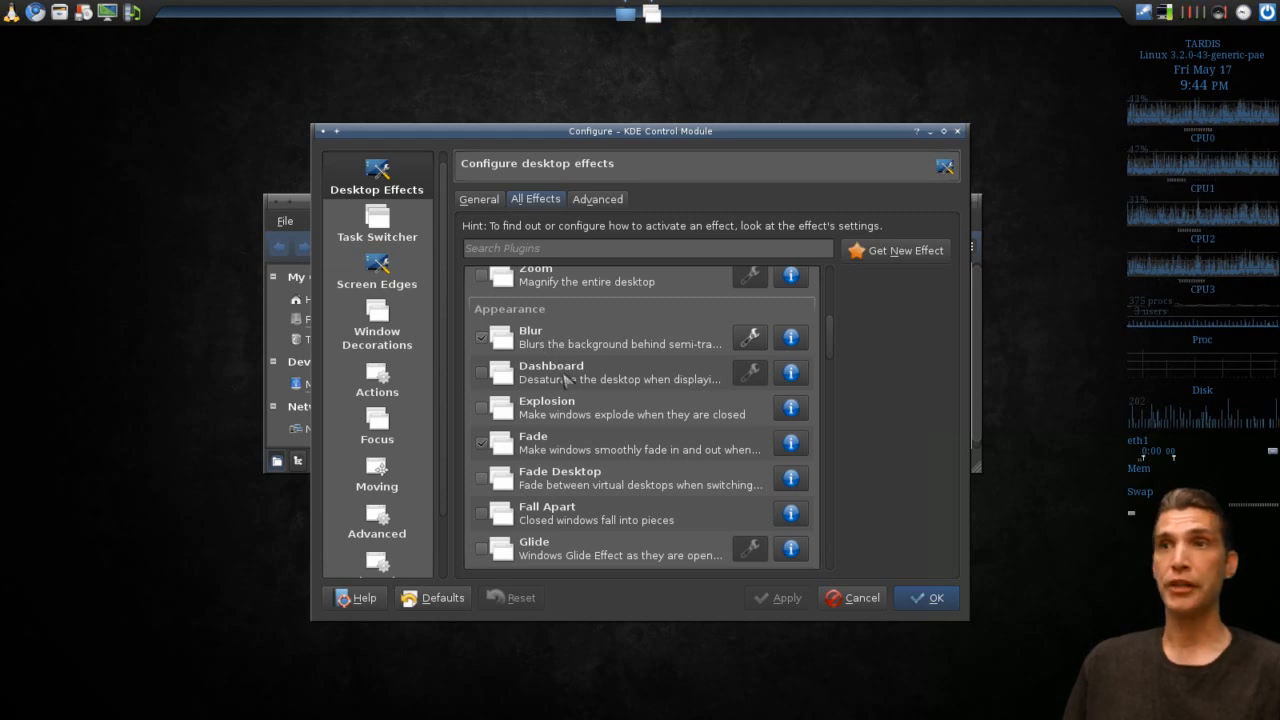
{"action": "mouse_move", "coordinate": [535, 415]}
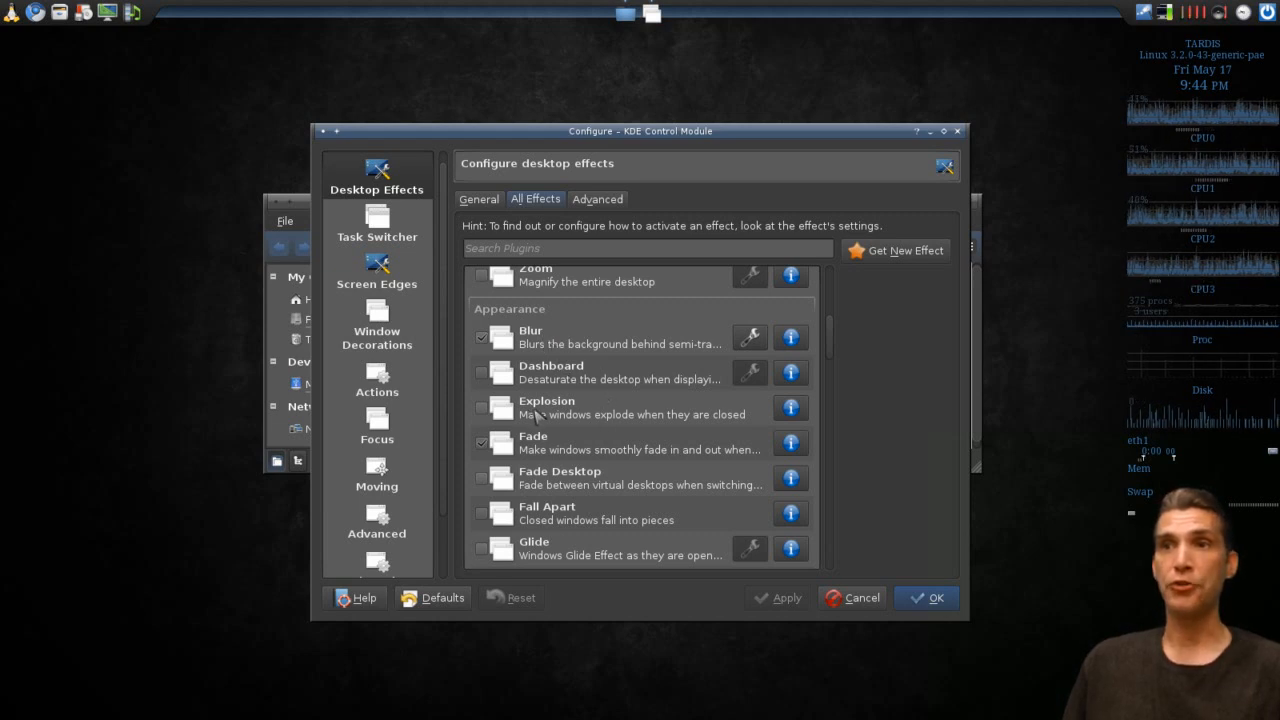
{"action": "mouse_move", "coordinate": [548, 450]}
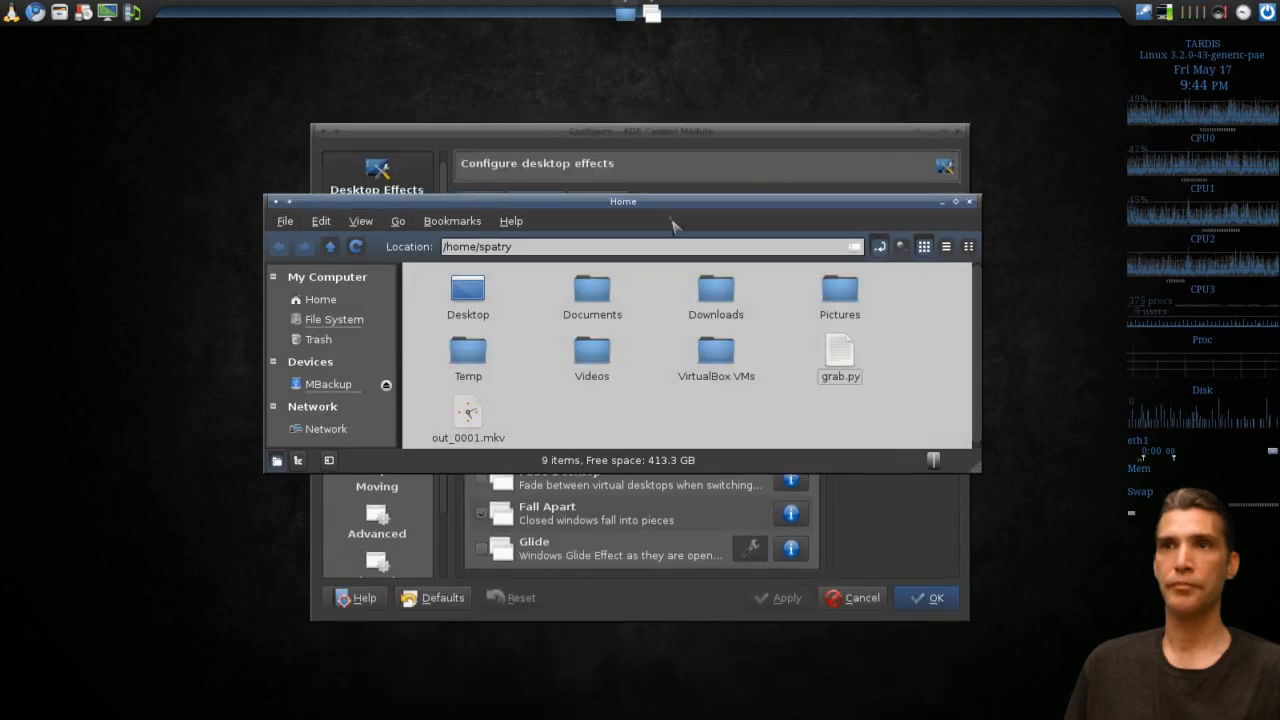
{"action": "left_click", "coordinate": [968, 201]}
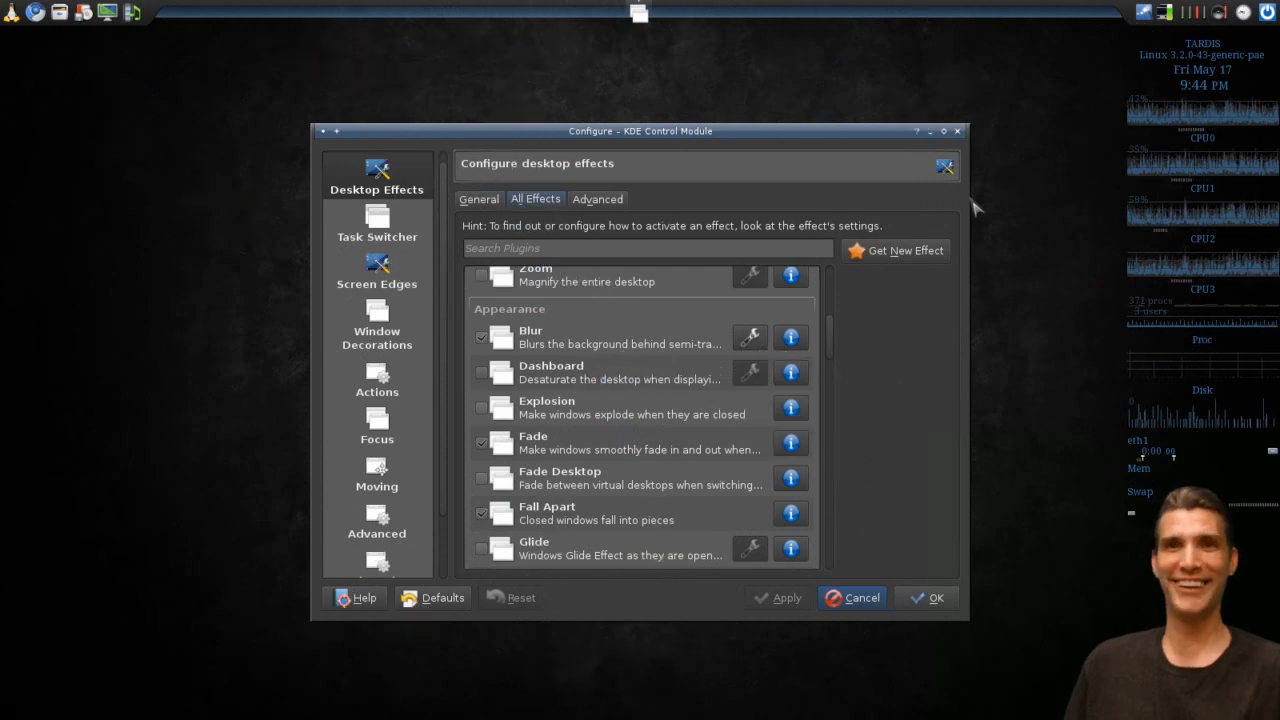
{"action": "mouse_move", "coordinate": [884, 274]}
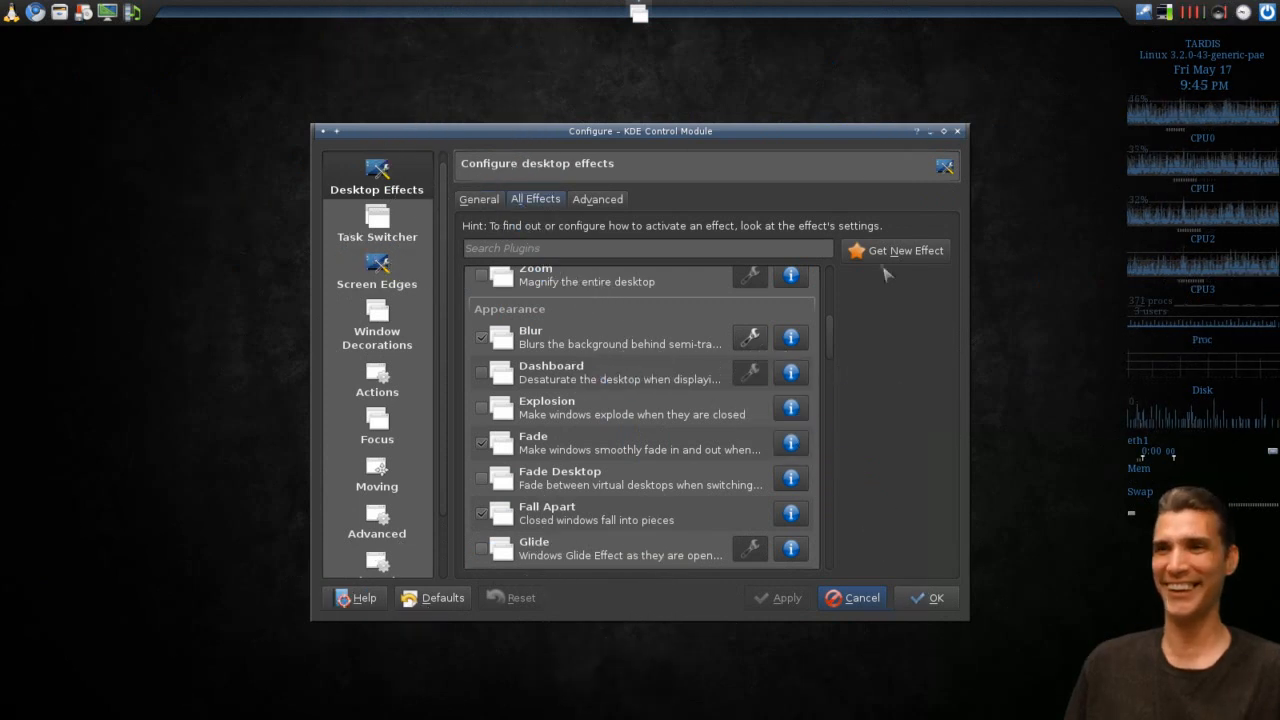
{"action": "left_click", "coordinate": [483, 513]}
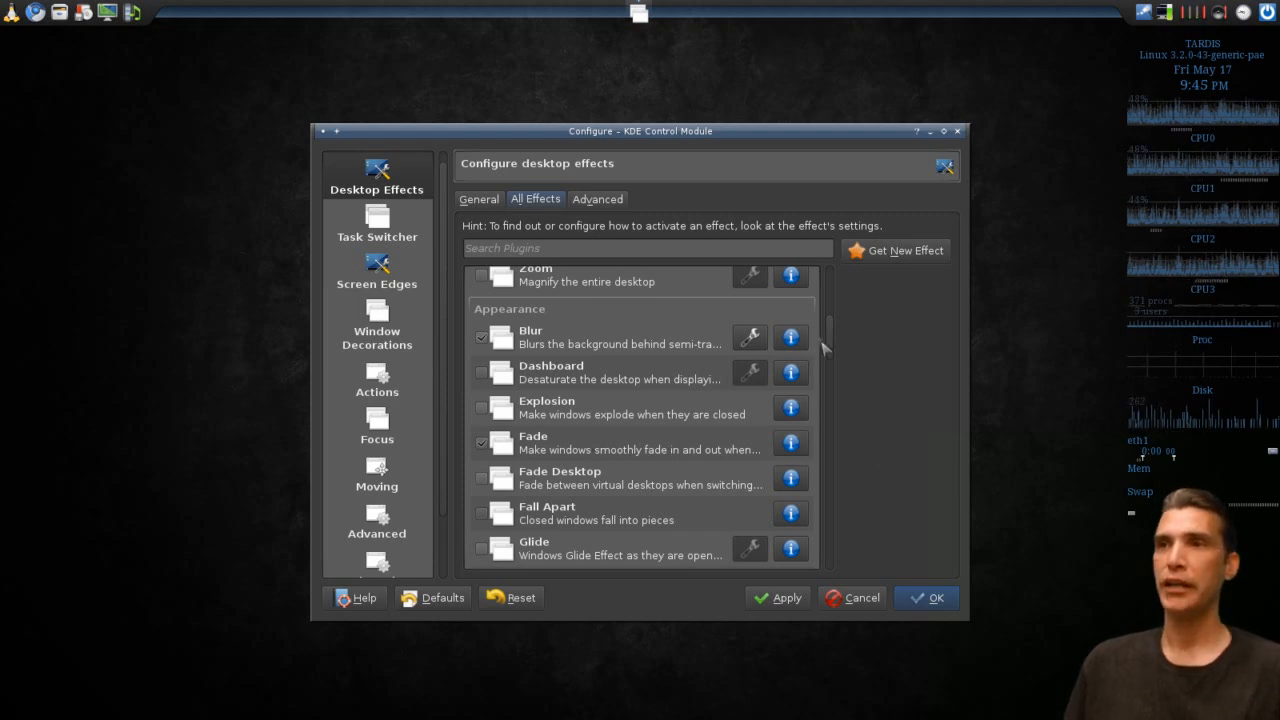
{"action": "scroll", "scroll_direction": "down", "scroll_amount": 3}
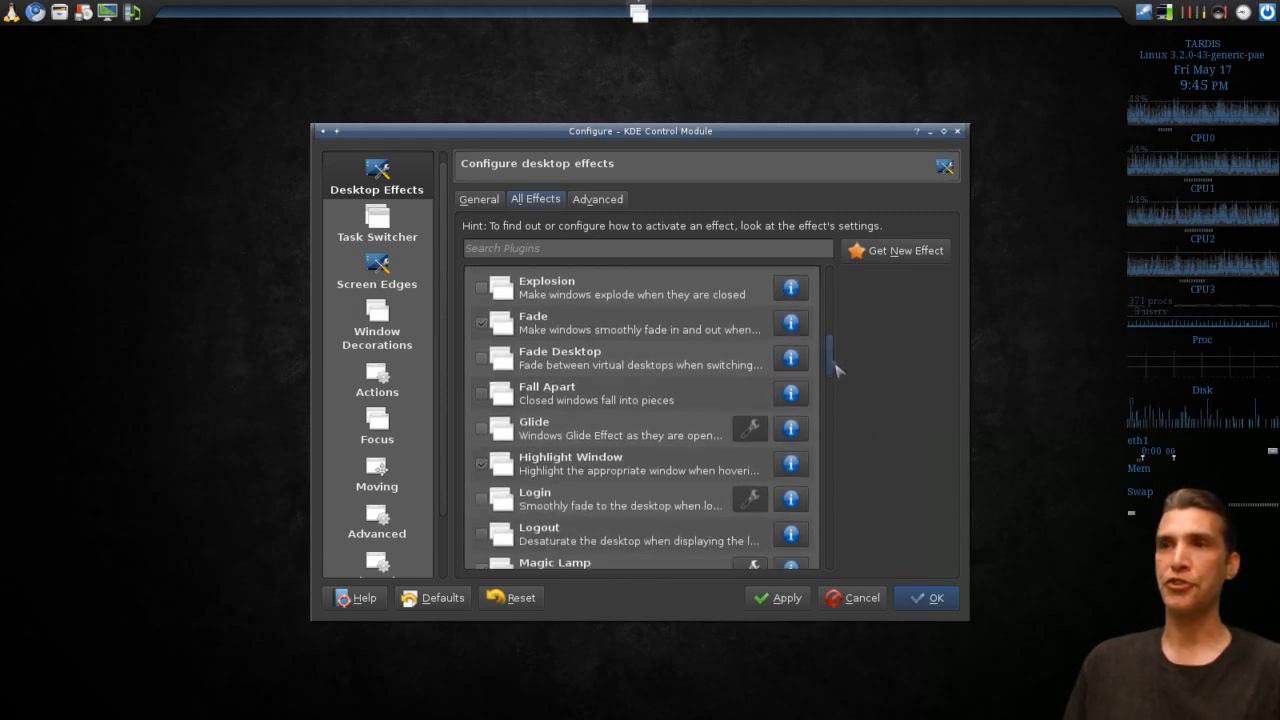
{"action": "scroll", "scroll_direction": "down", "scroll_amount": 3}
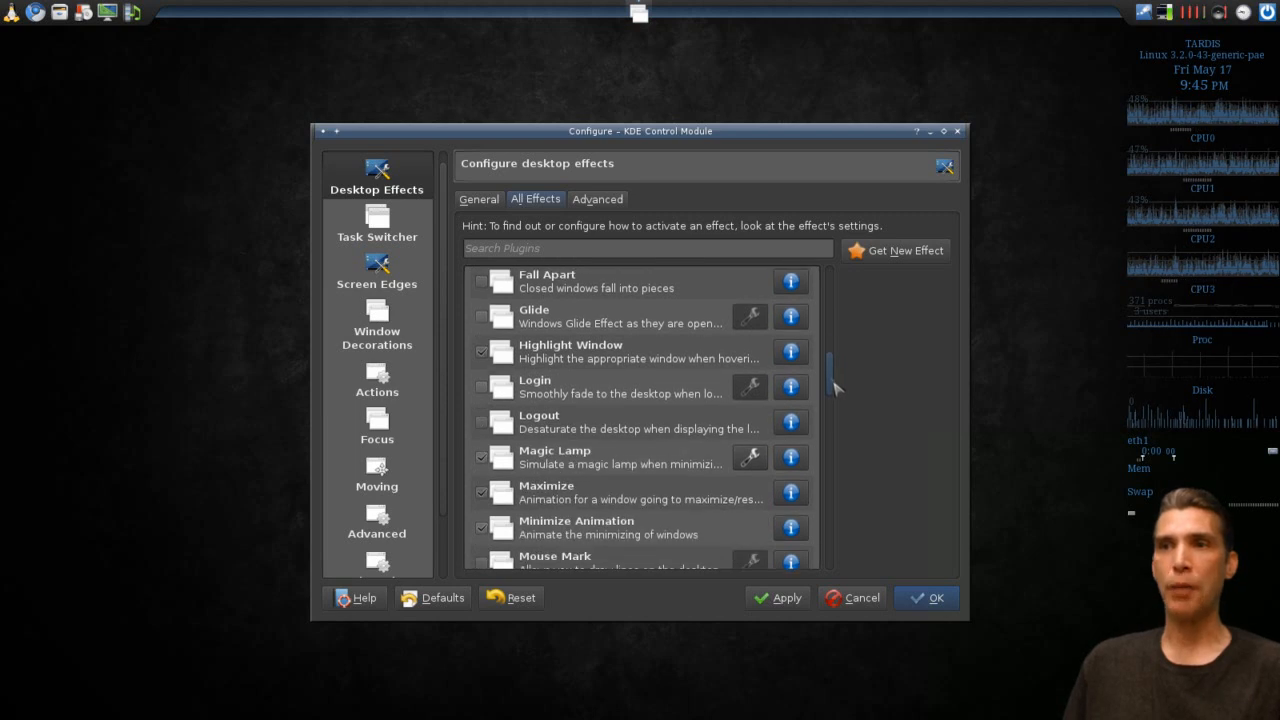
{"action": "mouse_move", "coordinate": [749, 457]}
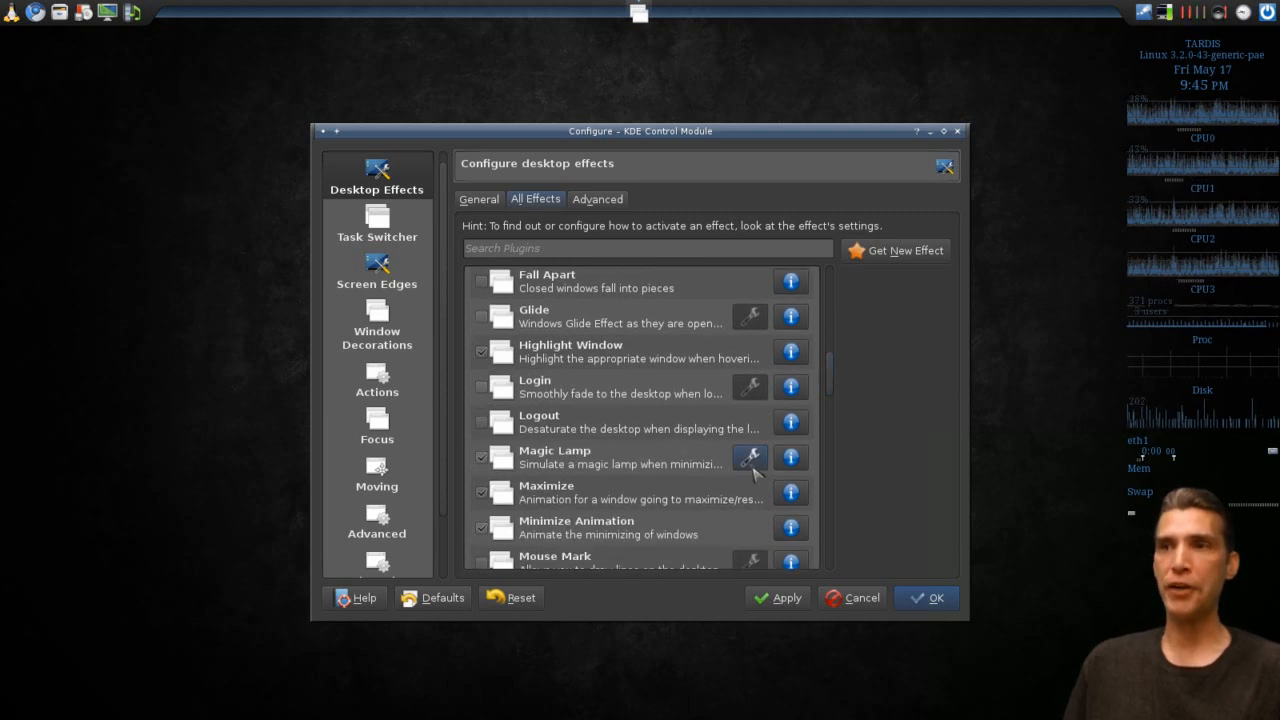
{"action": "mouse_move", "coordinate": [937, 140]}
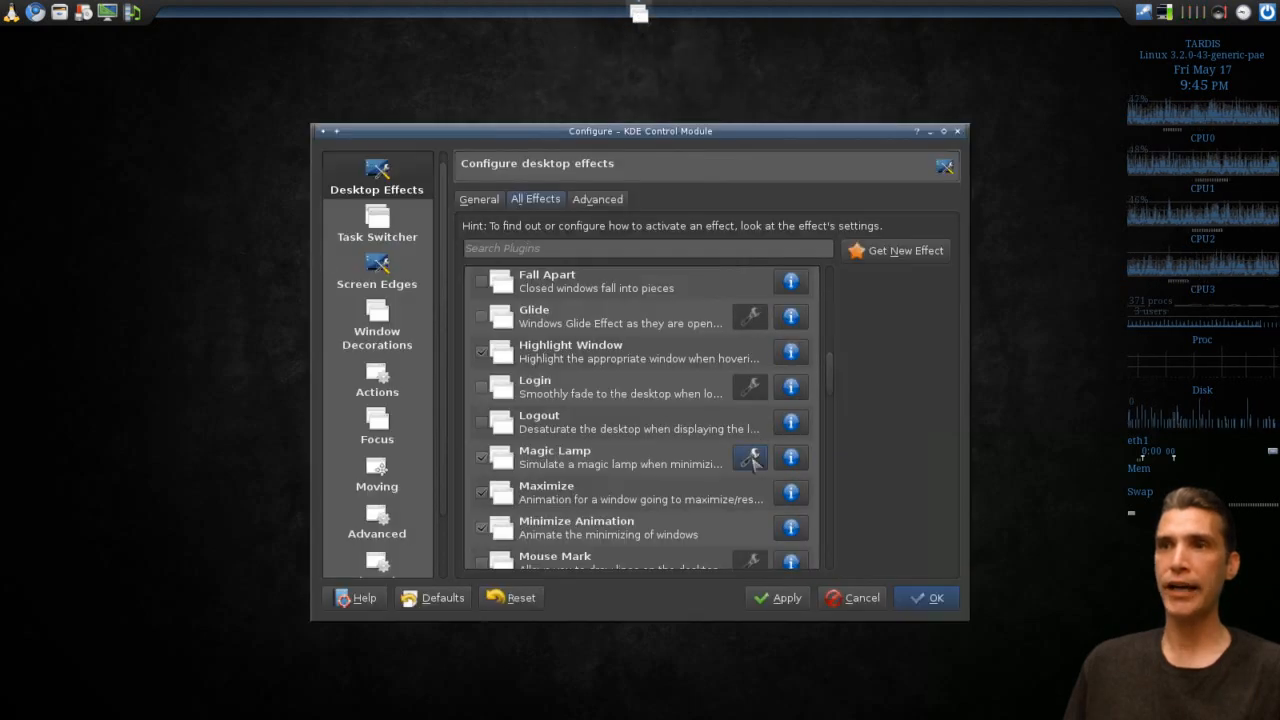
{"action": "left_click", "coordinate": [750, 458]}
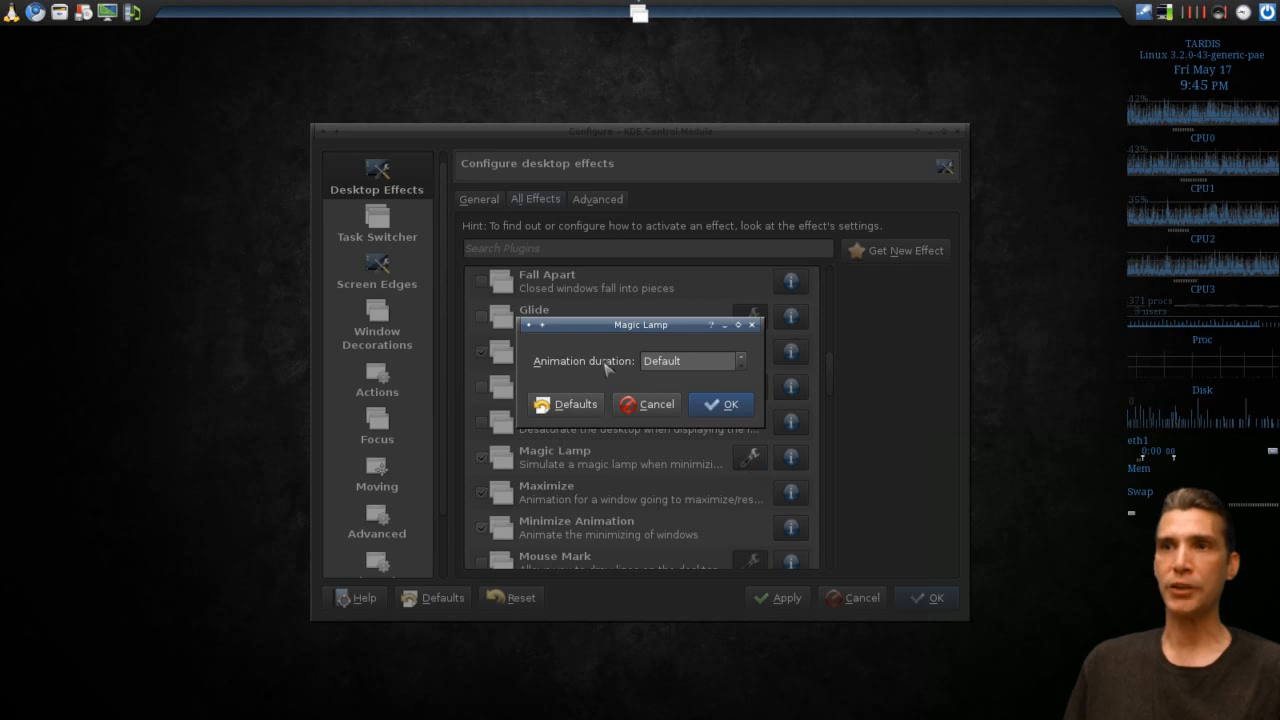
{"action": "mouse_move", "coordinate": [745, 373]}
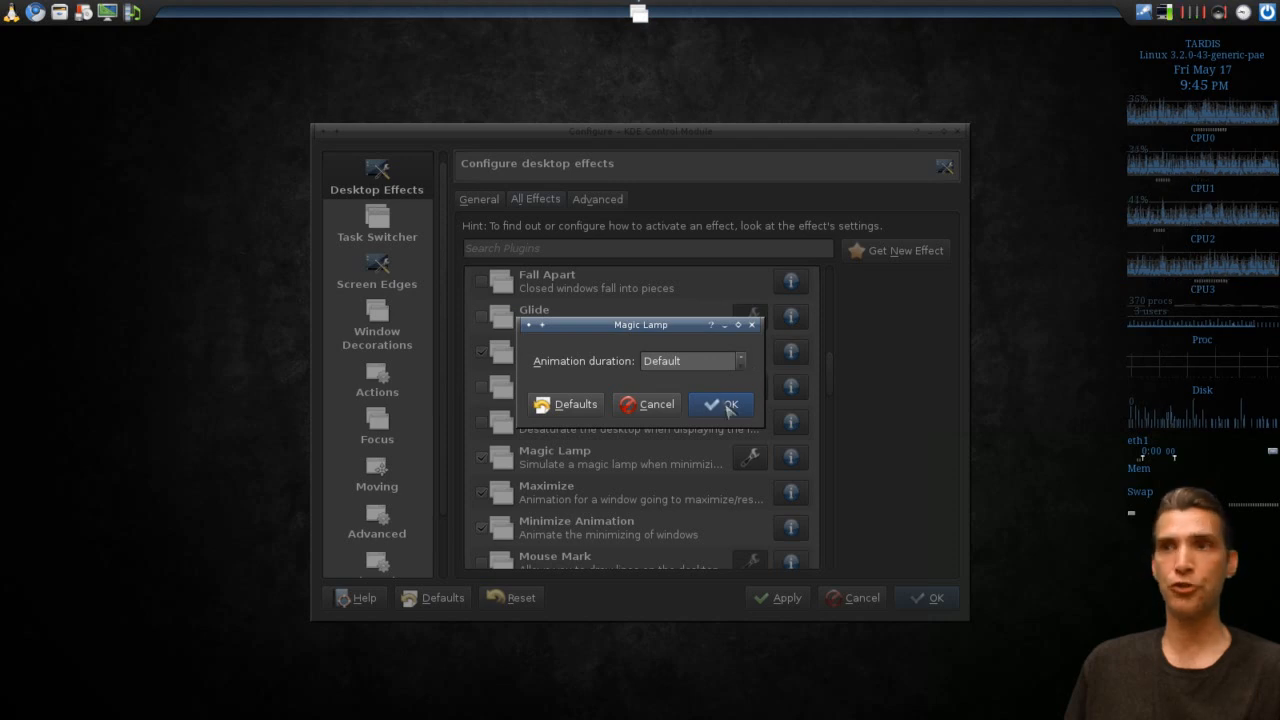
{"action": "left_click", "coordinate": [721, 404]}
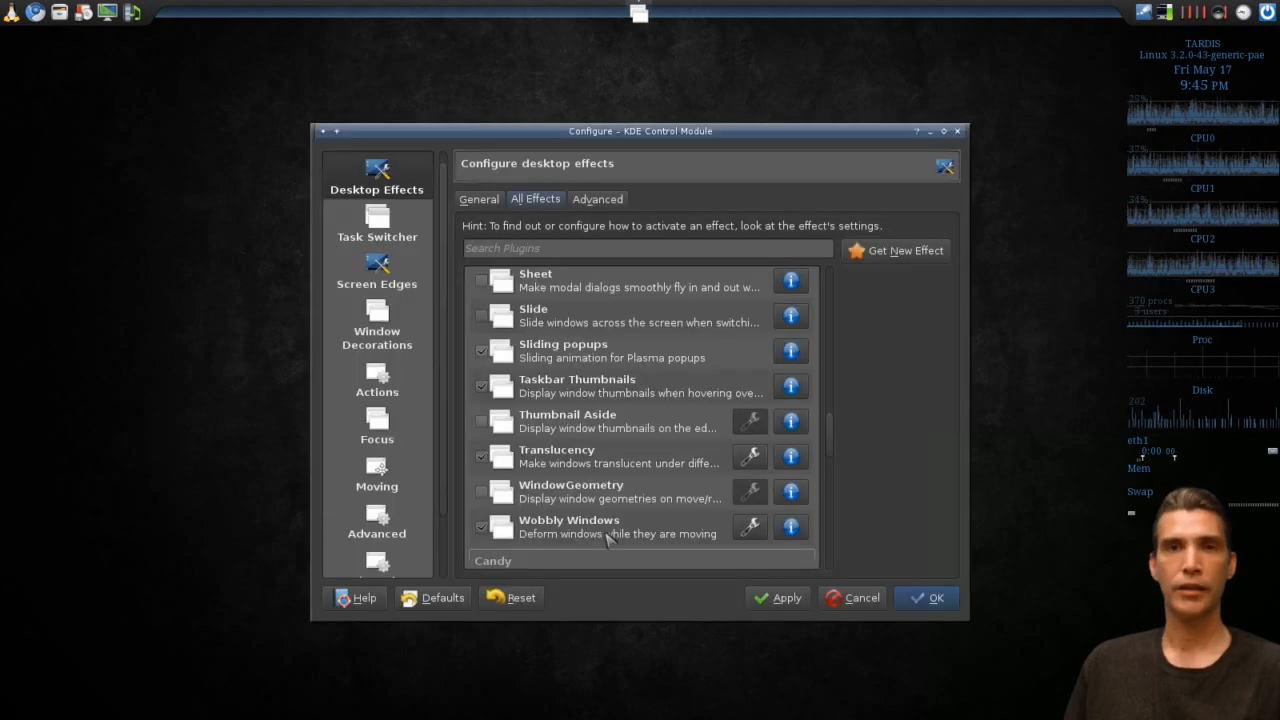
{"action": "mouse_move", "coordinate": [595, 198]}
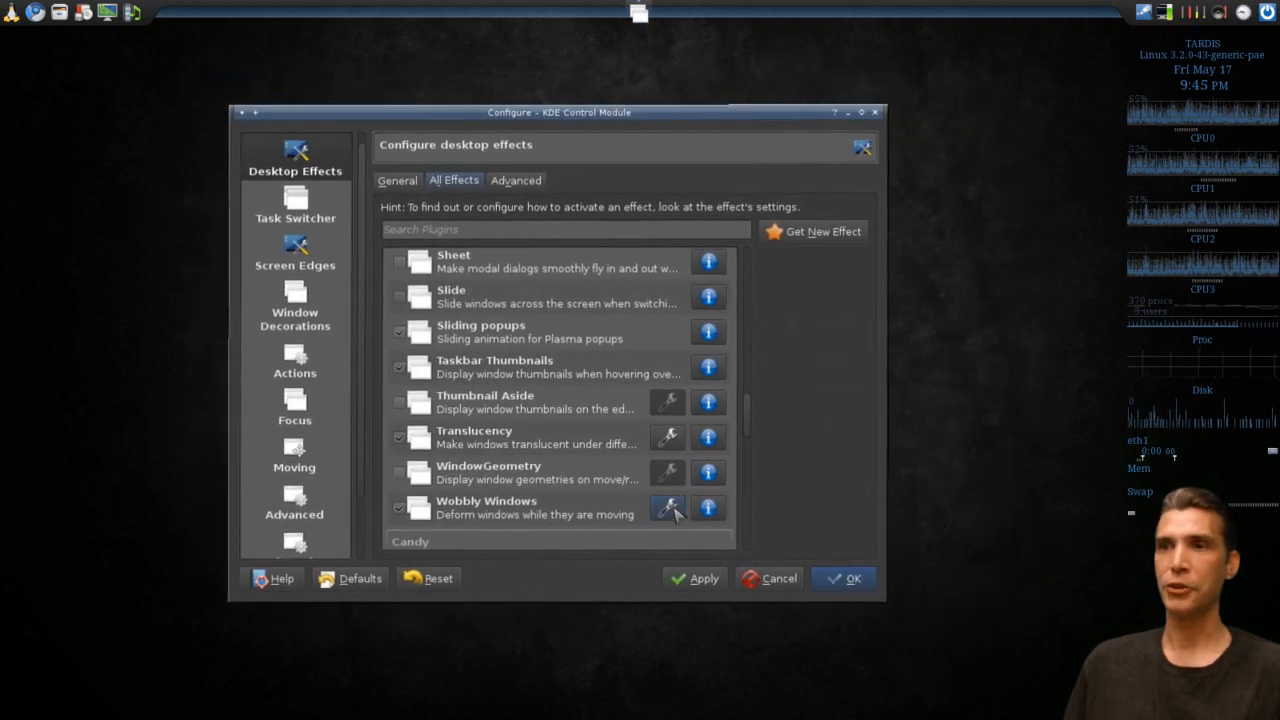
- Accept the Wobbly Windows settings, apply them and drag the settings window to see it wobble
{"action": "left_click", "coordinate": [667, 508]}
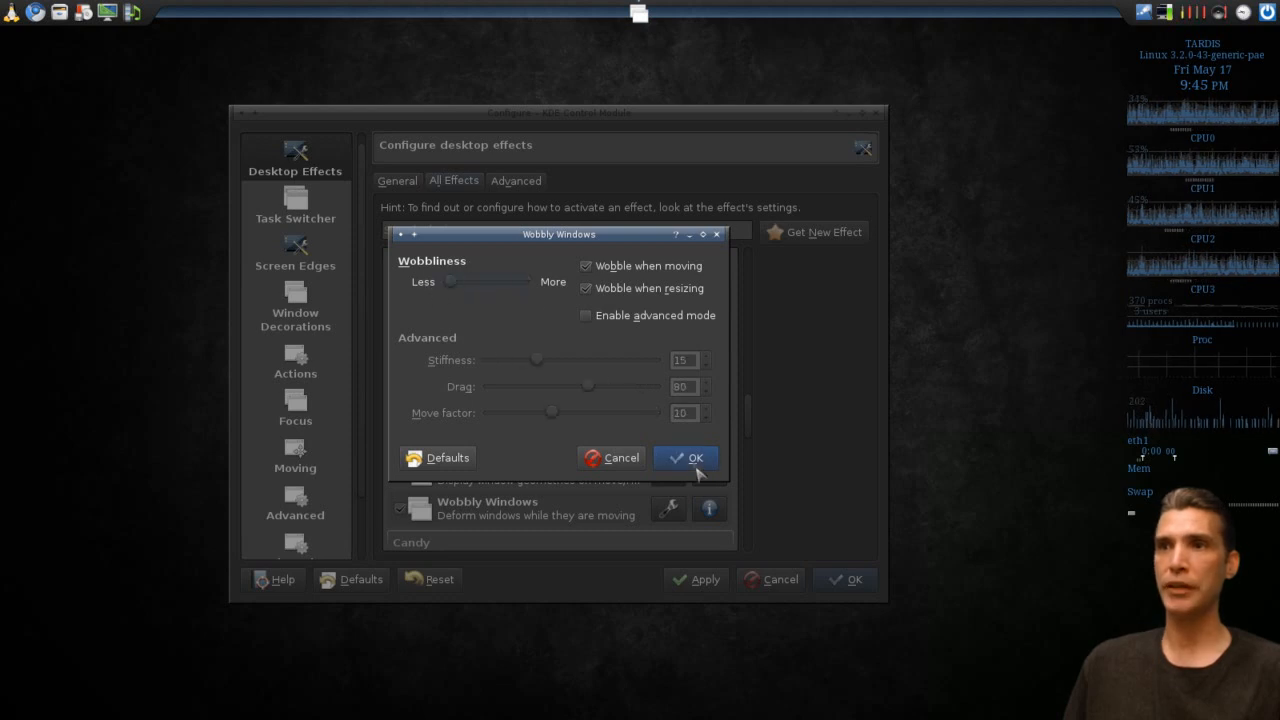
{"action": "left_click", "coordinate": [686, 457]}
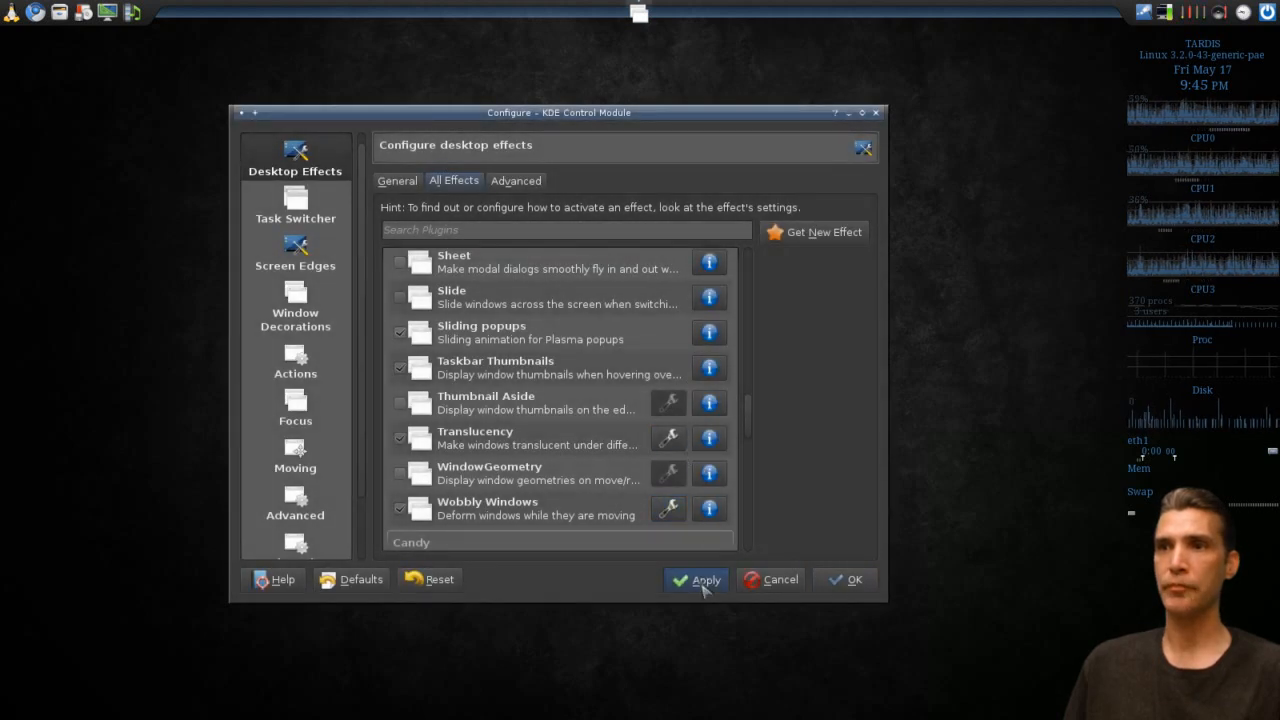
{"action": "left_click", "coordinate": [707, 580]}
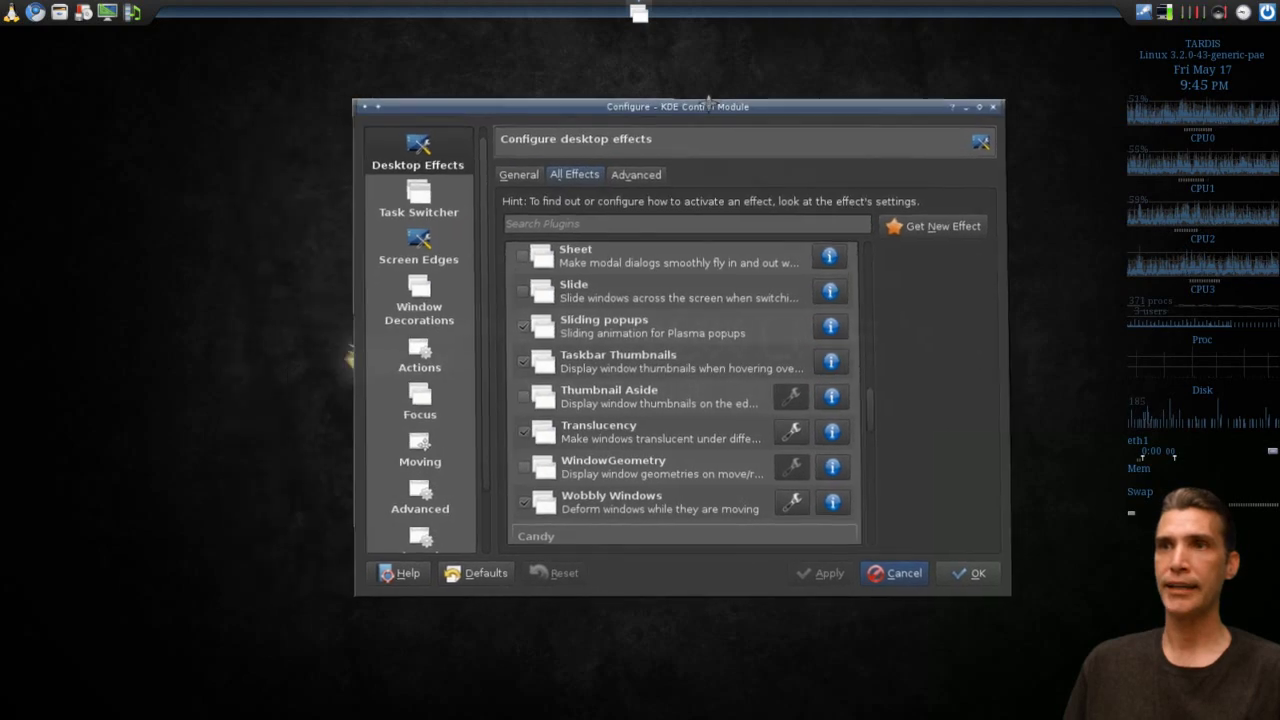
{"action": "left_click_drag", "start_coordinate": [678, 107], "coordinate": [653, 136]}
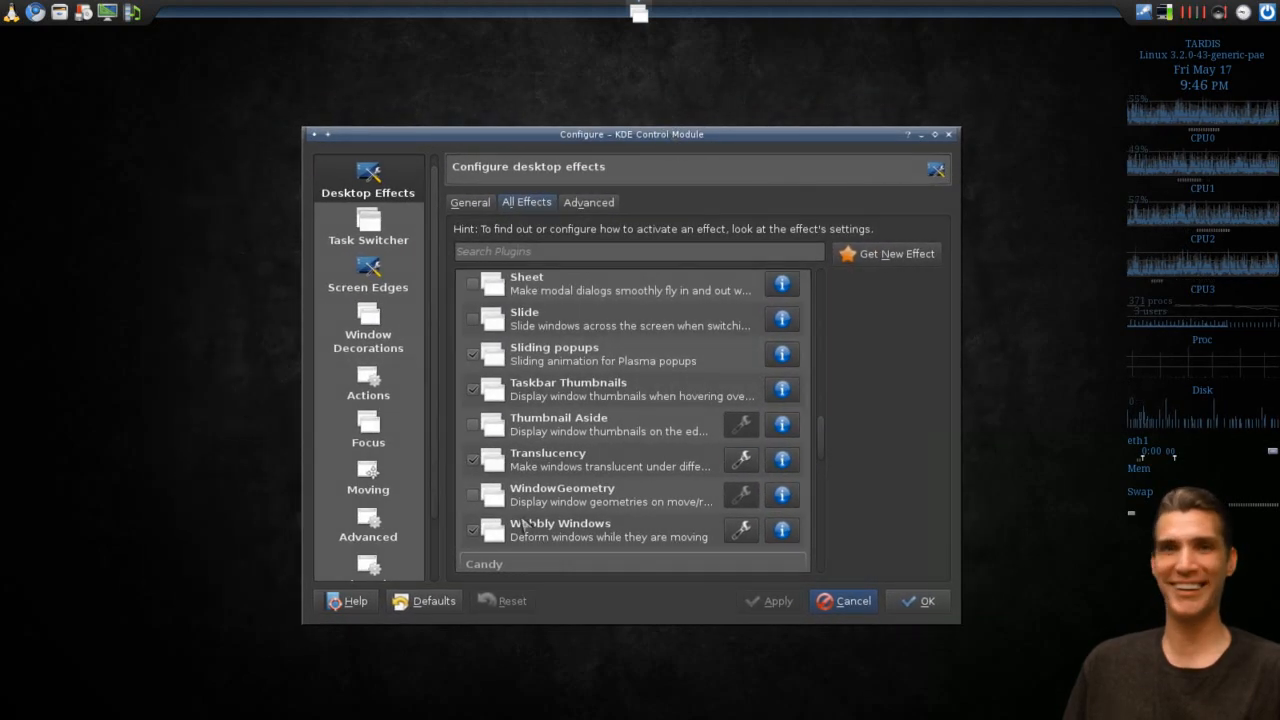
- Reopen and accept Wobbly Windows settings, then show the Advanced compositing options
{"action": "left_click", "coordinate": [740, 530]}
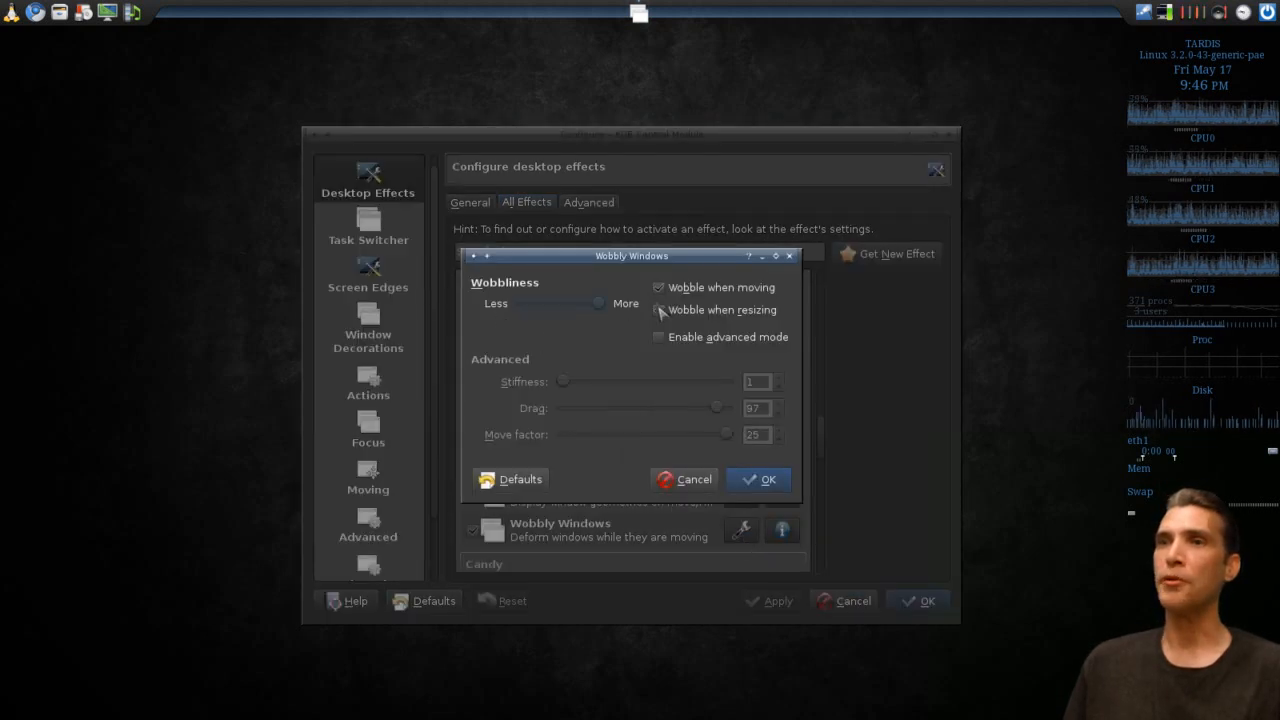
{"action": "left_click", "coordinate": [758, 479]}
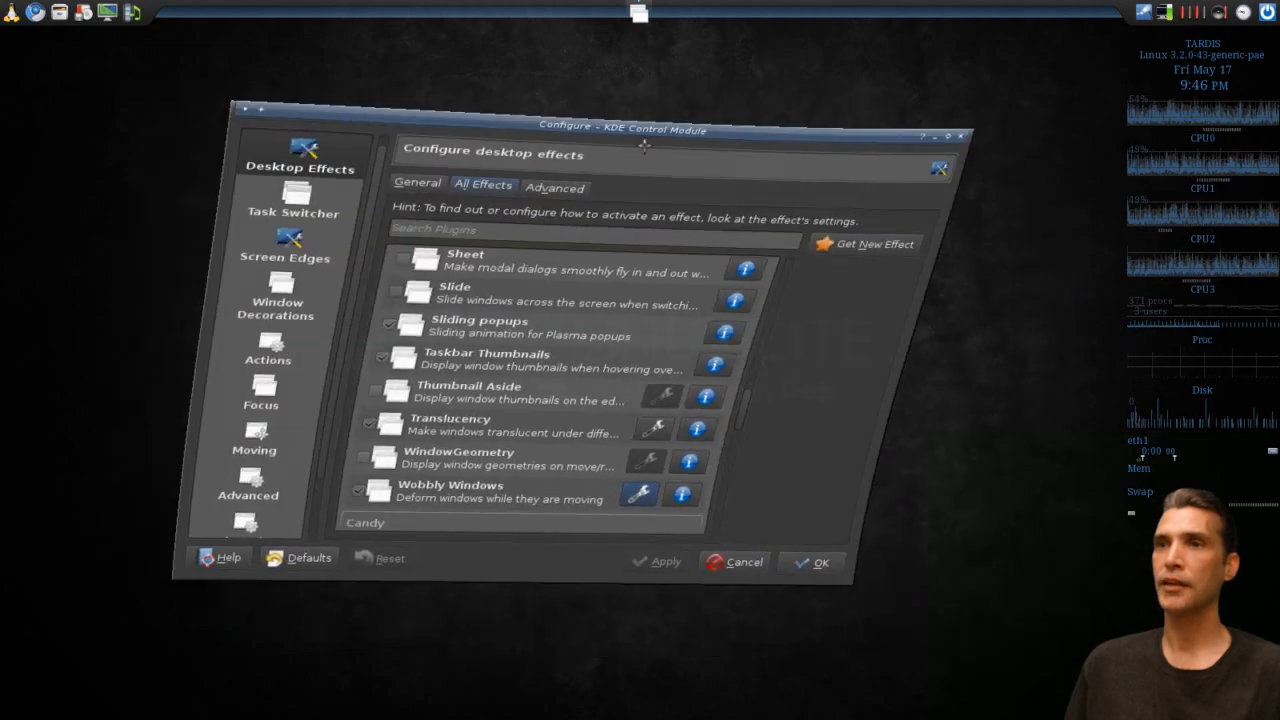
{"action": "left_click", "coordinate": [555, 188]}
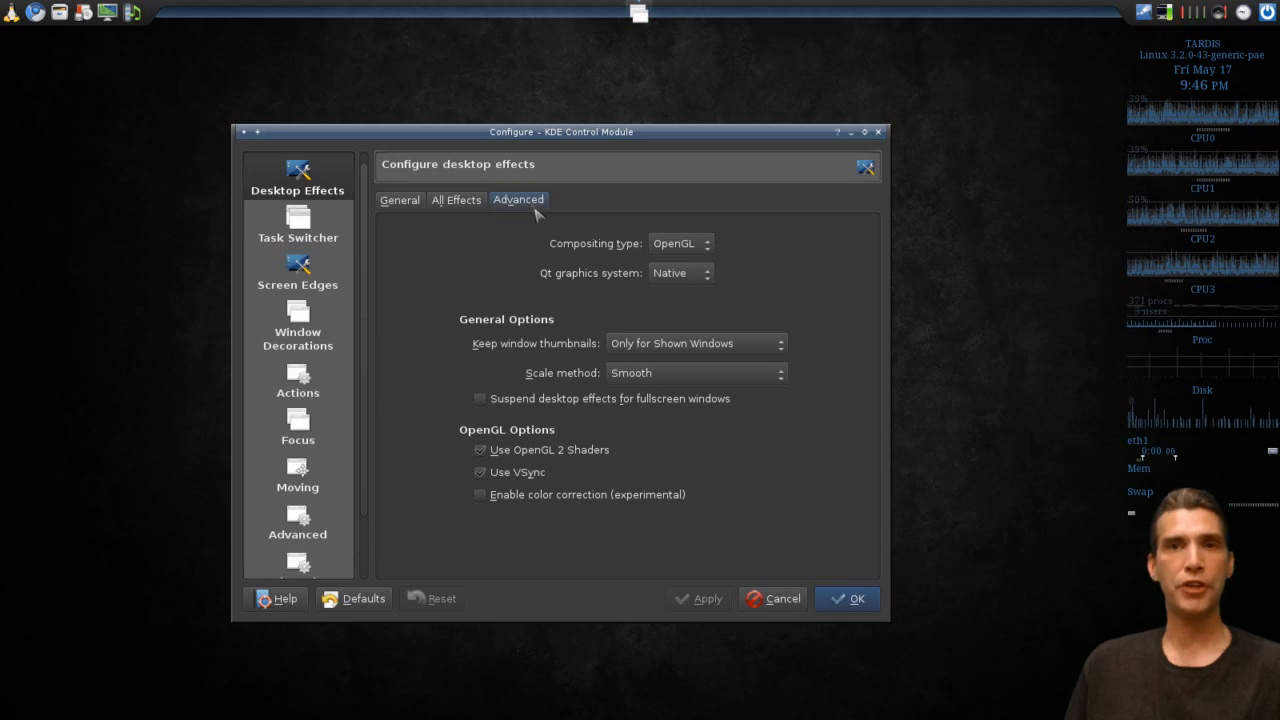
{"action": "mouse_move", "coordinate": [693, 256]}
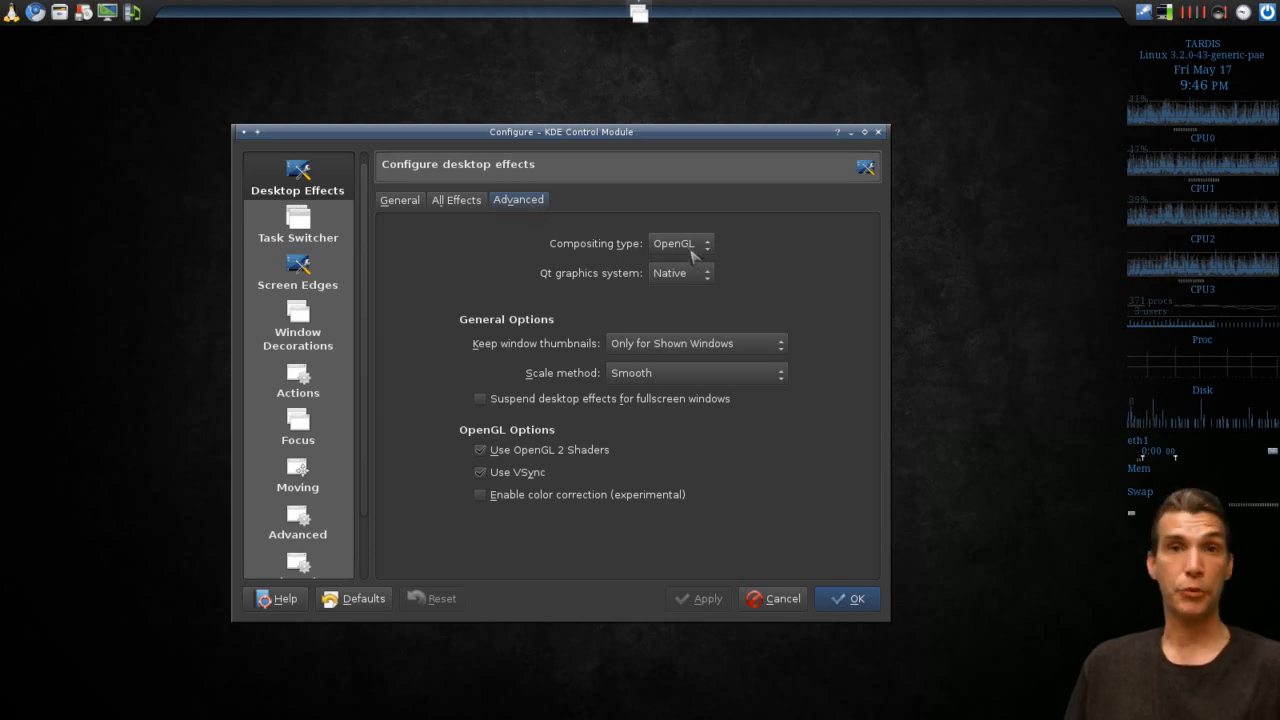
- Keep OpenGL as the compositing type in the dropdown
{"action": "left_click", "coordinate": [680, 243]}
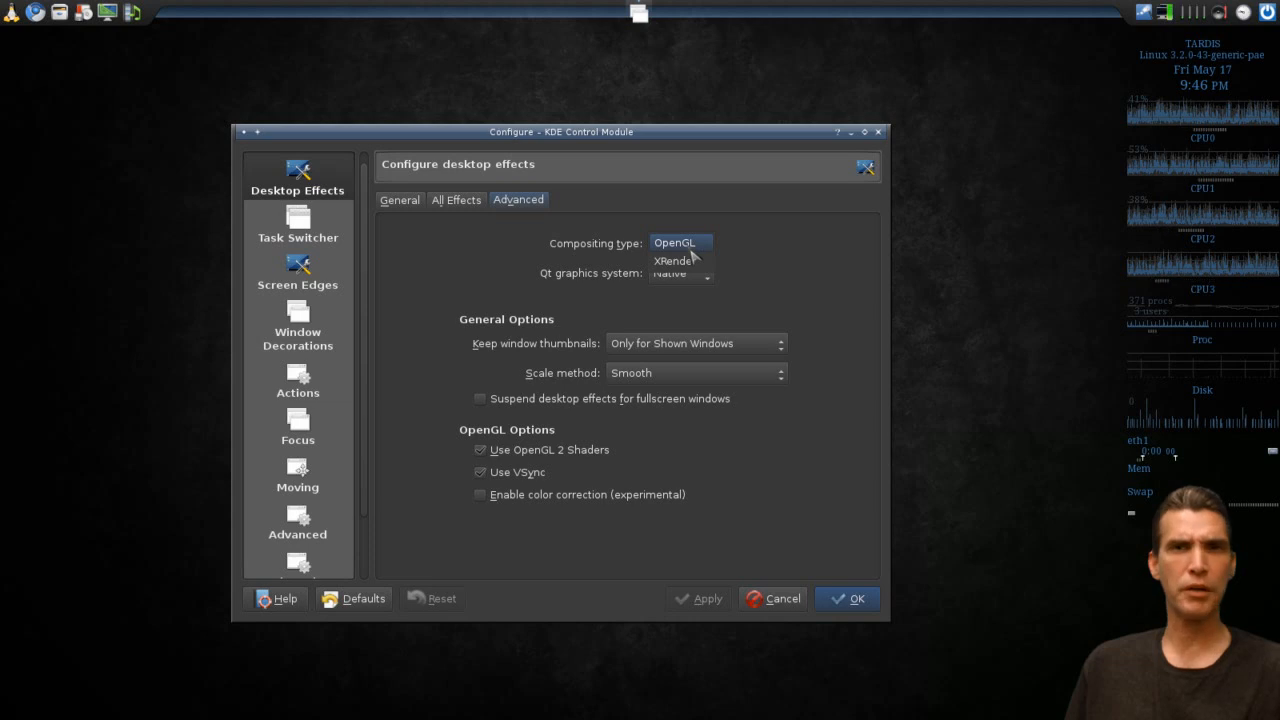
{"action": "left_click", "coordinate": [297, 222]}
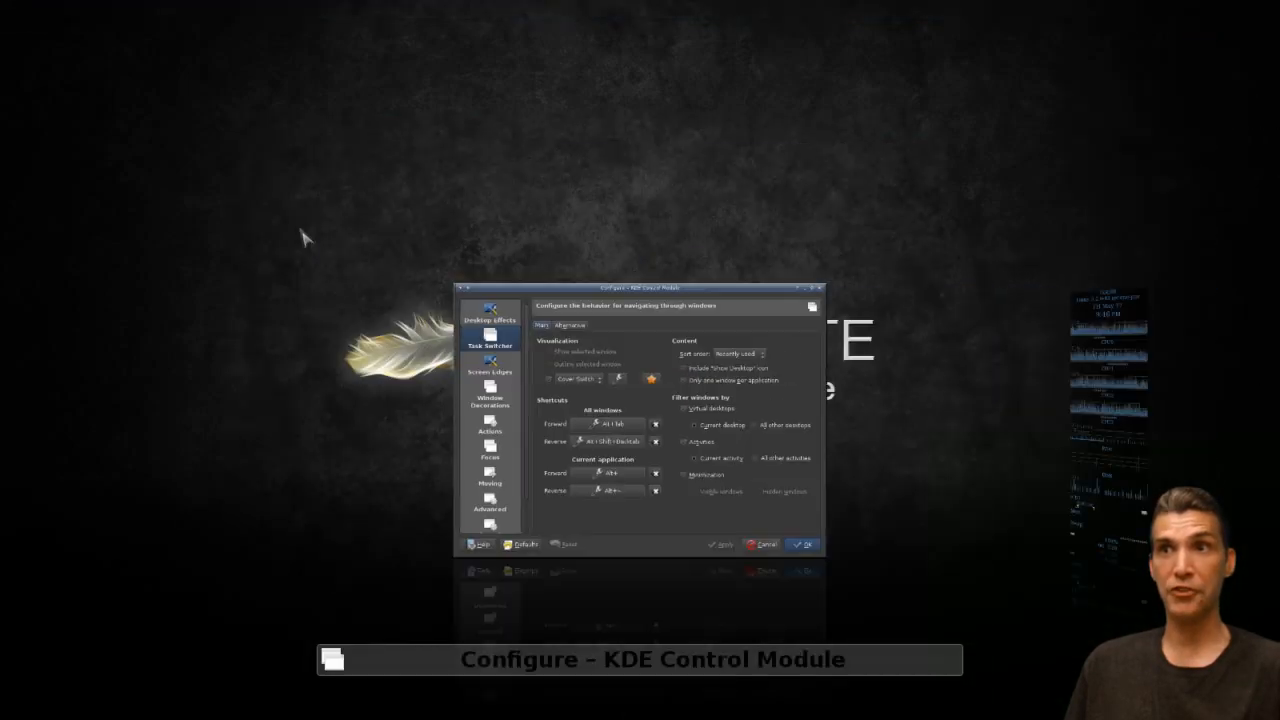
- Show the Screen Edges settings page
{"action": "left_click", "coordinate": [490, 367]}
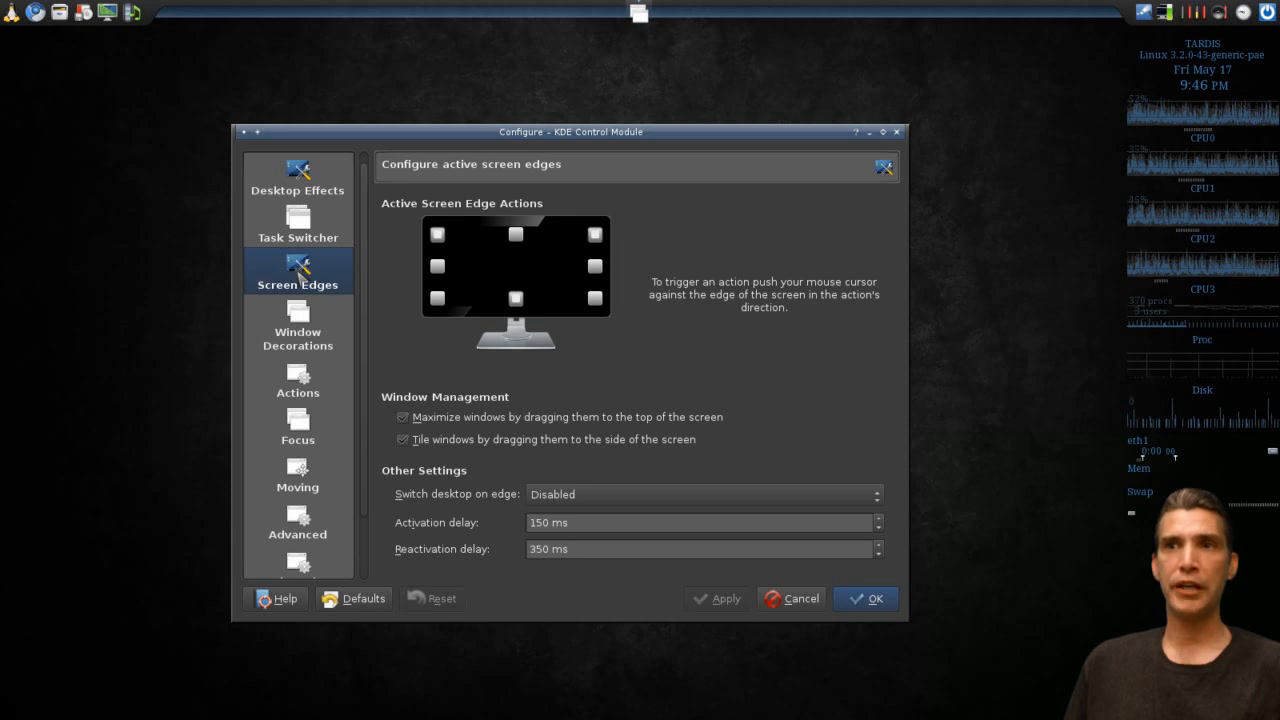
{"action": "mouse_move", "coordinate": [198, 214]}
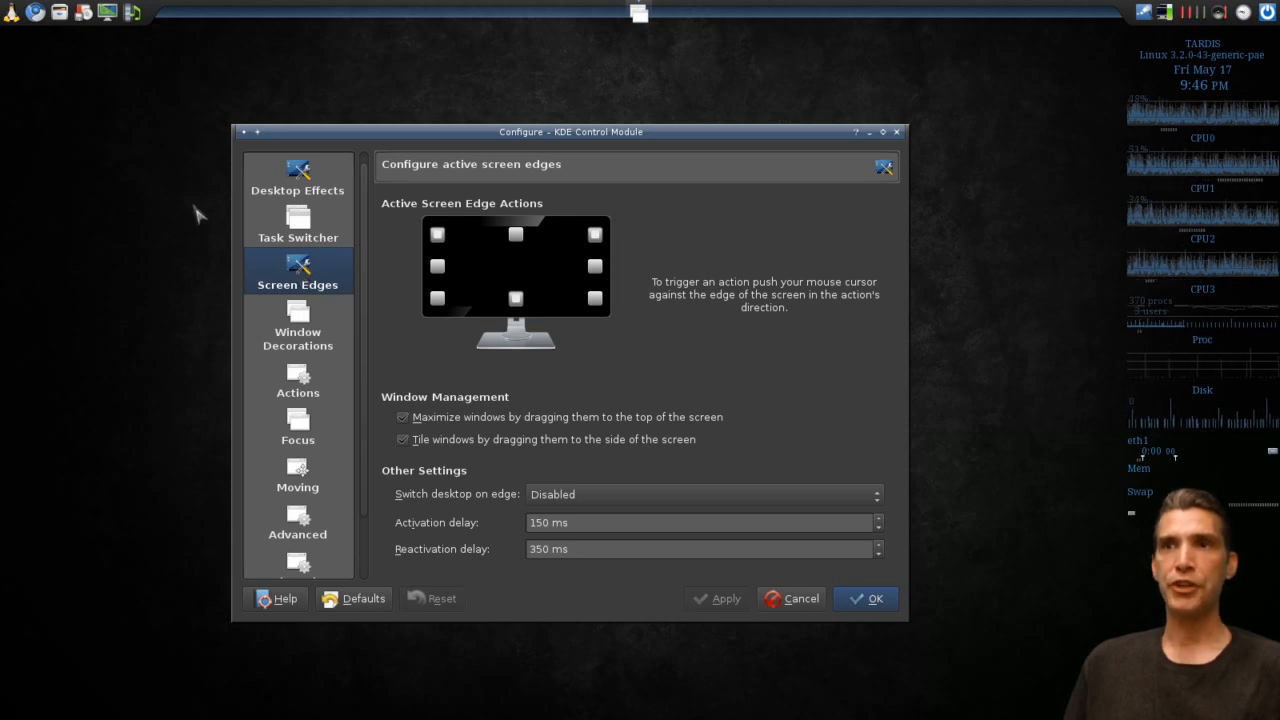
{"action": "mouse_move", "coordinate": [58, 13]}
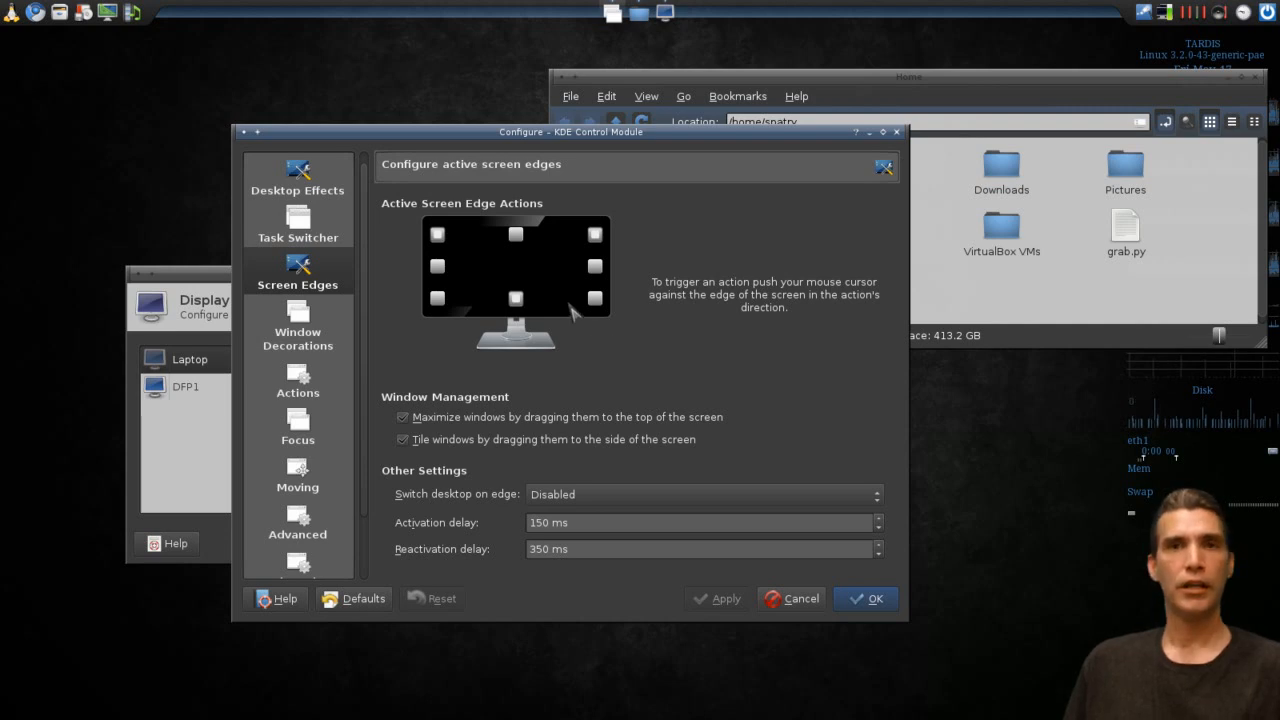
{"action": "mouse_move", "coordinate": [596, 236]}
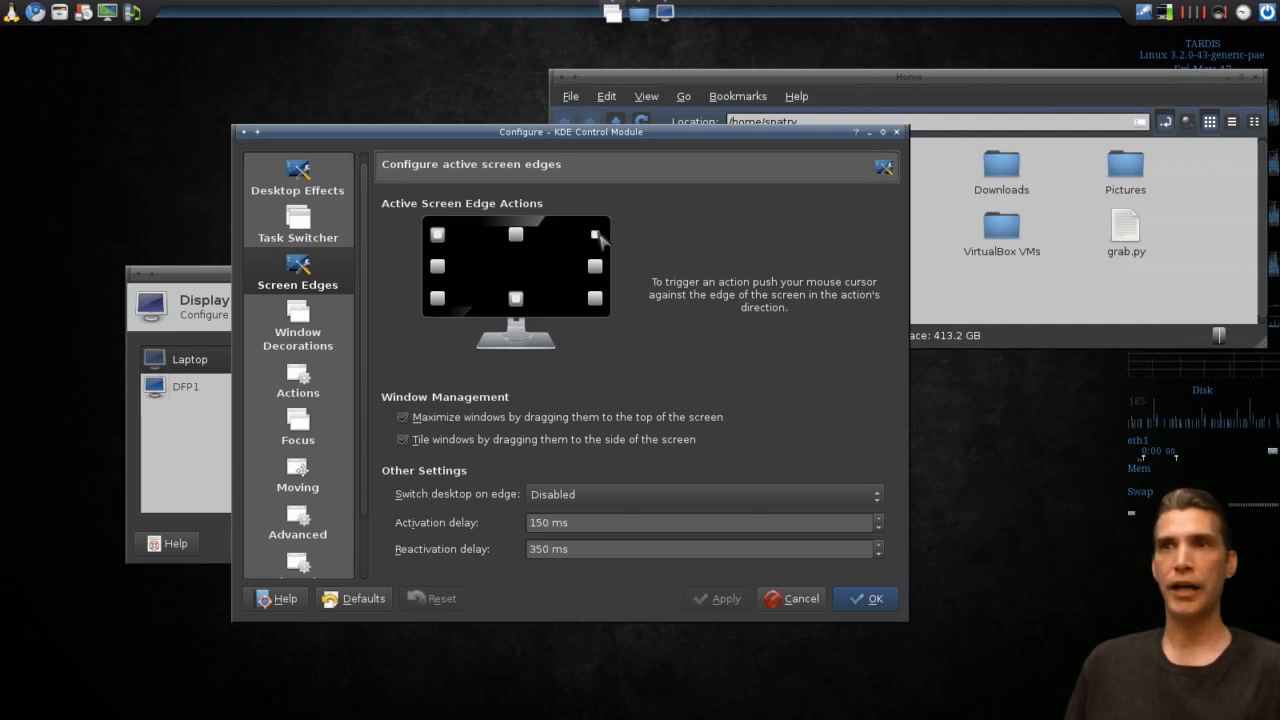
- Assign Desktop Grid to the top-right screen corner and apply the change
{"action": "left_click", "coordinate": [593, 234]}
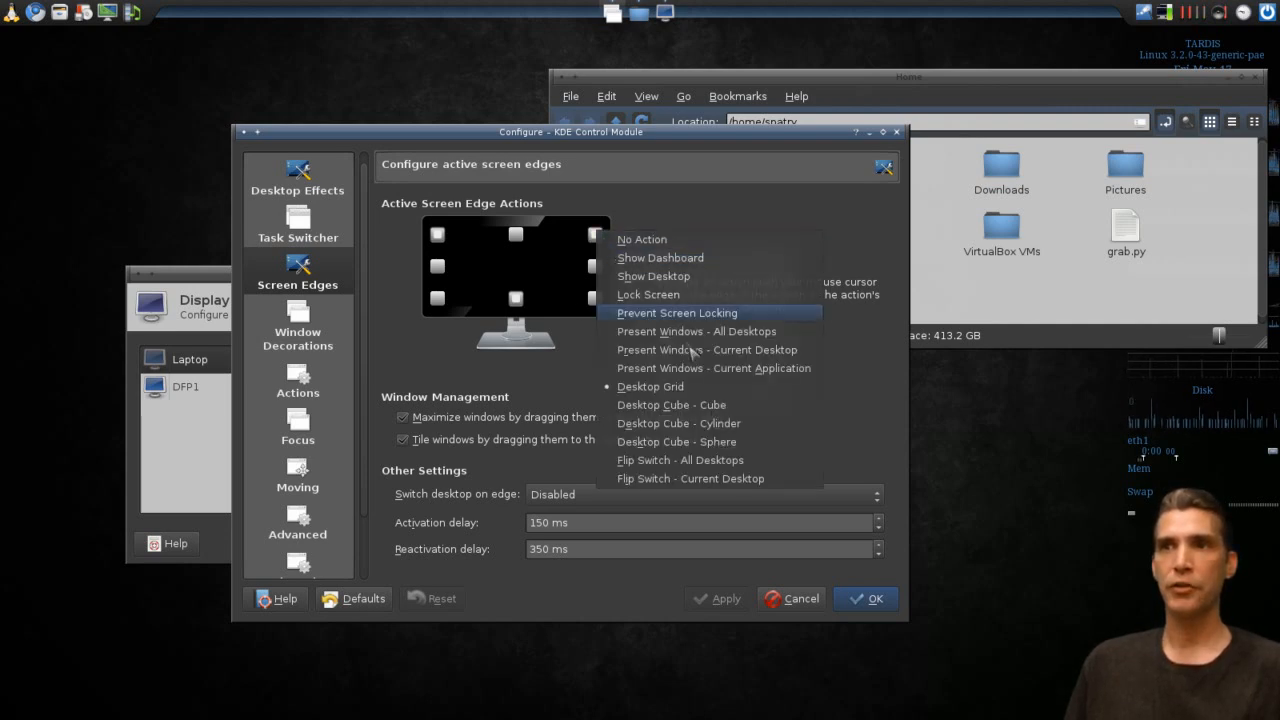
{"action": "mouse_move", "coordinate": [1007, 57]}
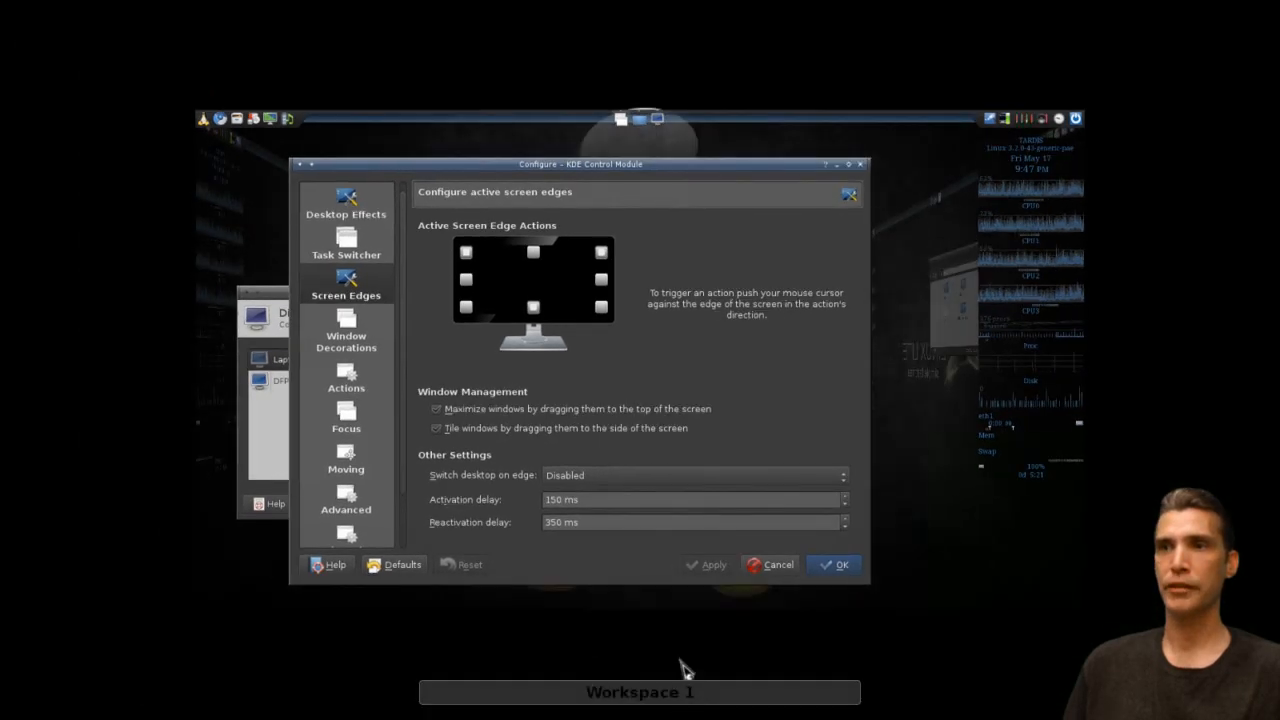
{"action": "mouse_move", "coordinate": [680, 645]}
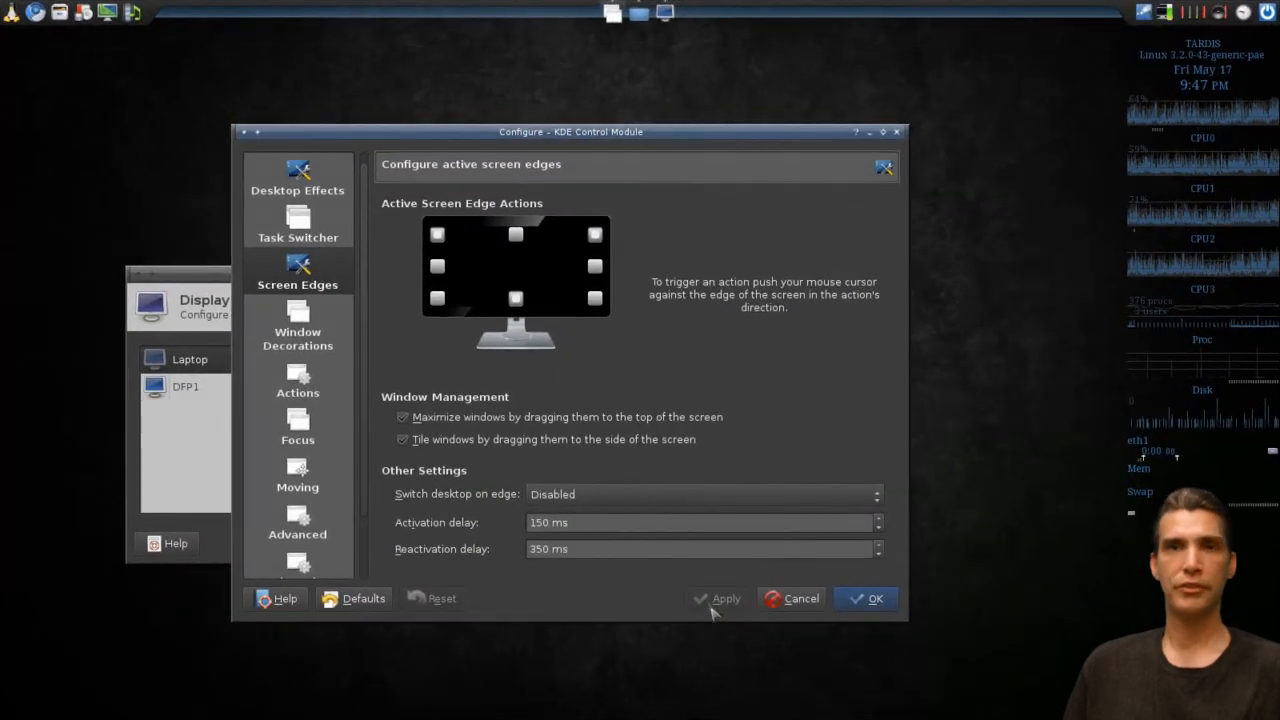
{"action": "mouse_move", "coordinate": [725, 598]}
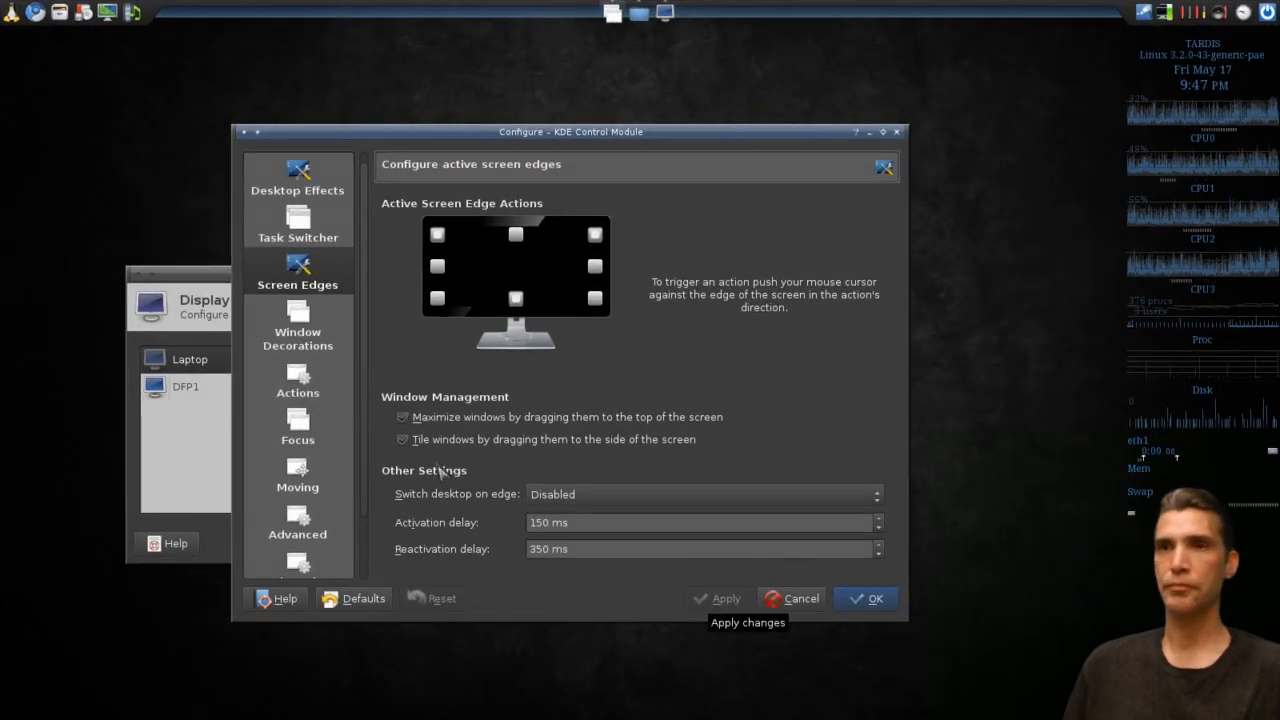
{"action": "left_click", "coordinate": [298, 325]}
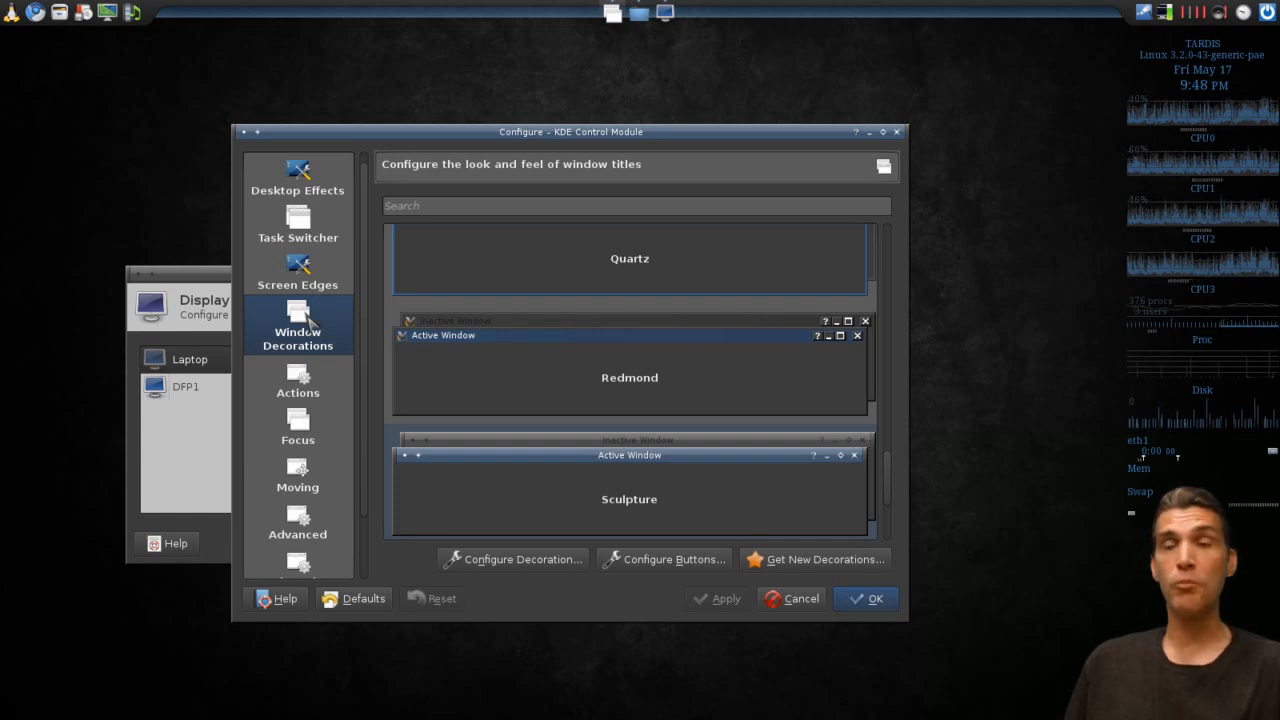
{"action": "mouse_move", "coordinate": [818, 559]}
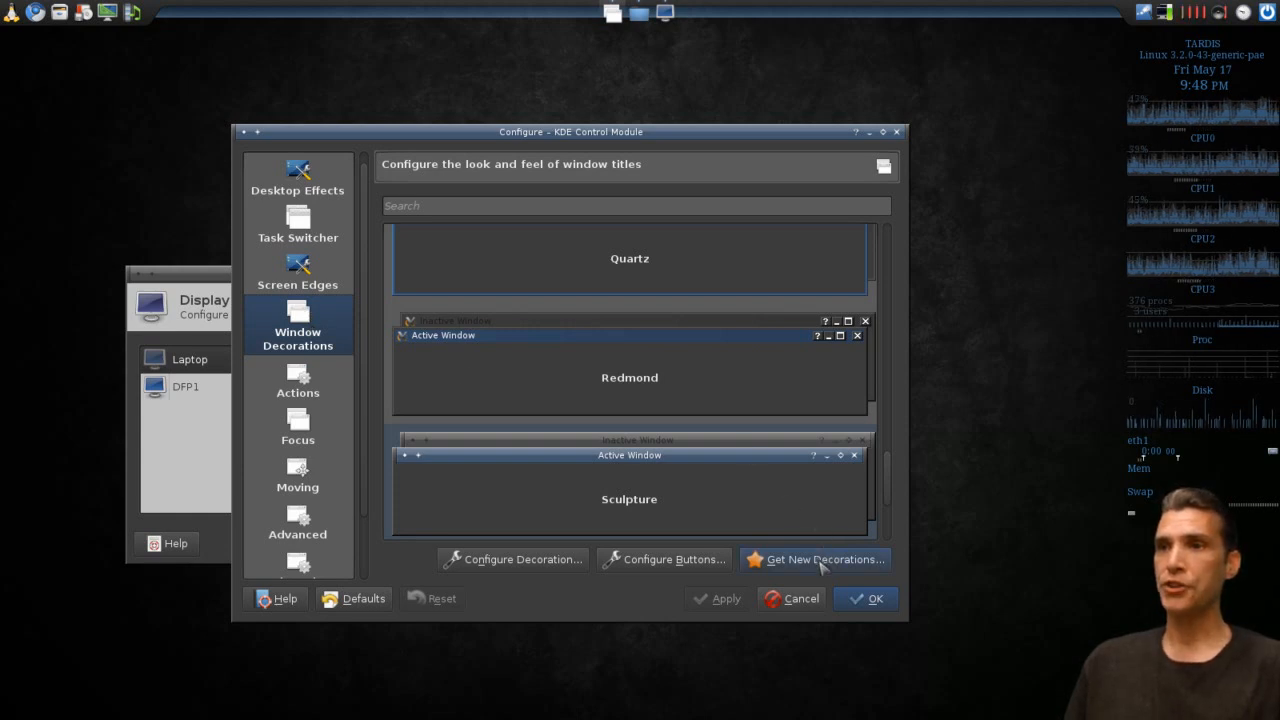
- Browse the downloadable decorations, view the Evenos theme details, then close the installer
{"action": "left_click", "coordinate": [823, 559]}
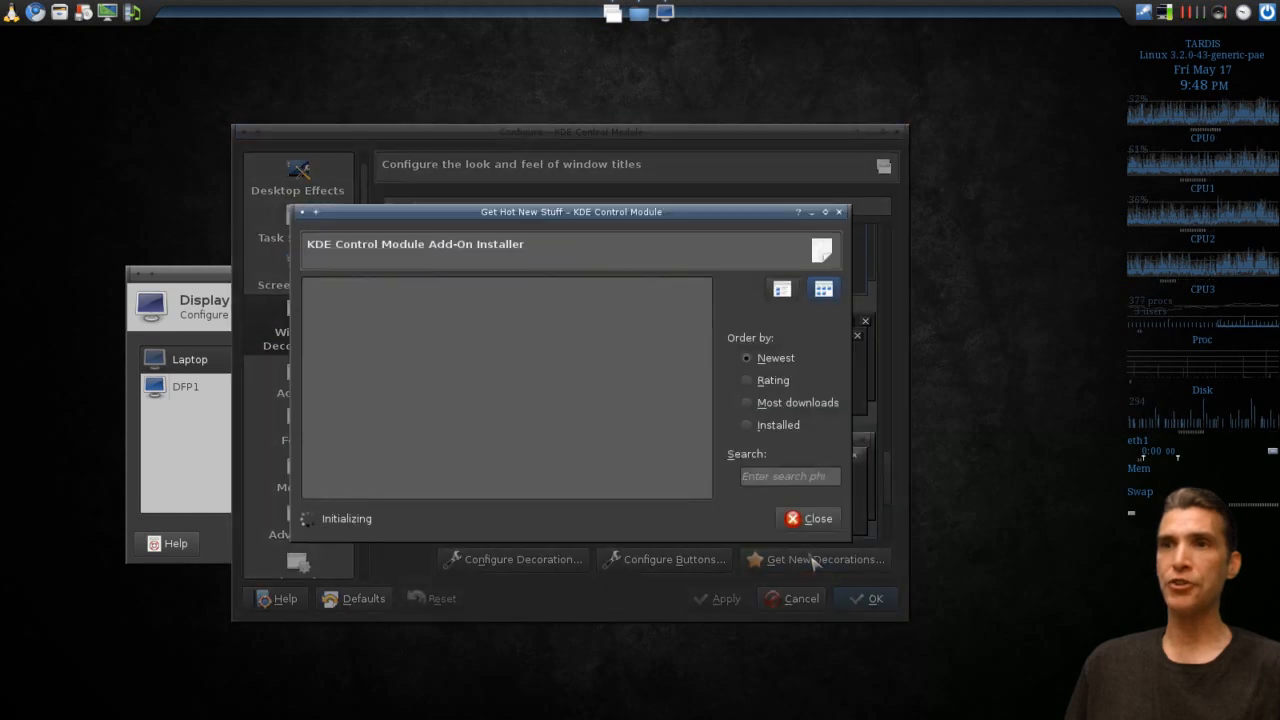
{"action": "mouse_move", "coordinate": [615, 427]}
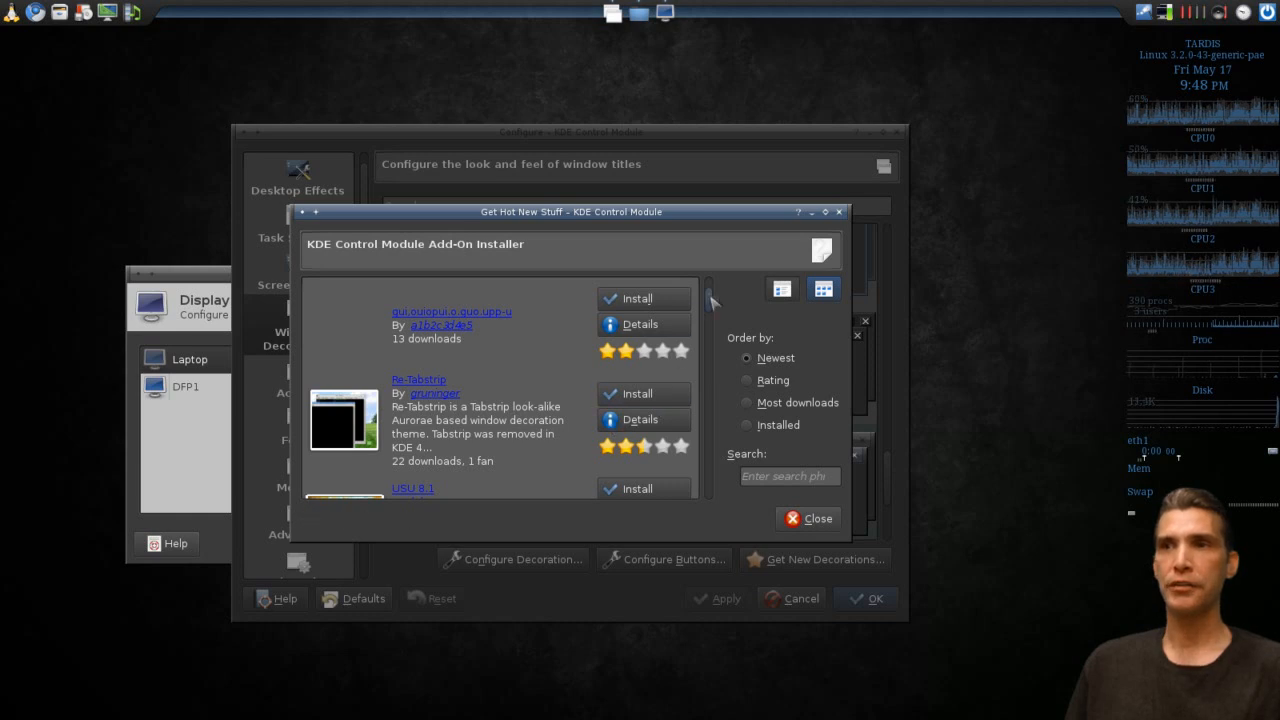
{"action": "scroll", "scroll_direction": "down", "scroll_amount": 3}
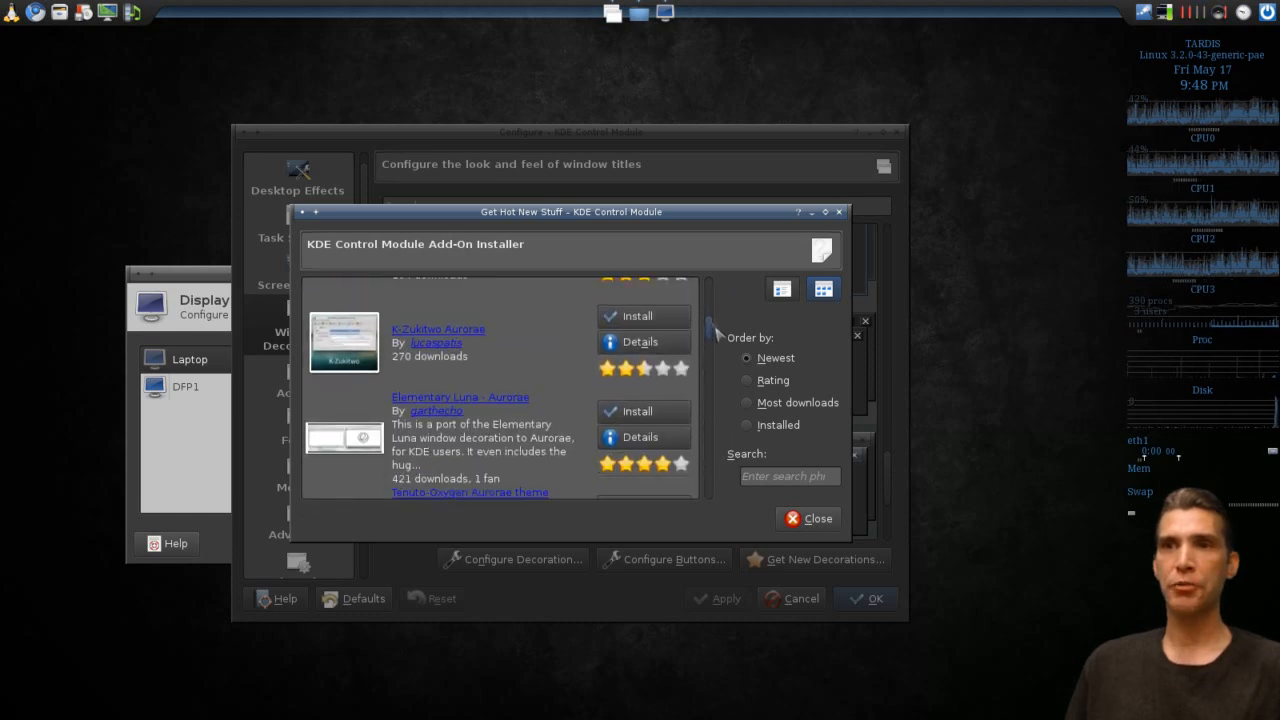
{"action": "scroll", "scroll_direction": "down", "scroll_amount": 3}
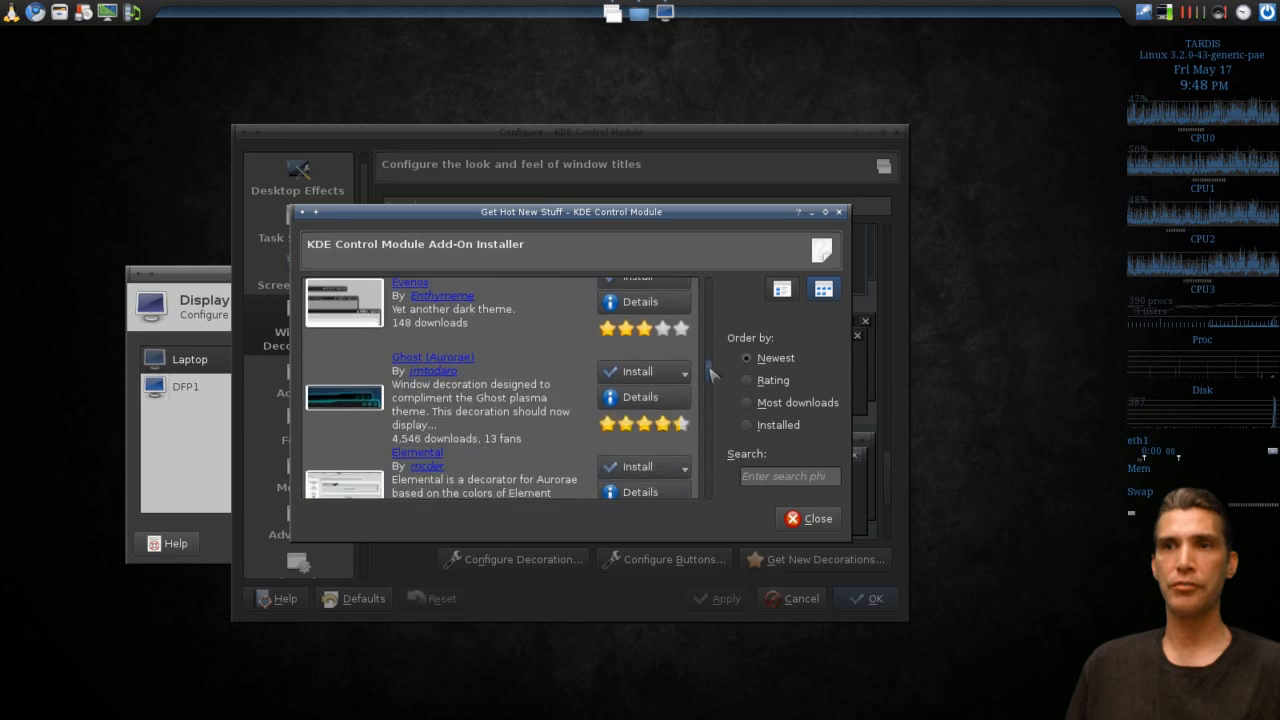
{"action": "scroll", "scroll_direction": "up", "scroll_amount": 3}
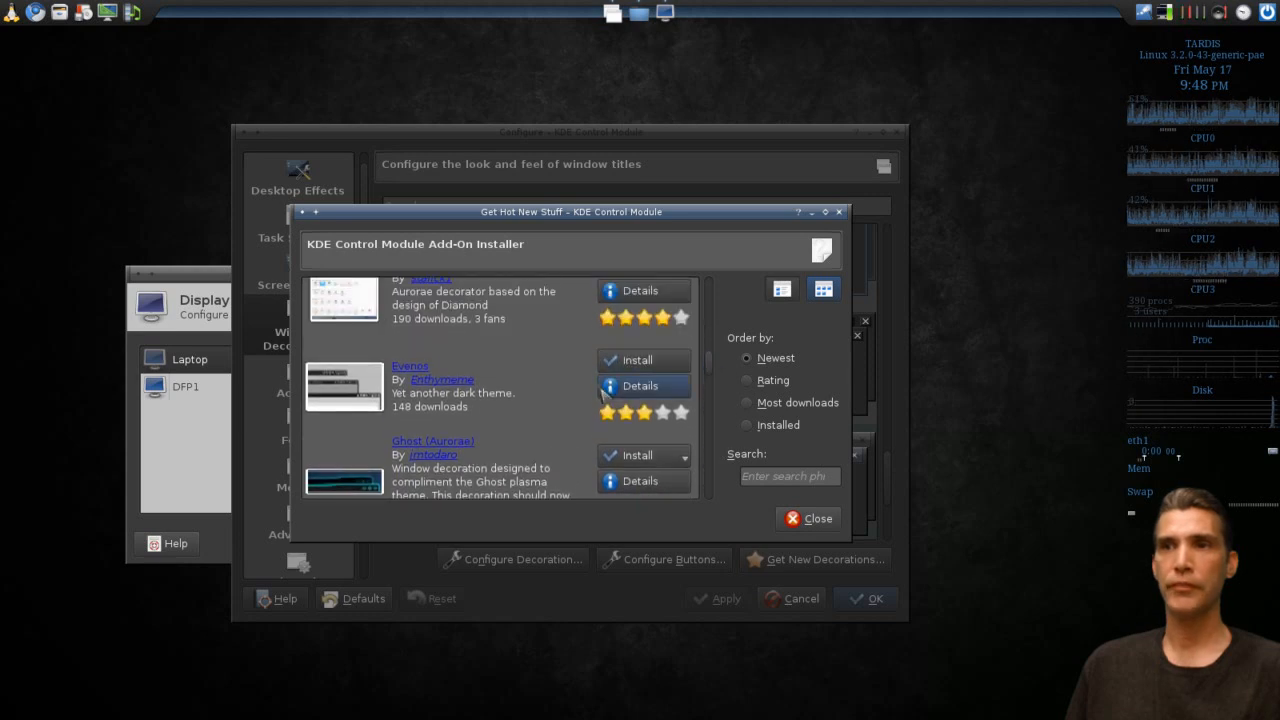
{"action": "left_click", "coordinate": [640, 385]}
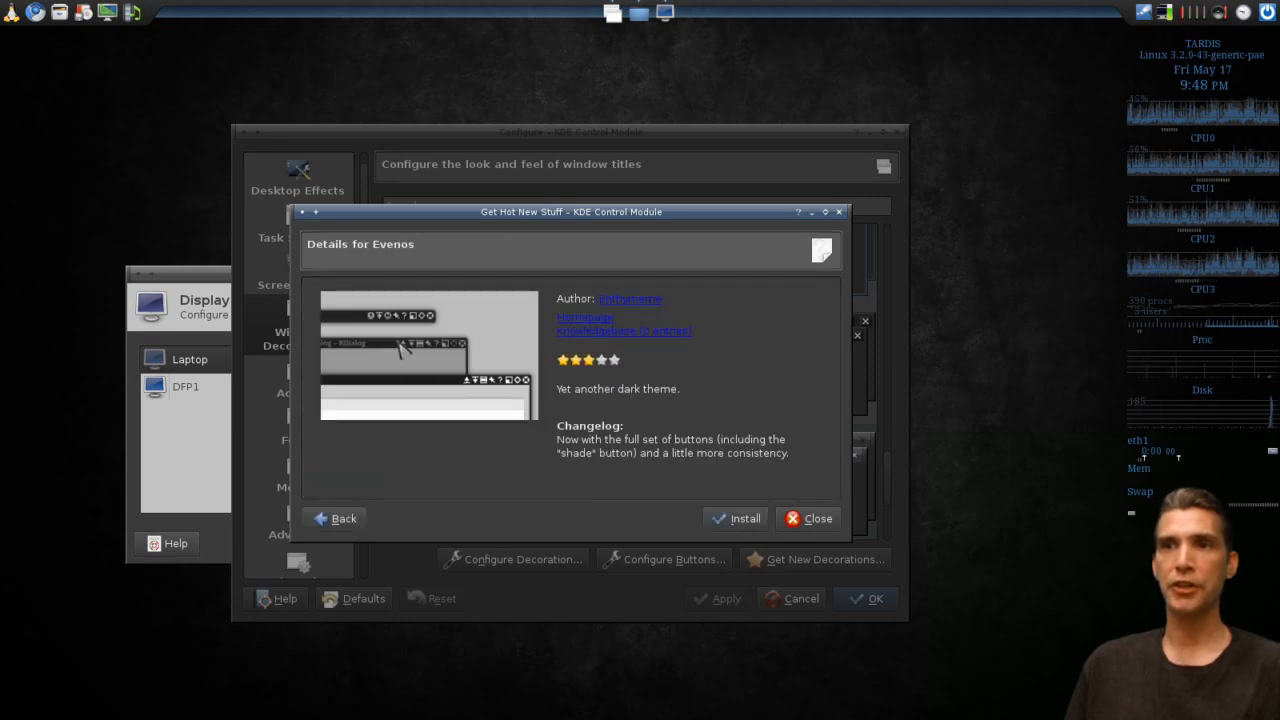
{"action": "mouse_move", "coordinate": [736, 518]}
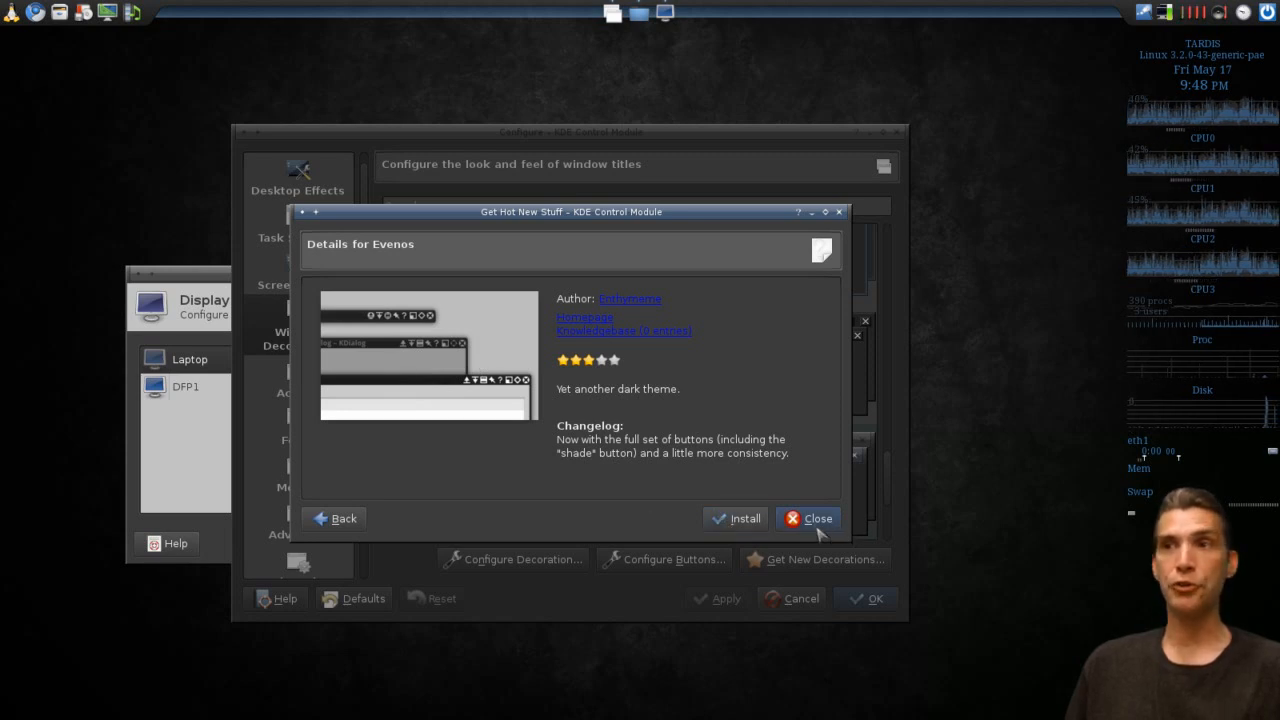
{"action": "left_click", "coordinate": [810, 518]}
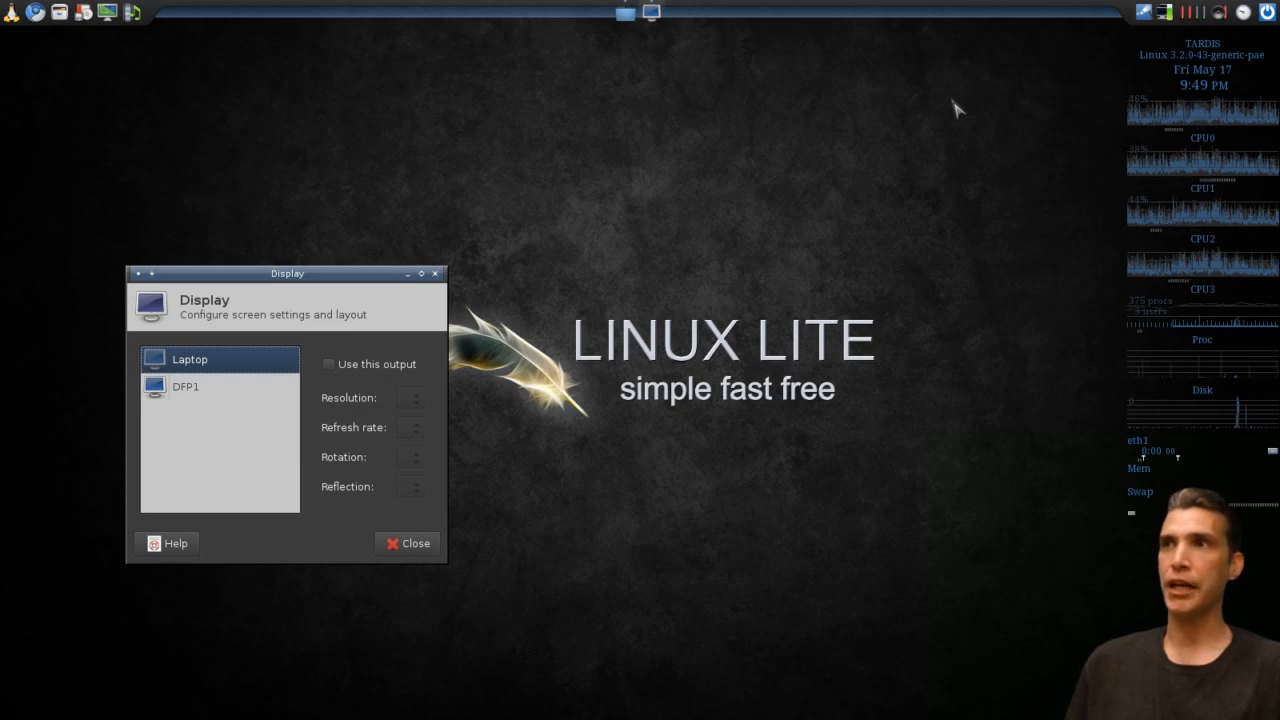
{"action": "mouse_move", "coordinate": [1165, 50]}
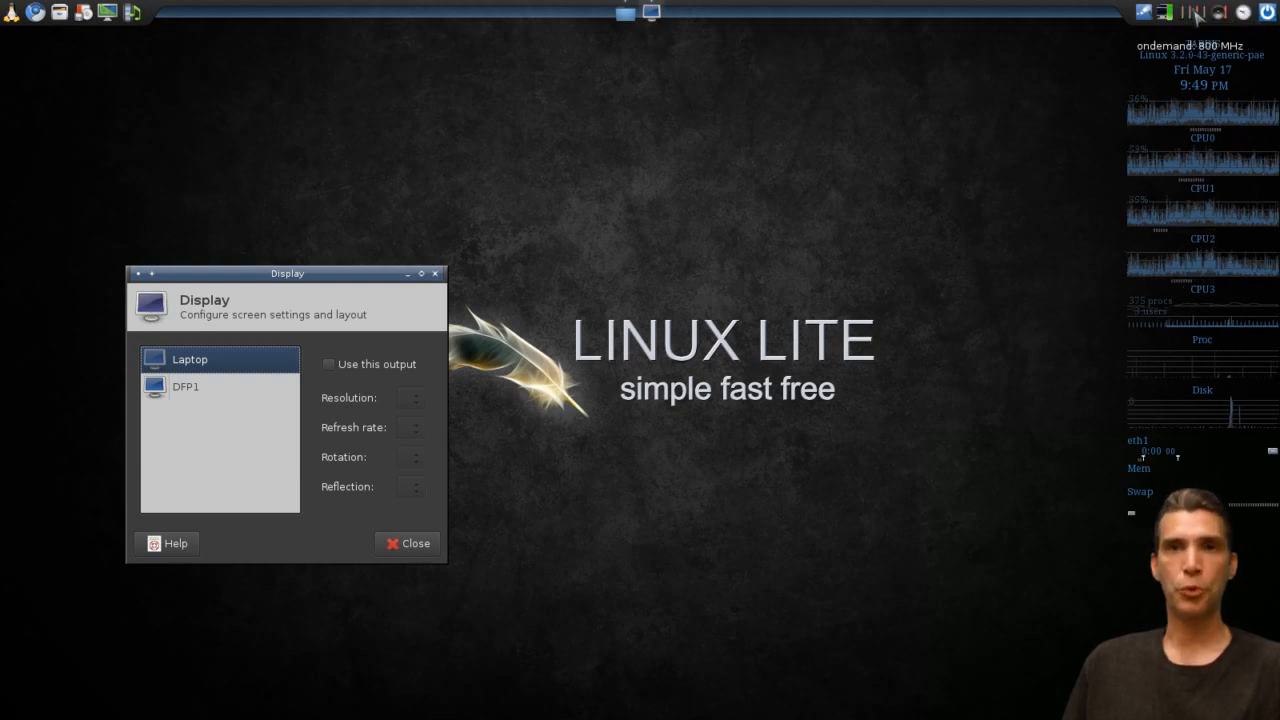
{"action": "mouse_move", "coordinate": [470, 83]}
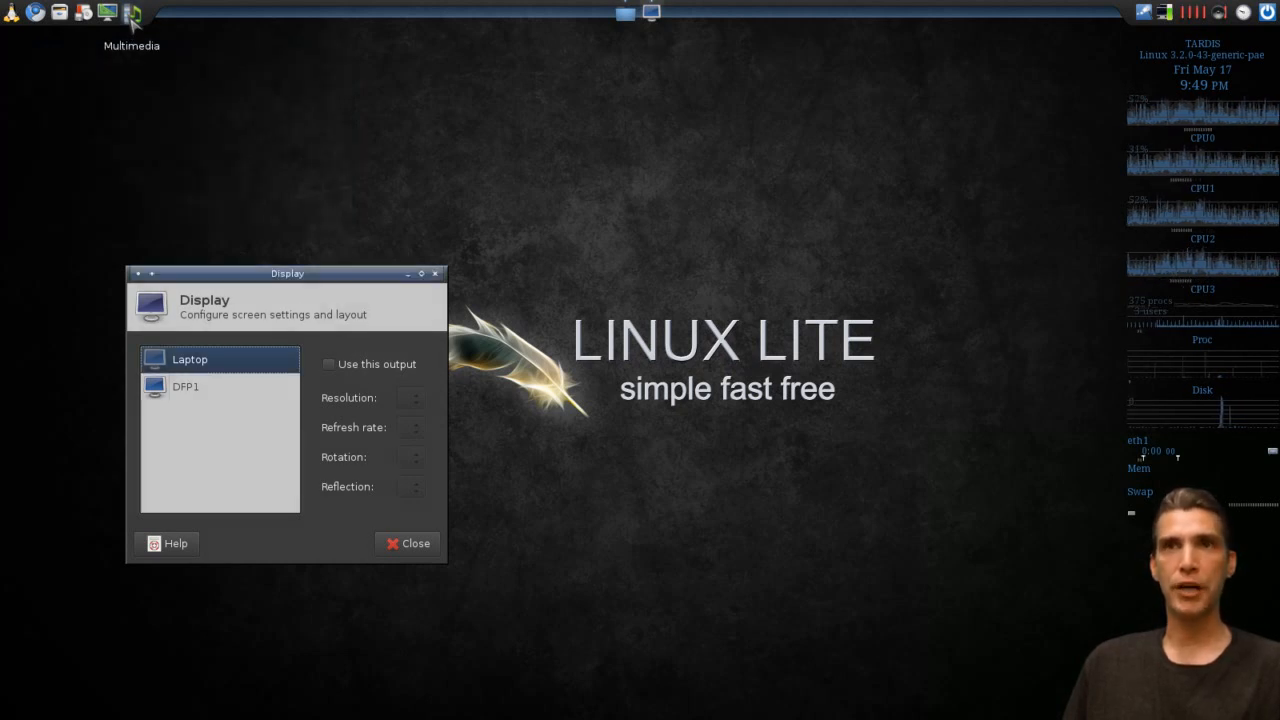
{"action": "mouse_move", "coordinate": [120, 13]}
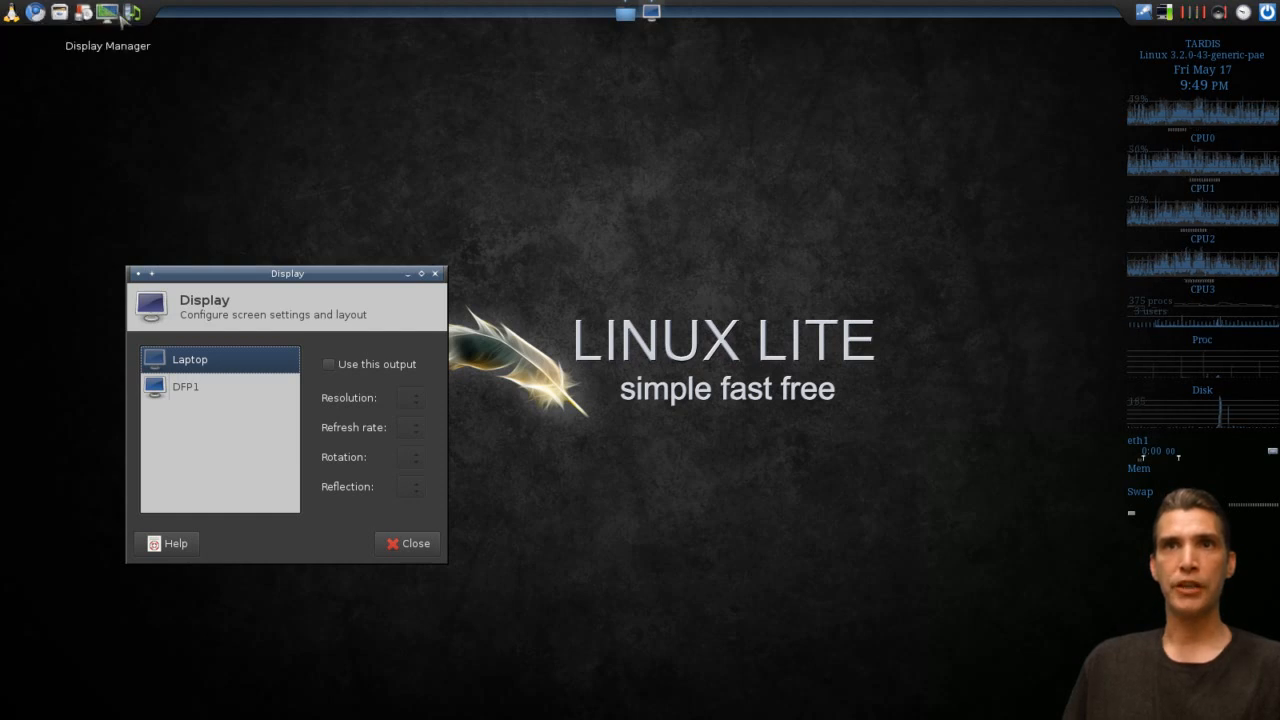
- Bring up the Linux Lite applications menu from the dock
{"action": "left_click", "coordinate": [14, 12]}
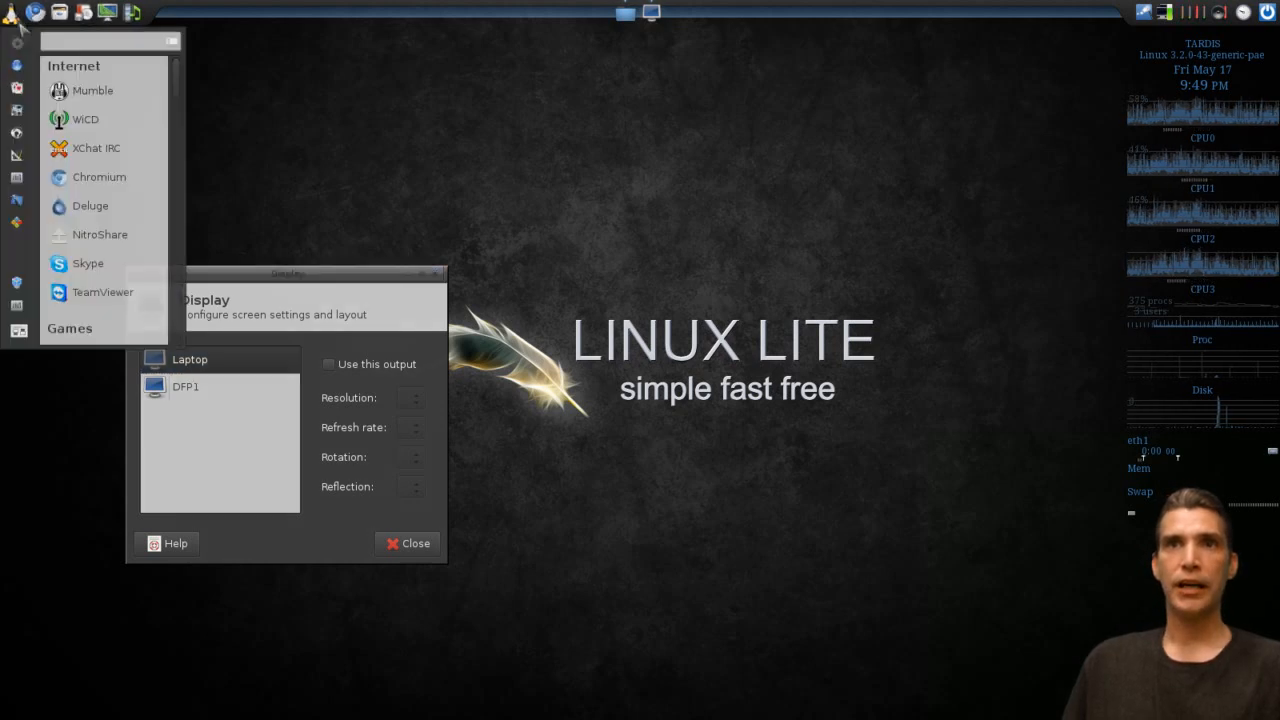